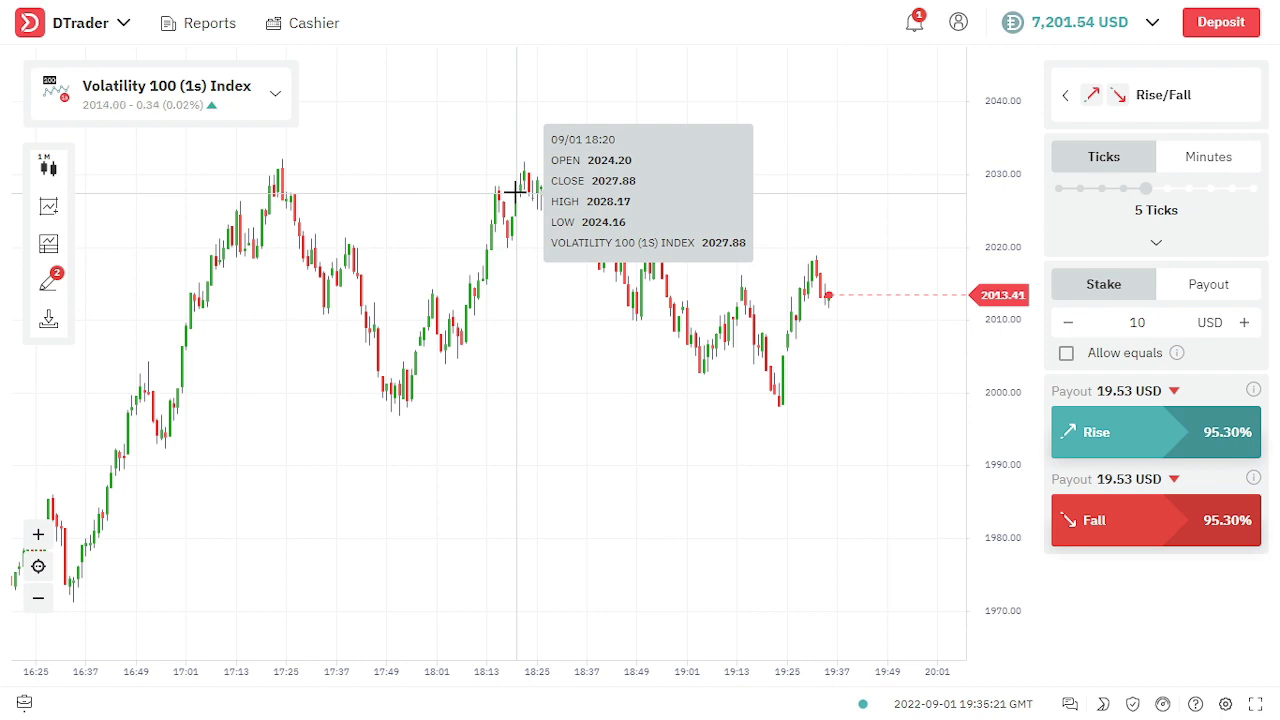
- Browse the trading accounts list, switching between real-money and demo accounts, then close it
{"action": "left_click", "coordinate": [90, 22]}
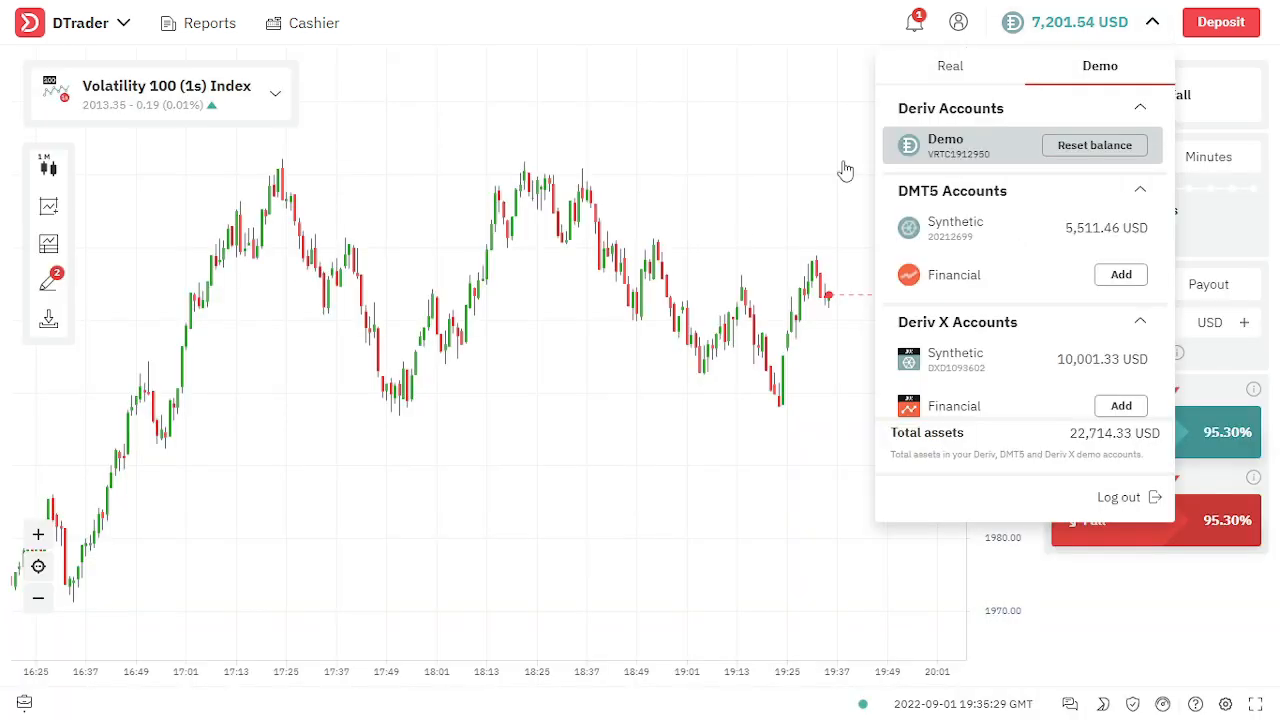
{"action": "left_click", "coordinate": [1080, 22]}
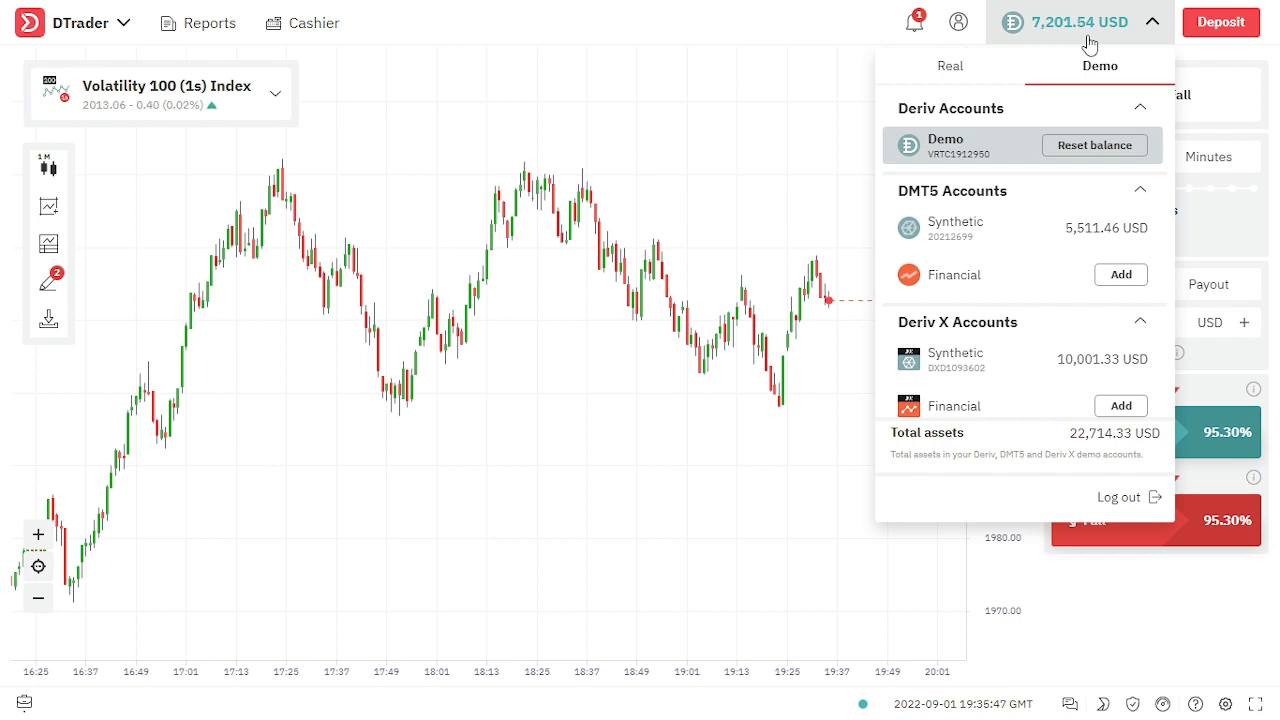
{"action": "left_click", "coordinate": [949, 66]}
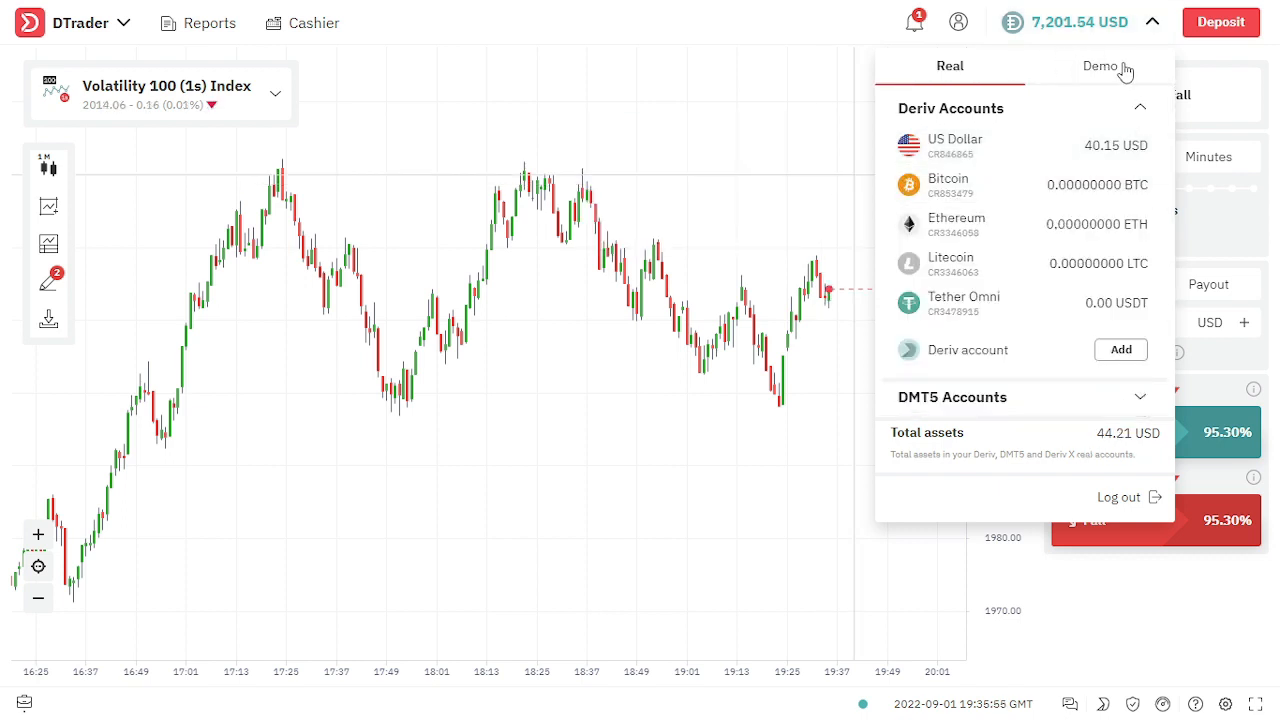
{"action": "left_click", "coordinate": [1099, 65]}
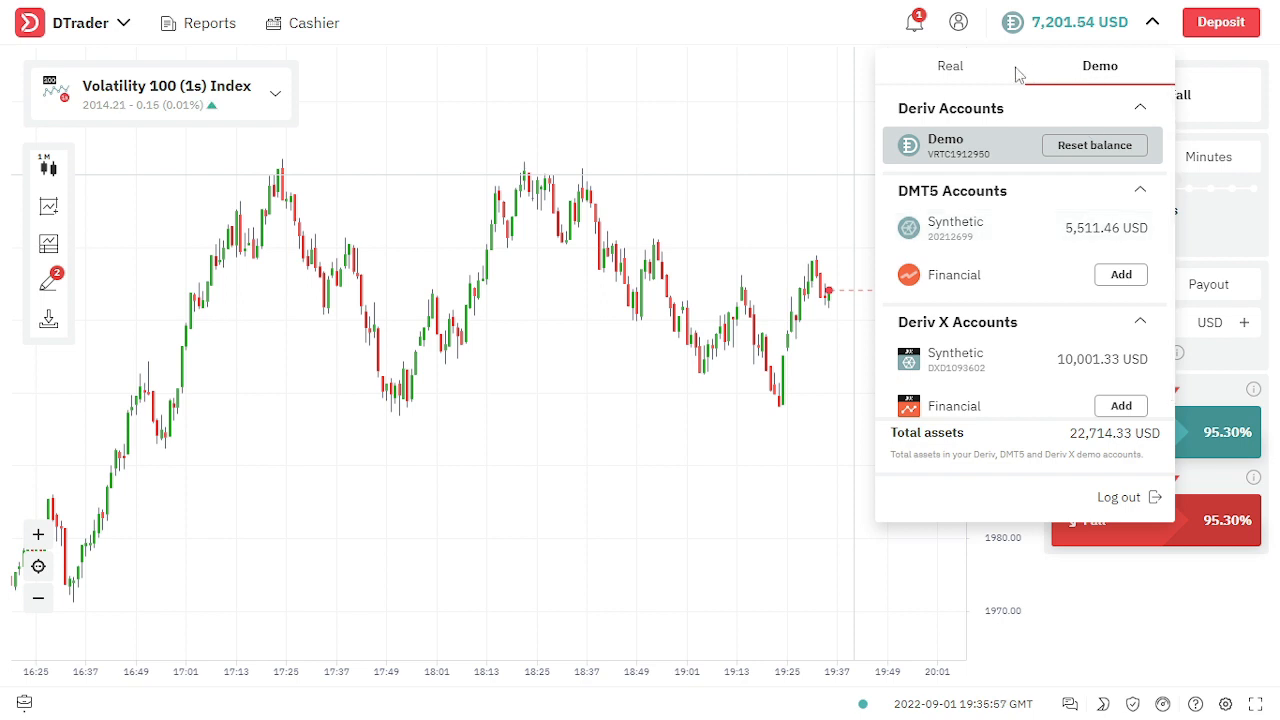
{"action": "left_click", "coordinate": [949, 66]}
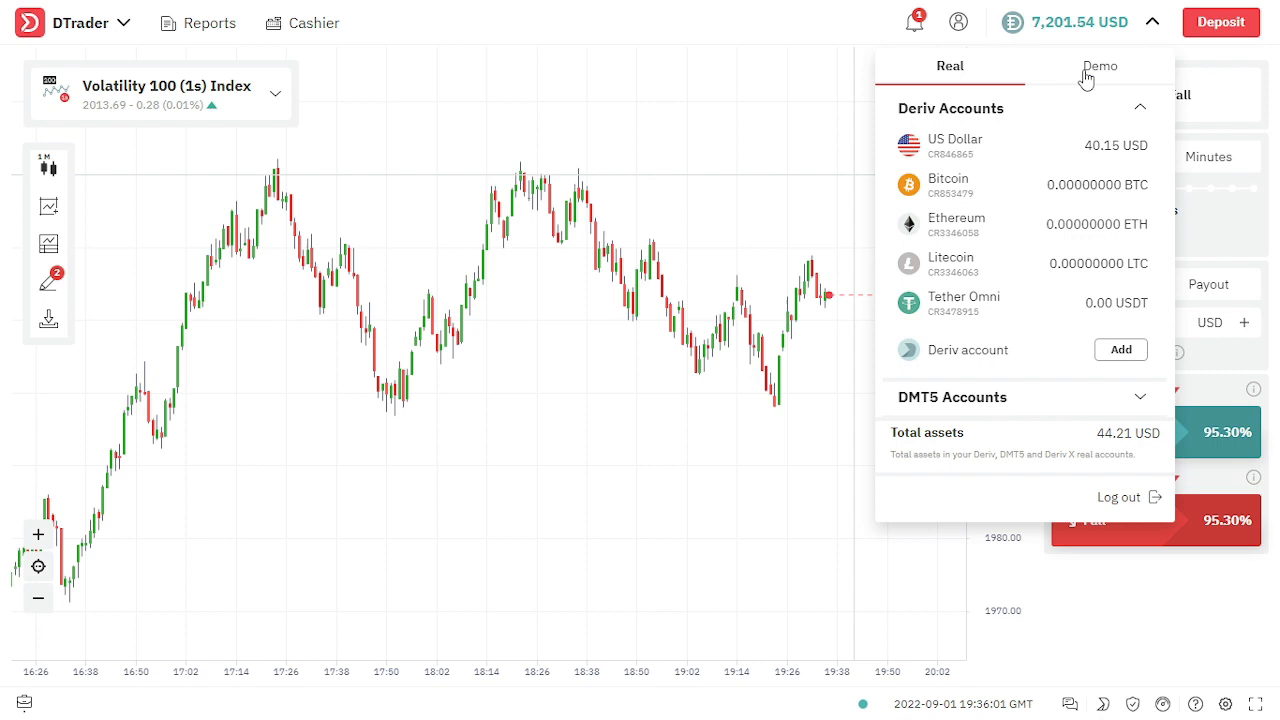
{"action": "left_click", "coordinate": [1099, 66]}
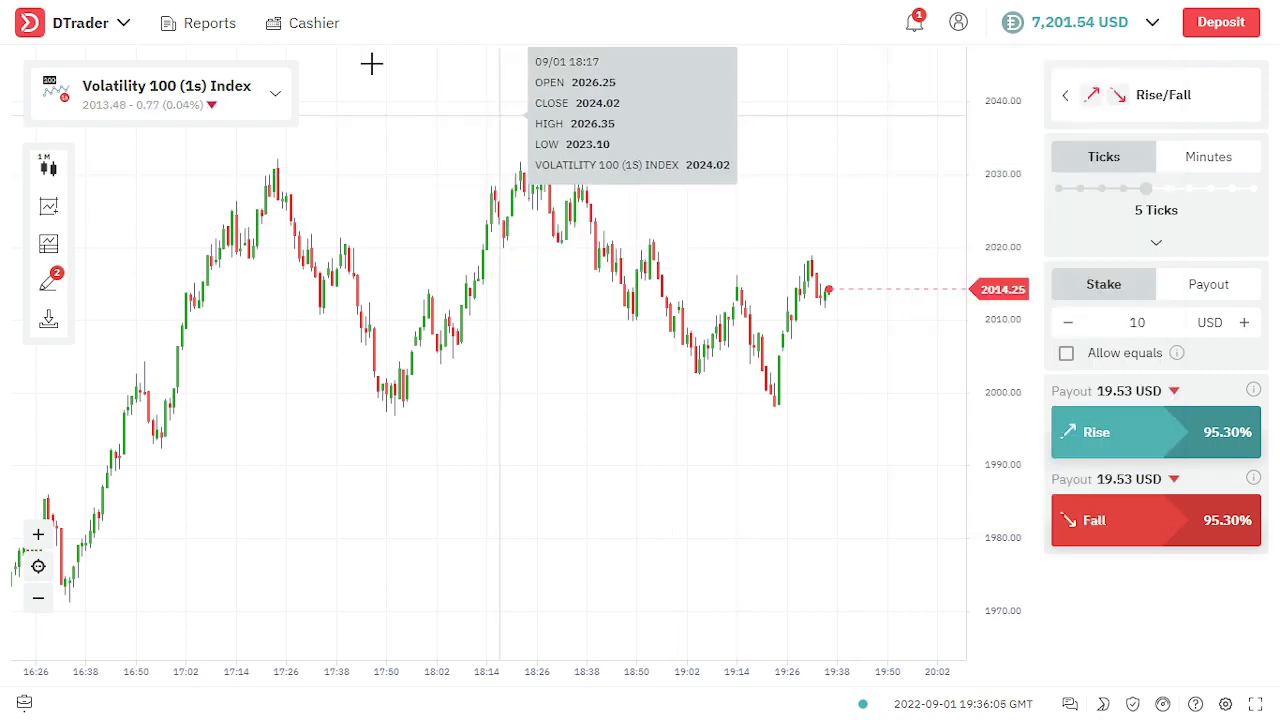
- Switch from DTrader to the DBot automated trading platform
{"action": "left_click", "coordinate": [80, 22]}
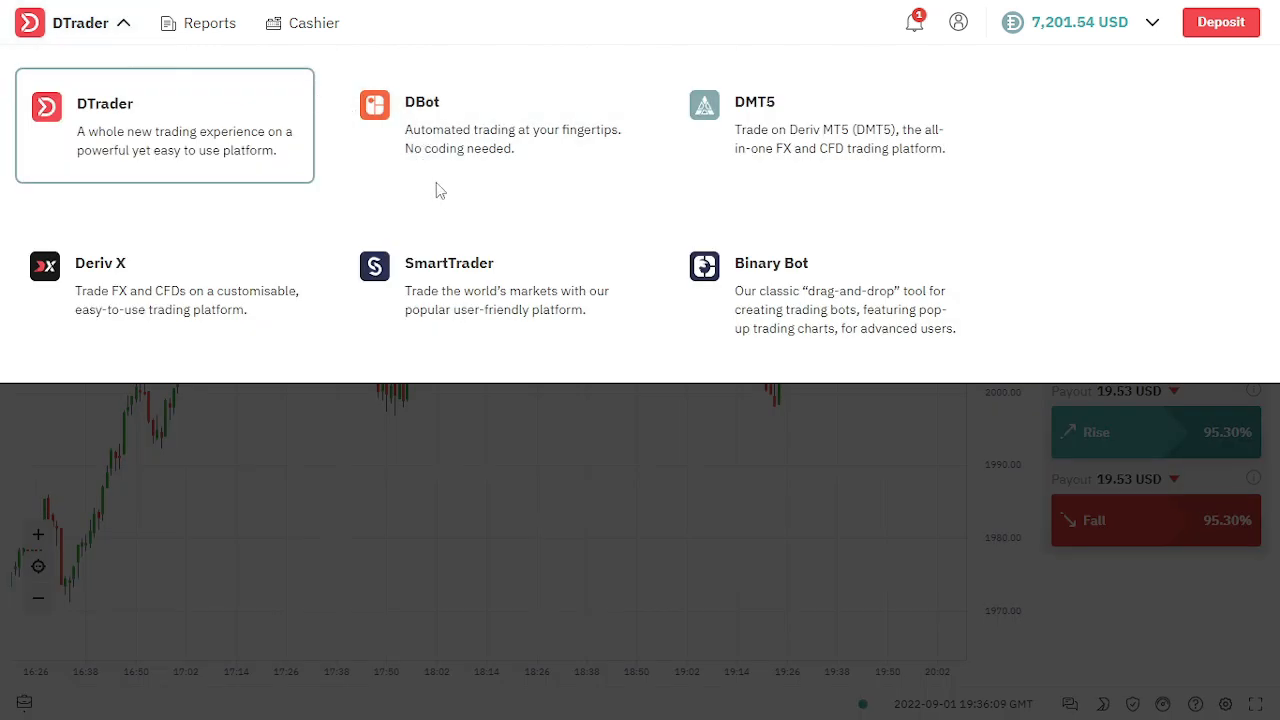
{"action": "mouse_move", "coordinate": [517, 146]}
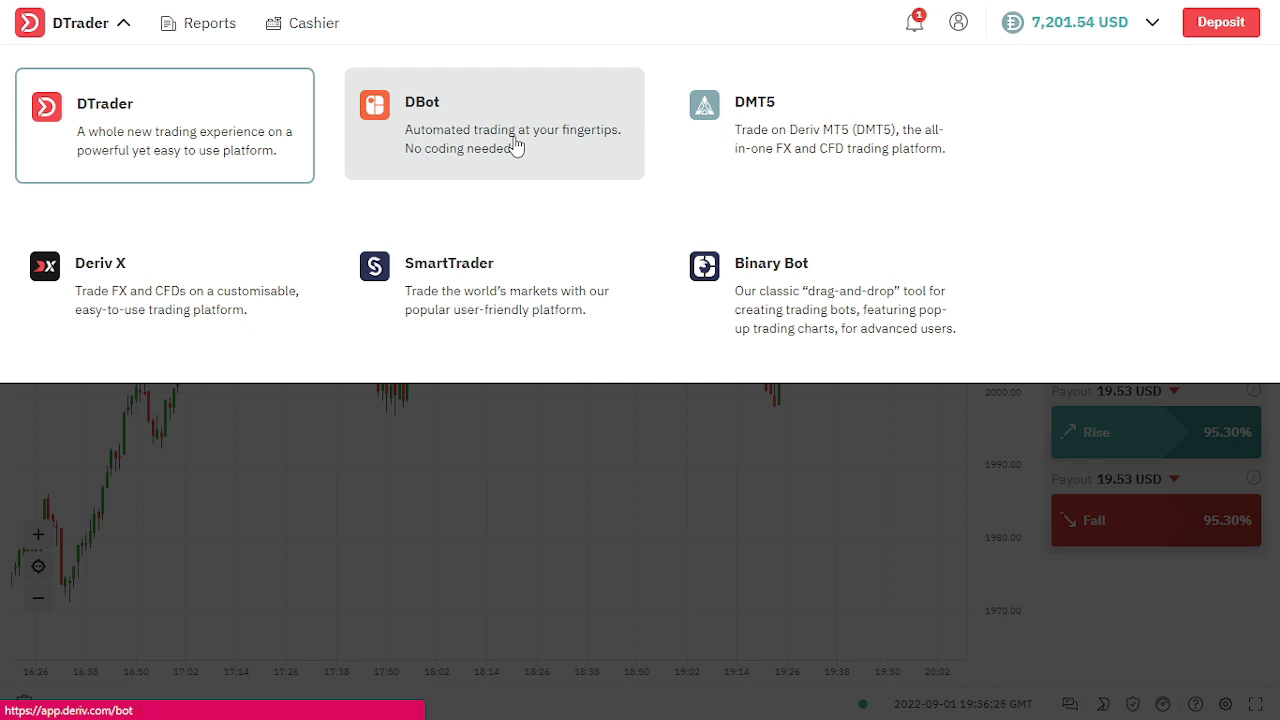
{"action": "left_click", "coordinate": [493, 124]}
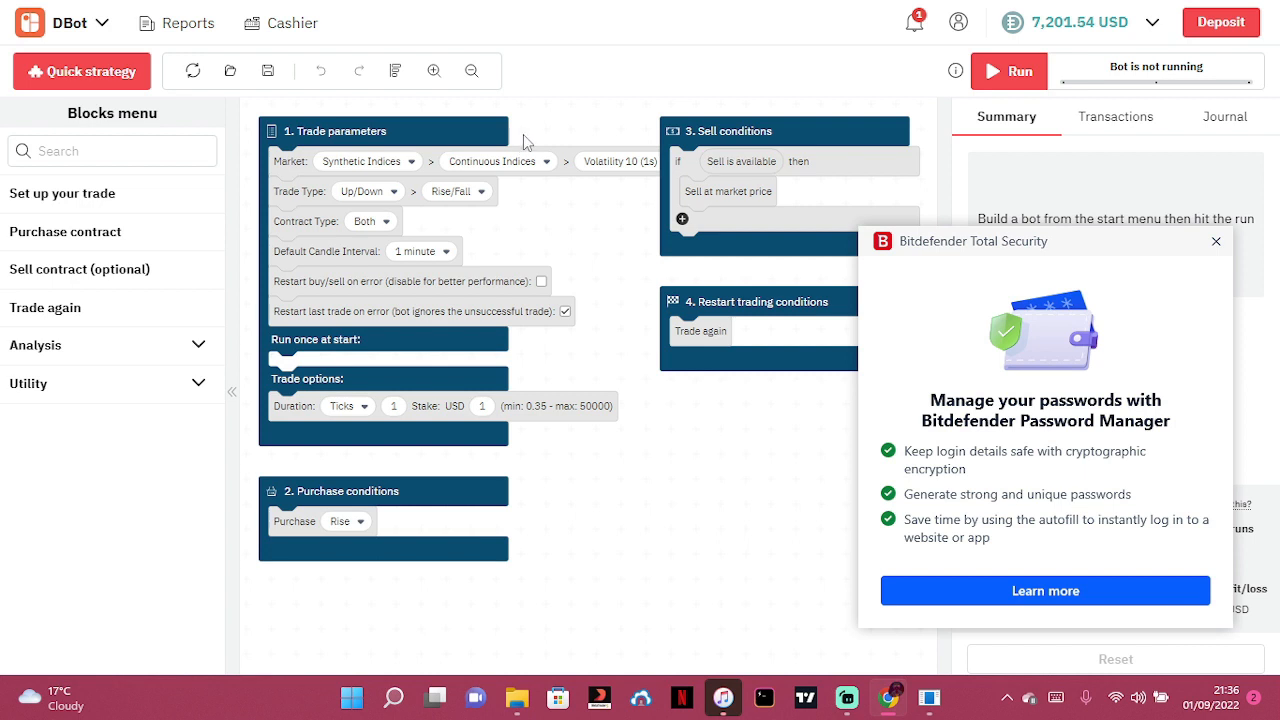
{"action": "left_click", "coordinate": [1216, 241]}
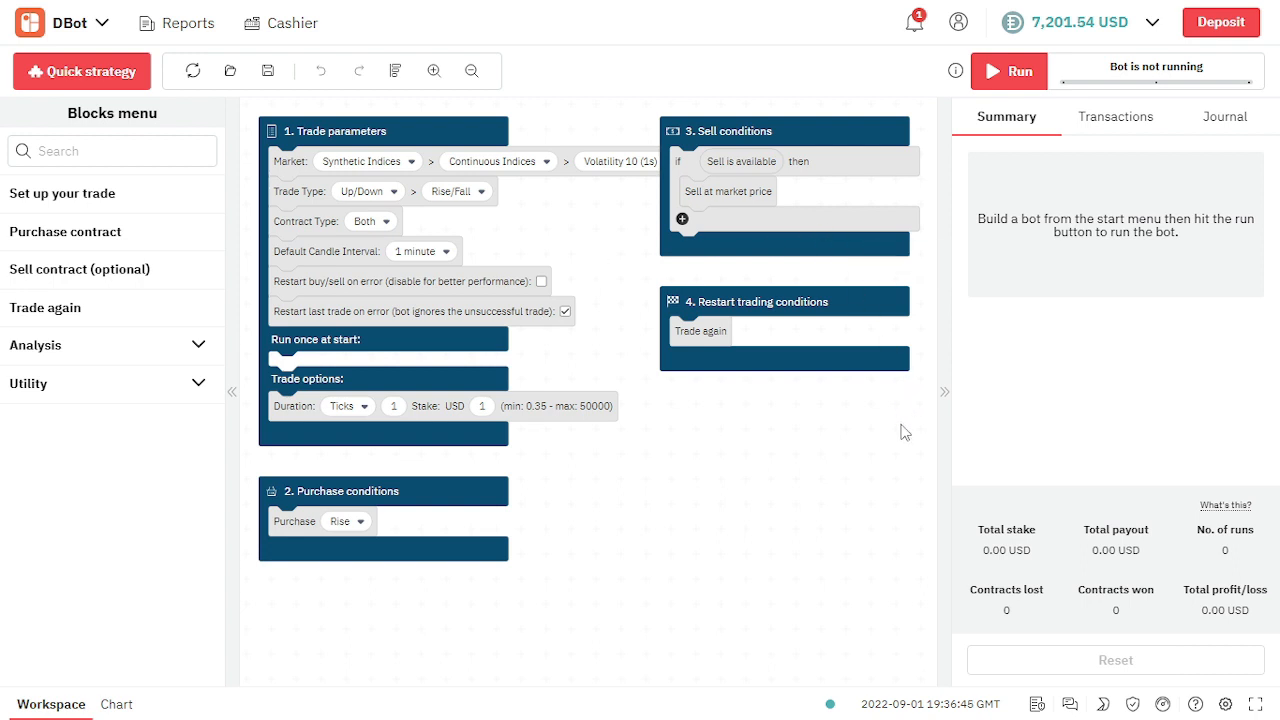
{"action": "mouse_move", "coordinate": [869, 466]}
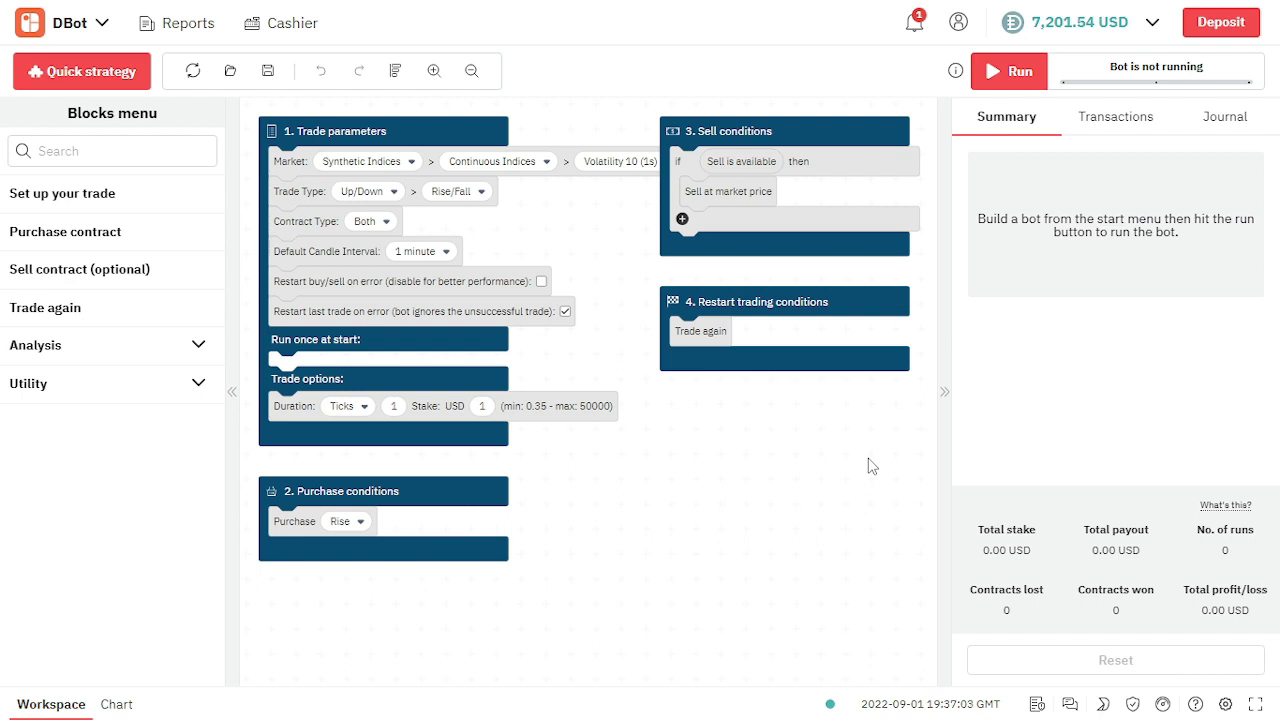
{"action": "mouse_move", "coordinate": [1031, 25]}
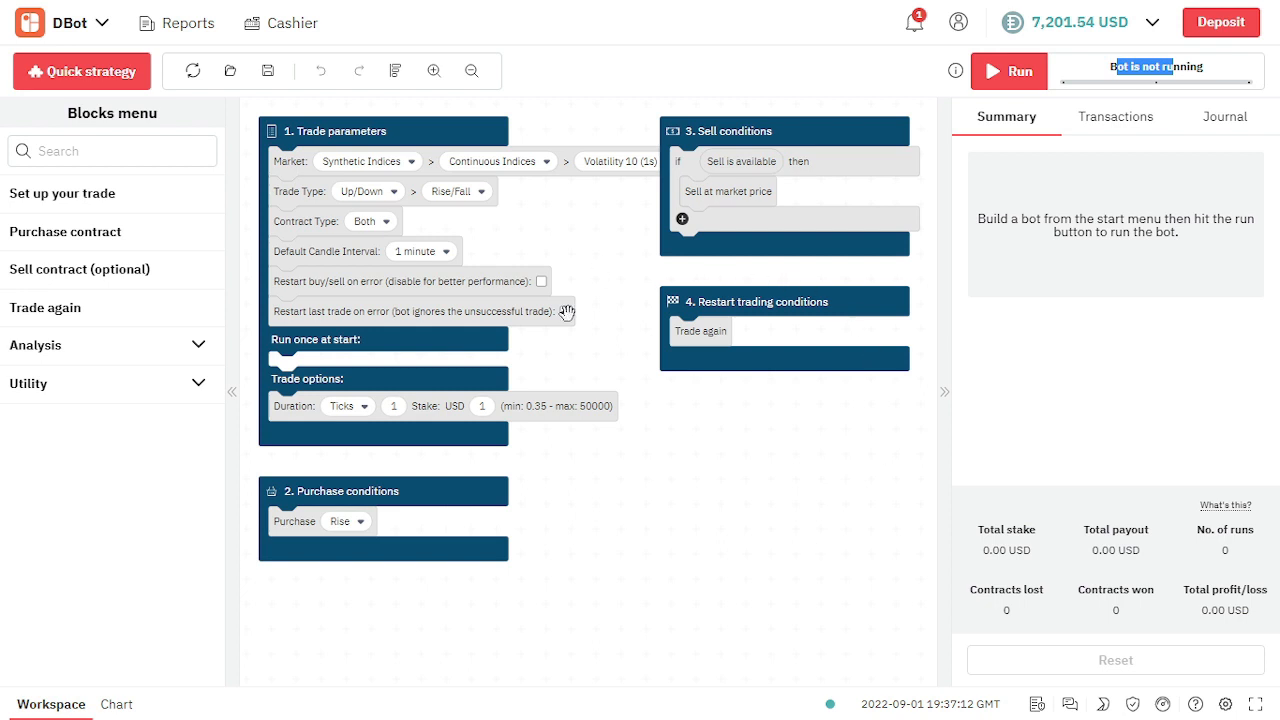
{"action": "left_click", "coordinate": [565, 311]}
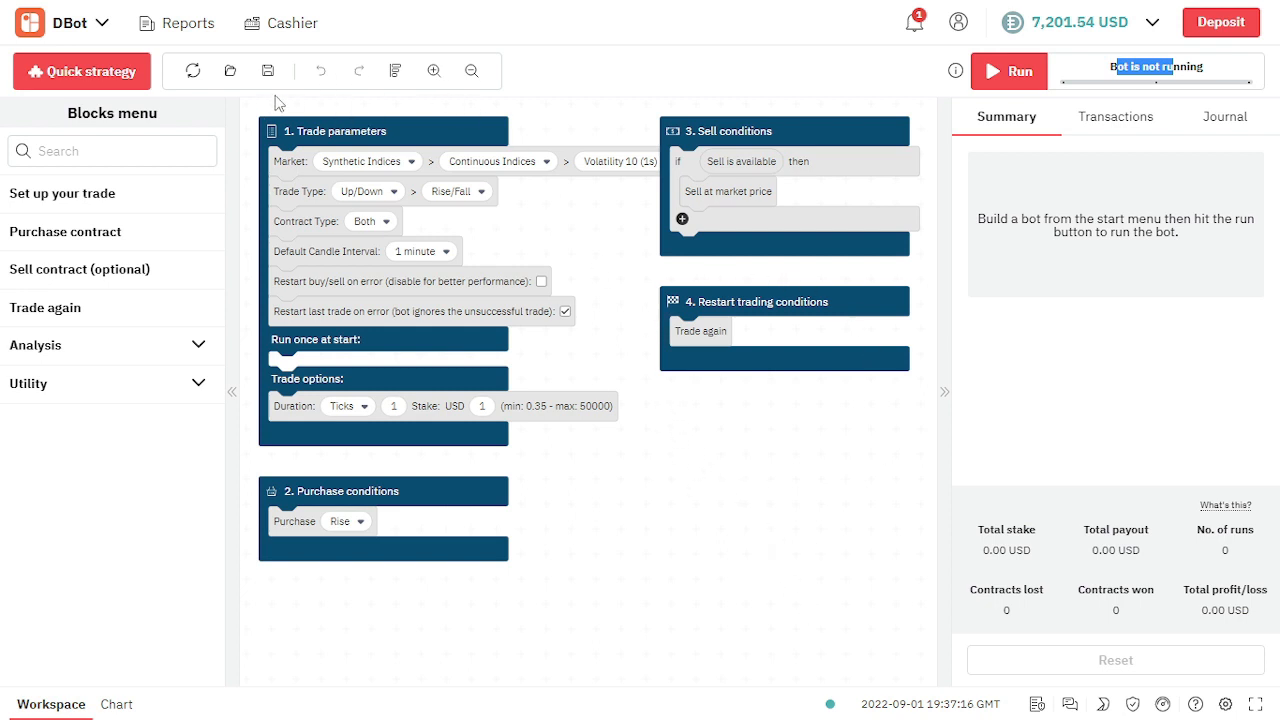
{"action": "mouse_move", "coordinate": [711, 473]}
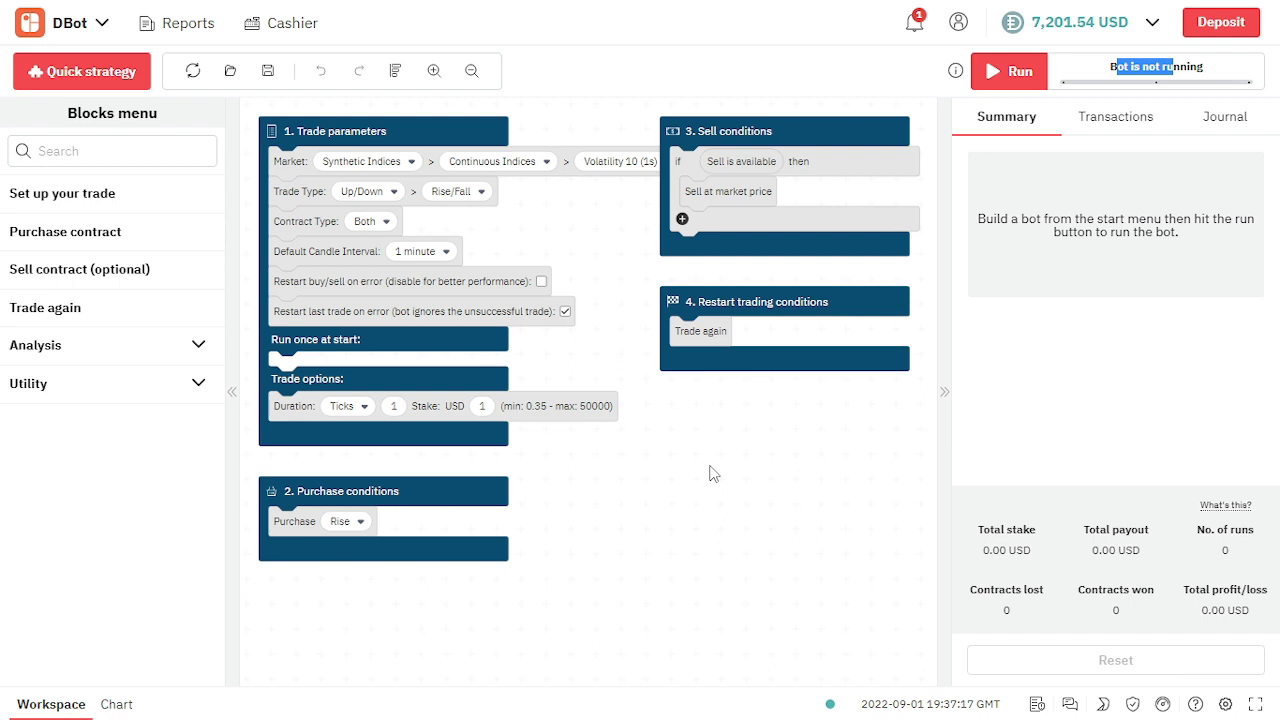
{"action": "mouse_move", "coordinate": [483, 357]}
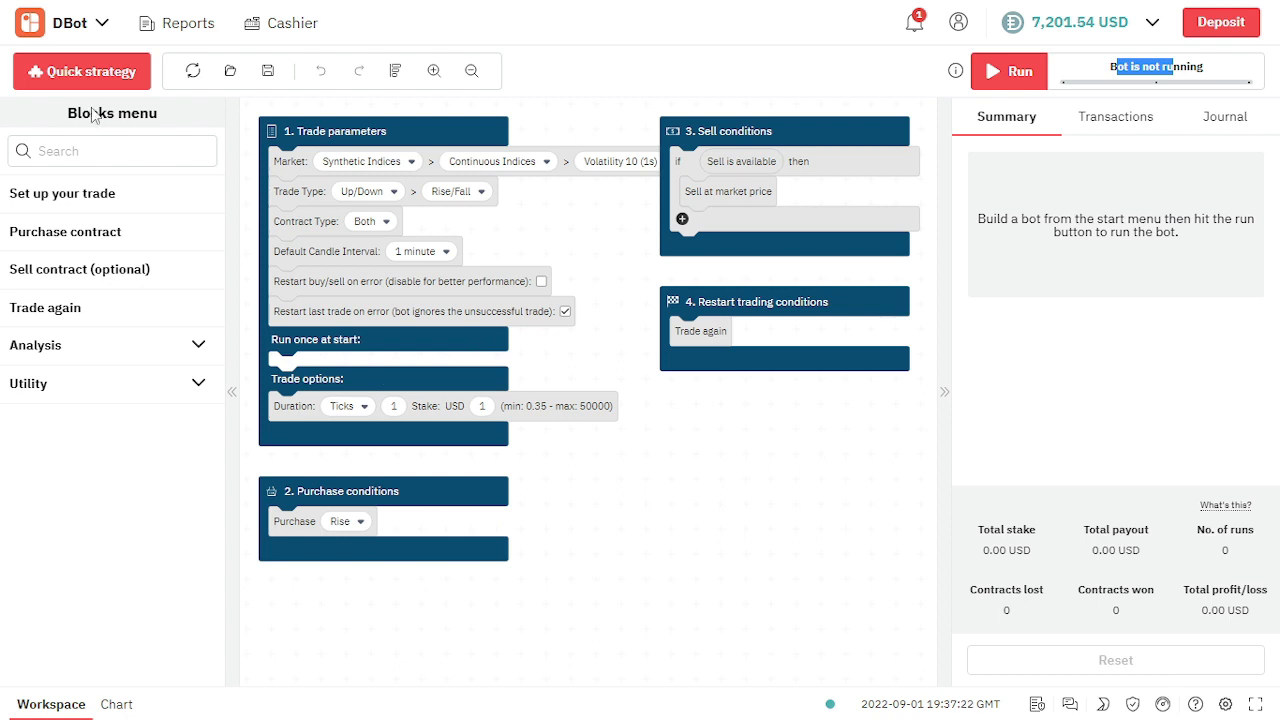
{"action": "left_click", "coordinate": [82, 71]}
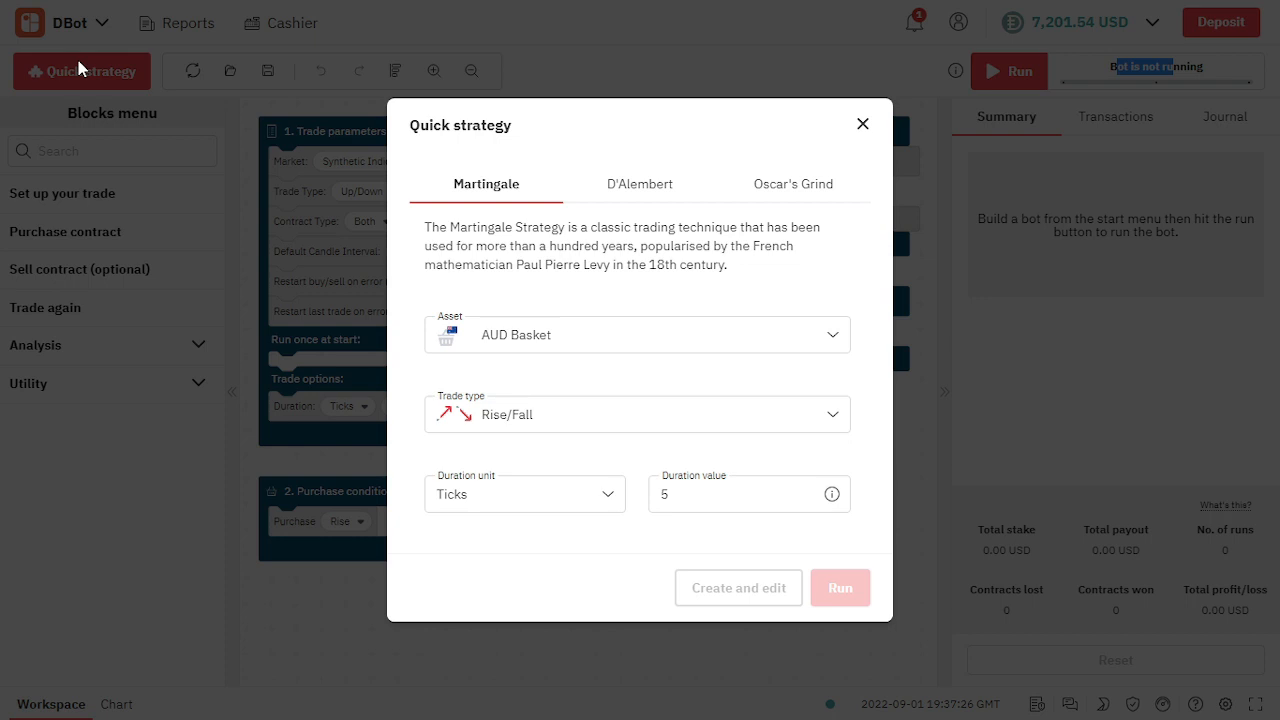
{"action": "mouse_move", "coordinate": [98, 120]}
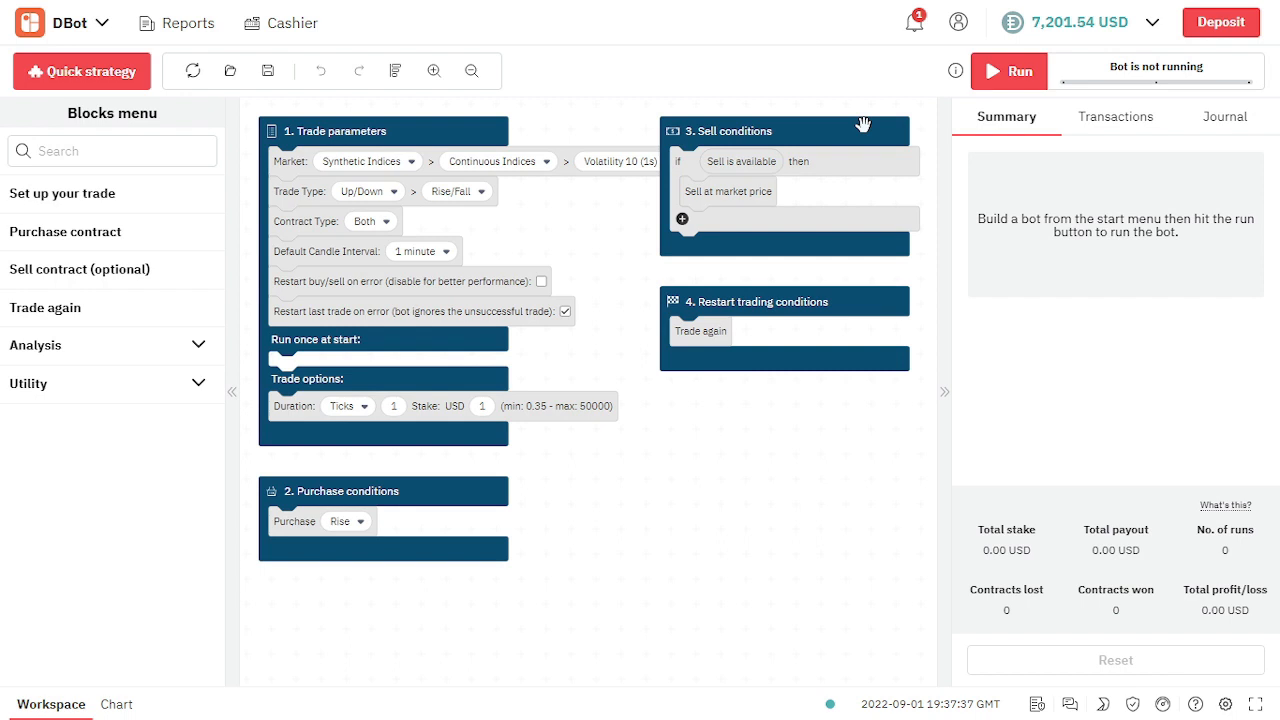
{"action": "mouse_move", "coordinate": [790, 495]}
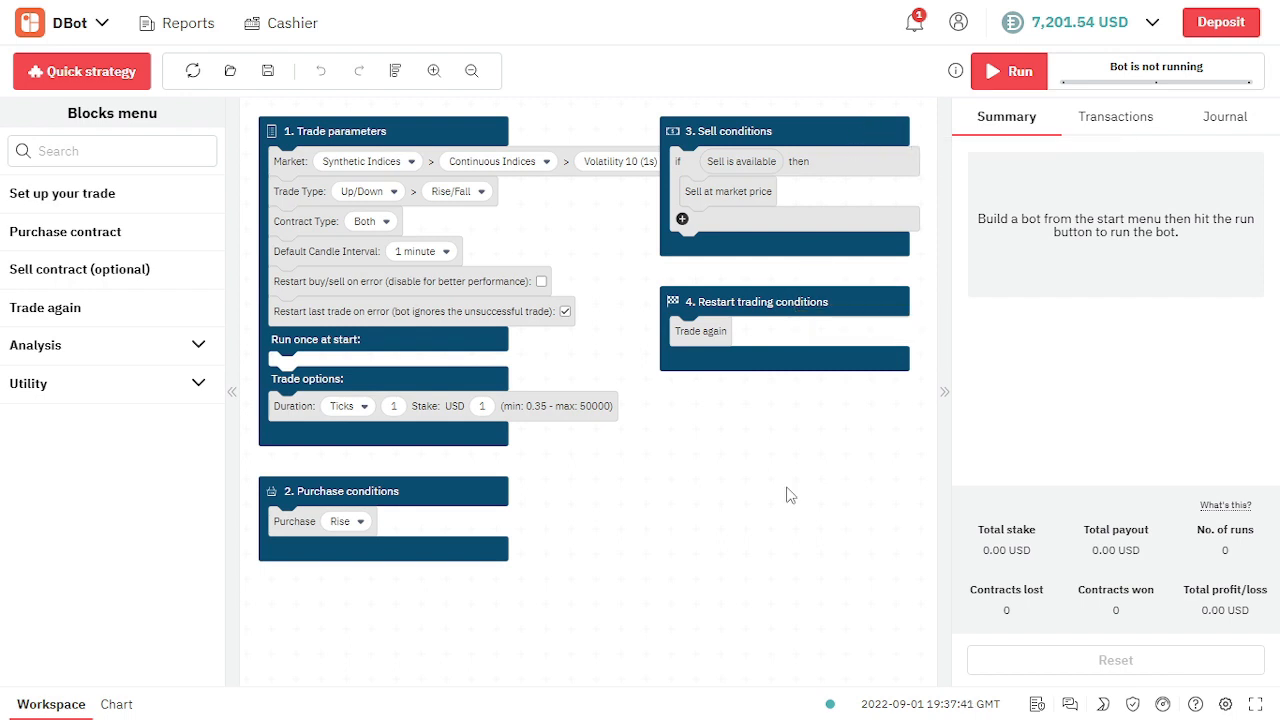
{"action": "left_click", "coordinate": [81, 71]}
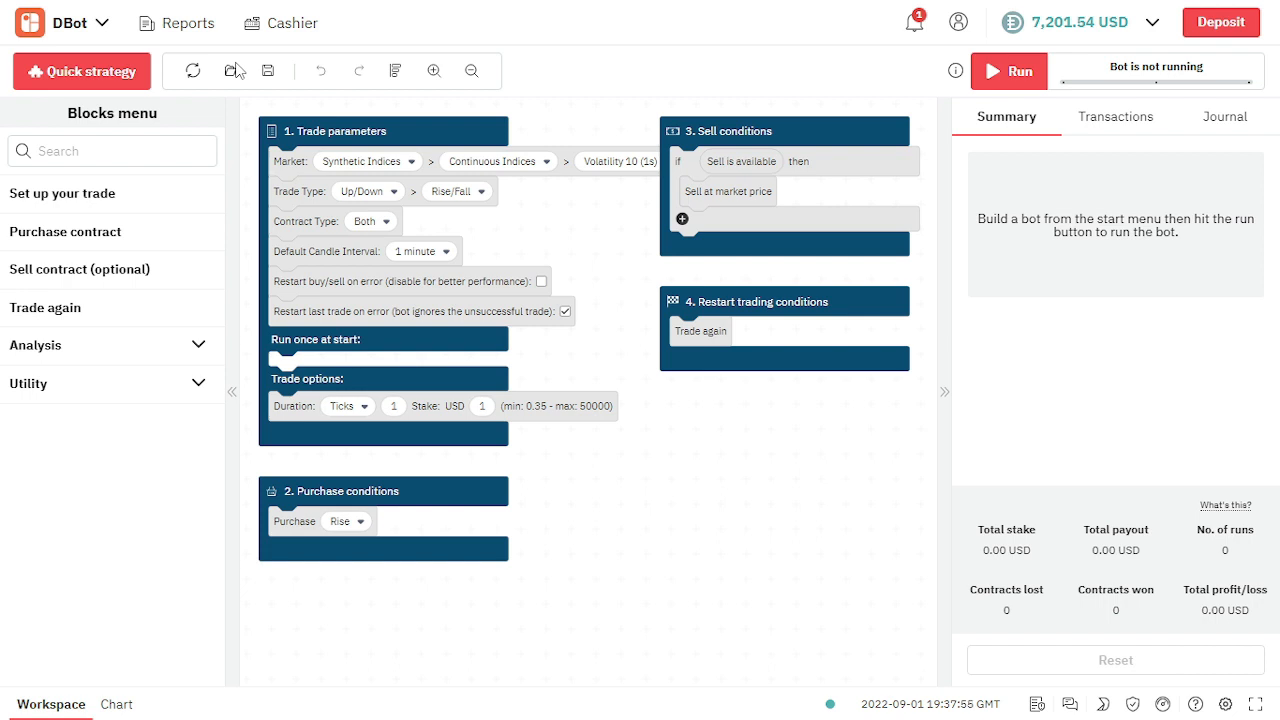
{"action": "mouse_move", "coordinate": [245, 71]}
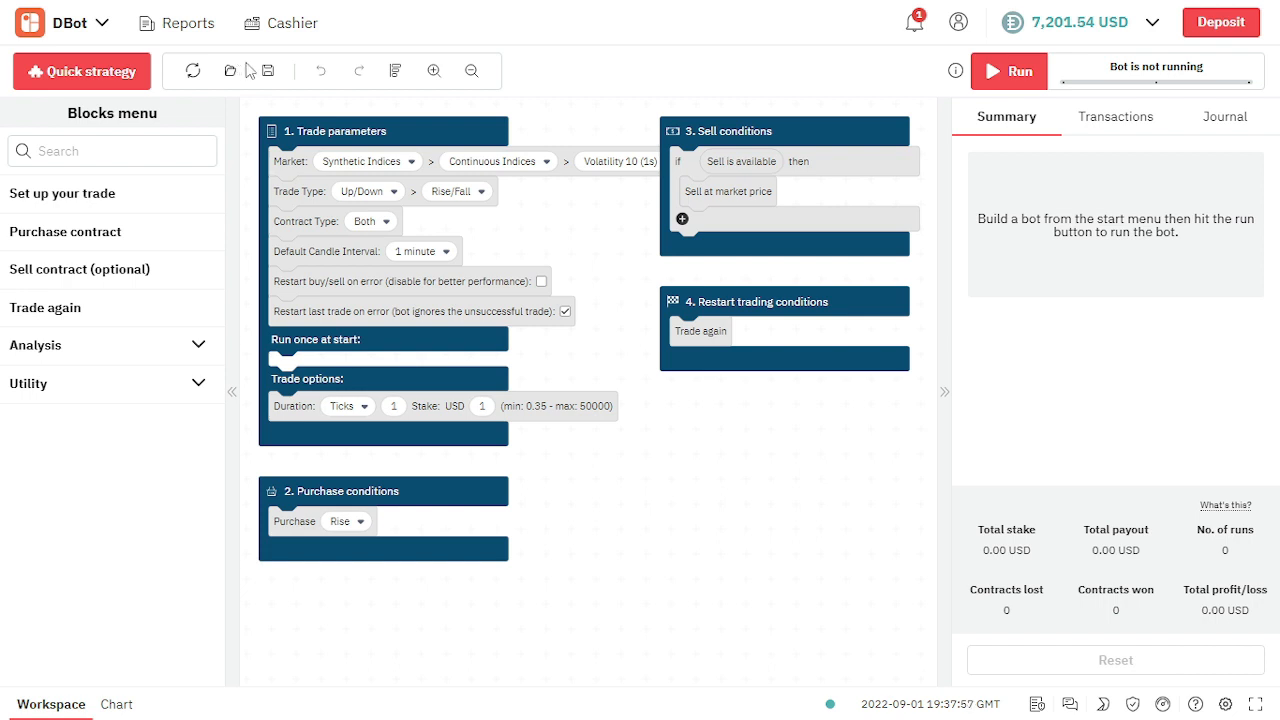
{"action": "mouse_move", "coordinate": [320, 71]}
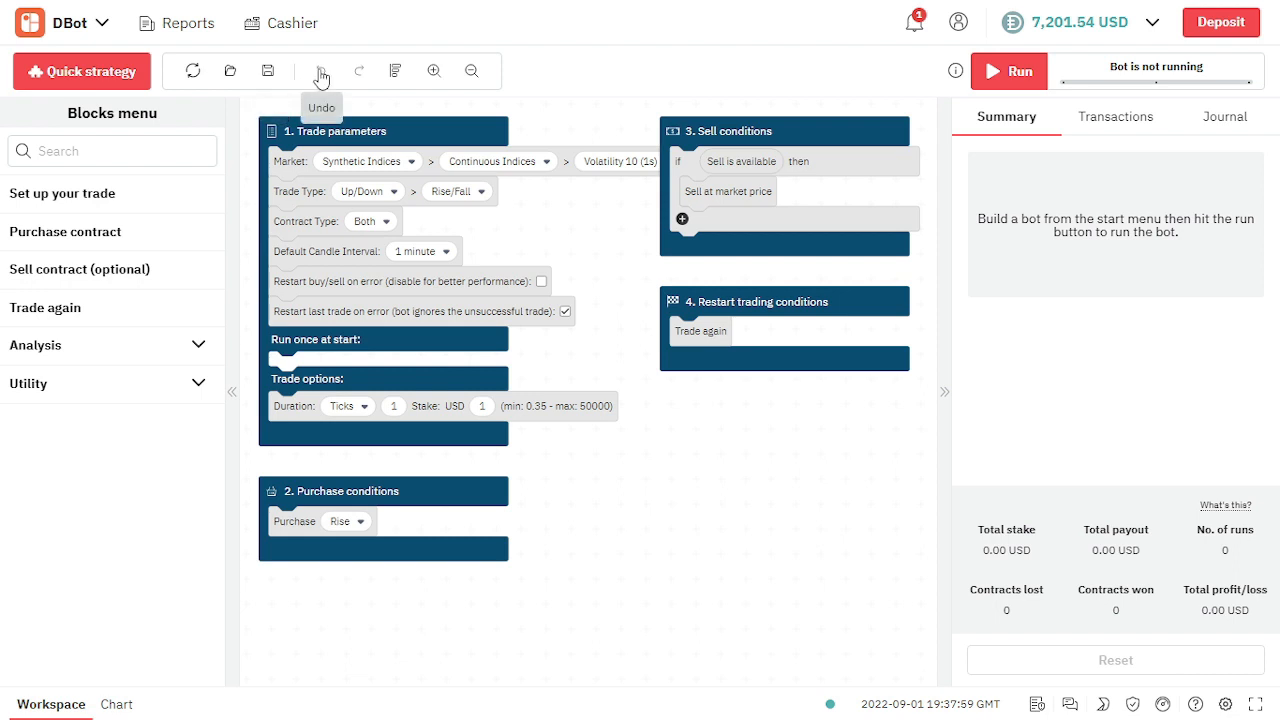
{"action": "mouse_move", "coordinate": [365, 94]}
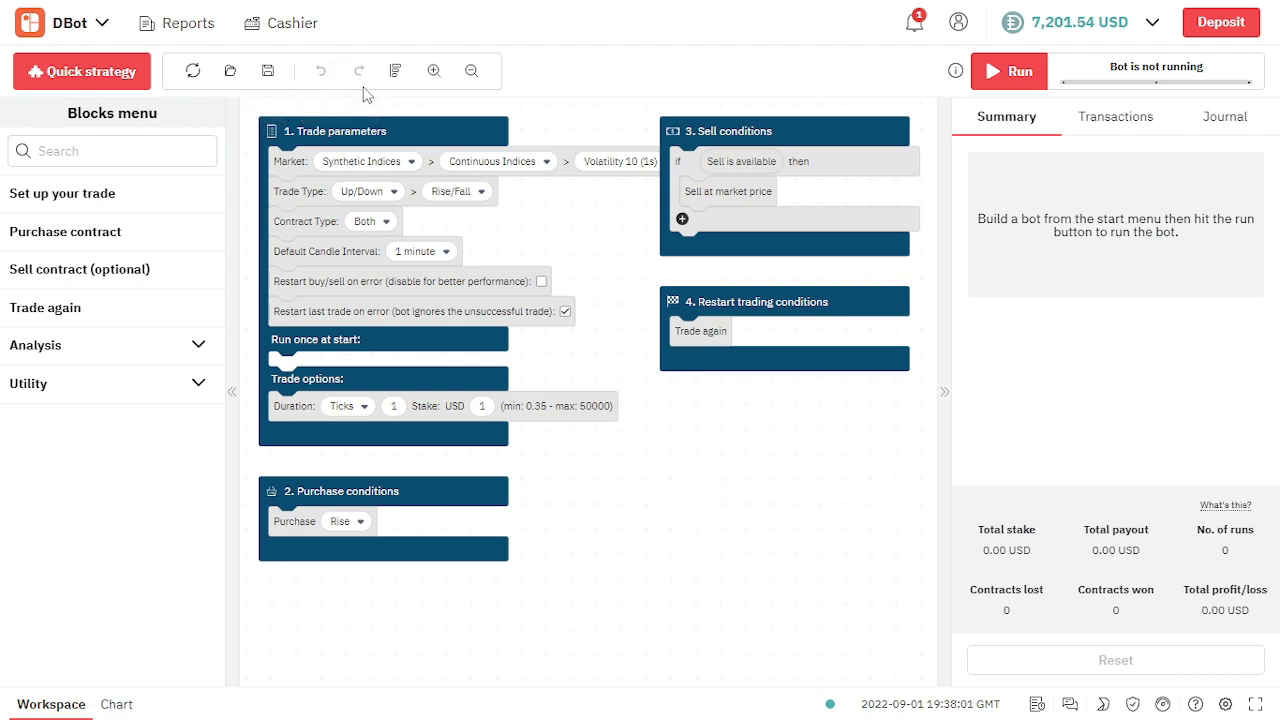
{"action": "mouse_move", "coordinate": [396, 71]}
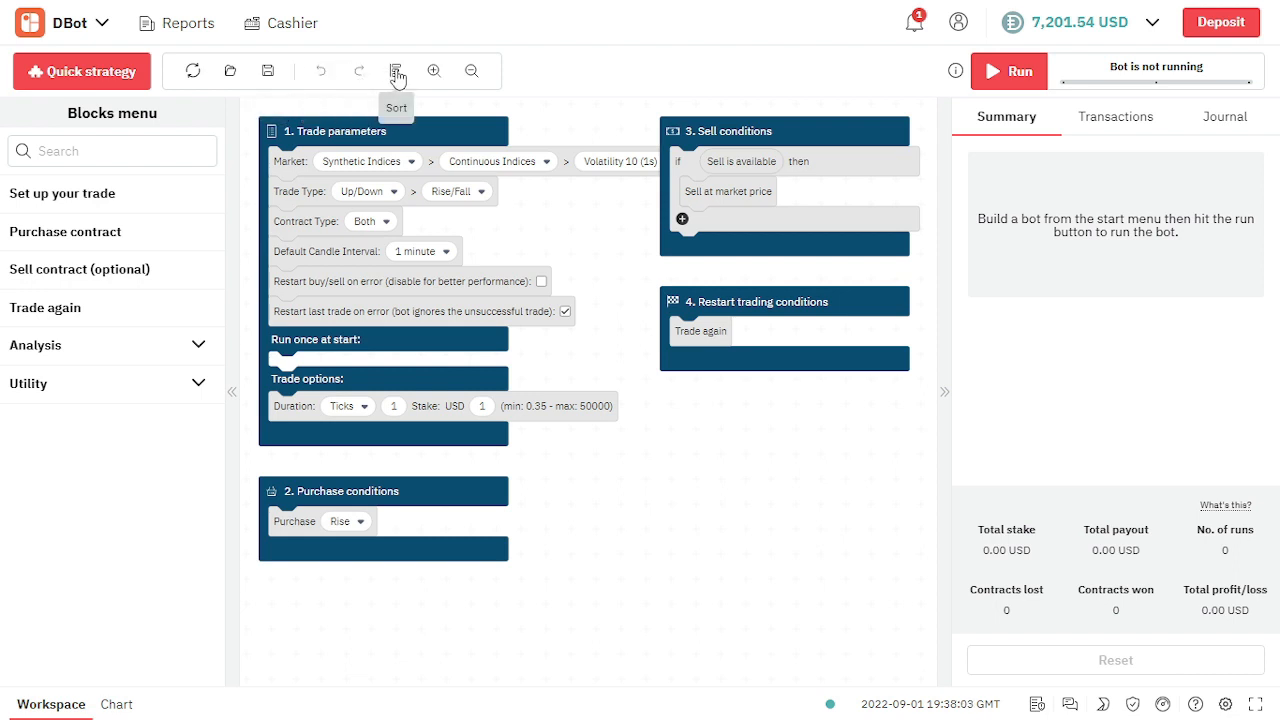
{"action": "mouse_move", "coordinate": [471, 71]}
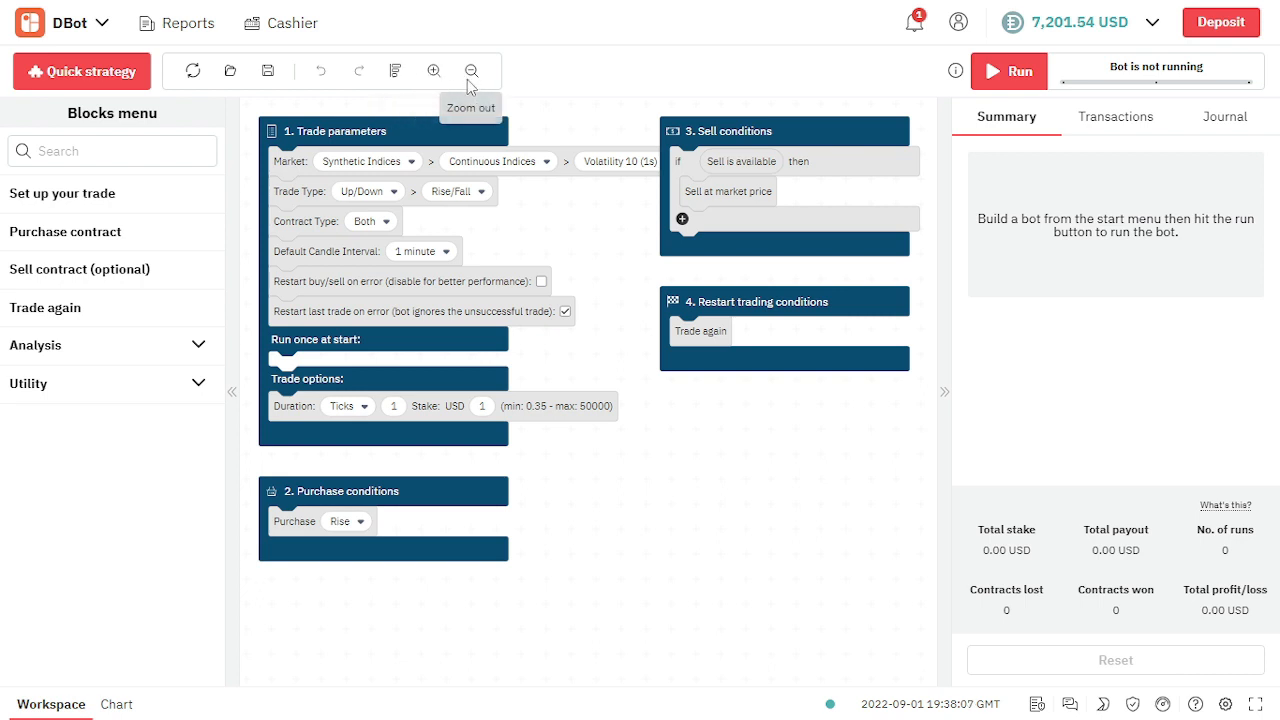
{"action": "left_click_drag", "start_coordinate": [1127, 218], "coordinate": [1128, 233]}
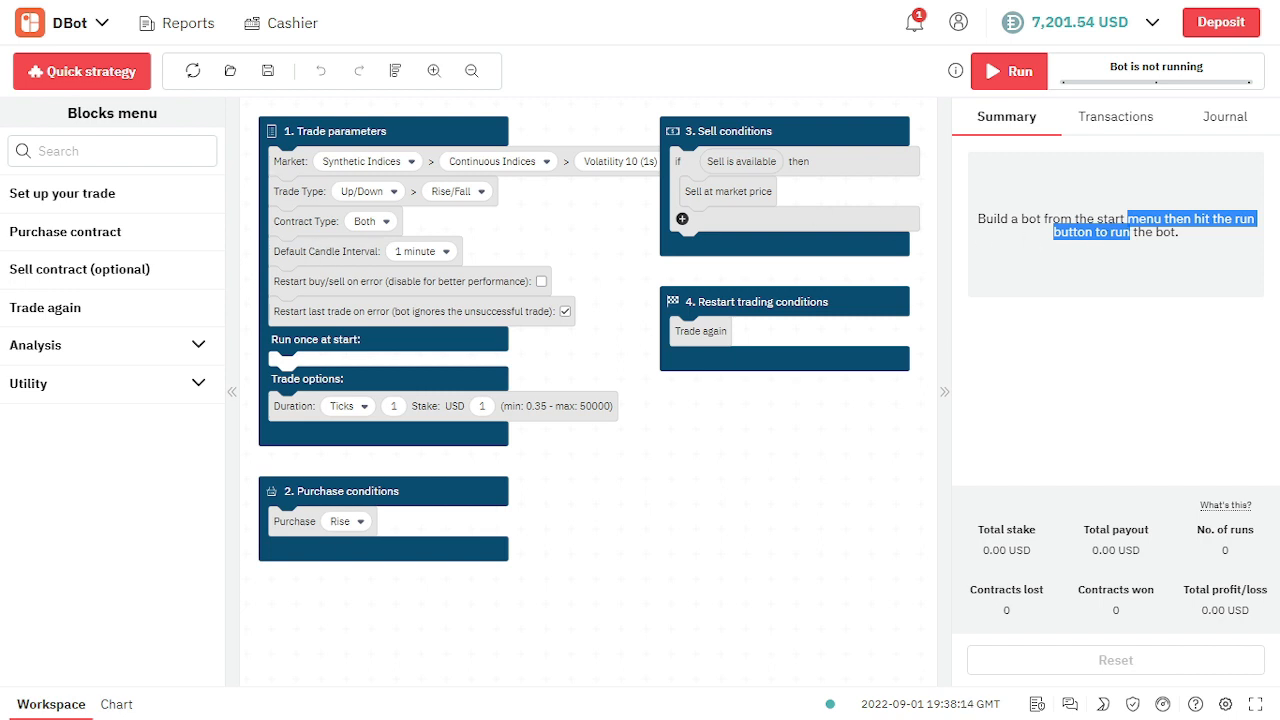
{"action": "mouse_move", "coordinate": [213, 53]}
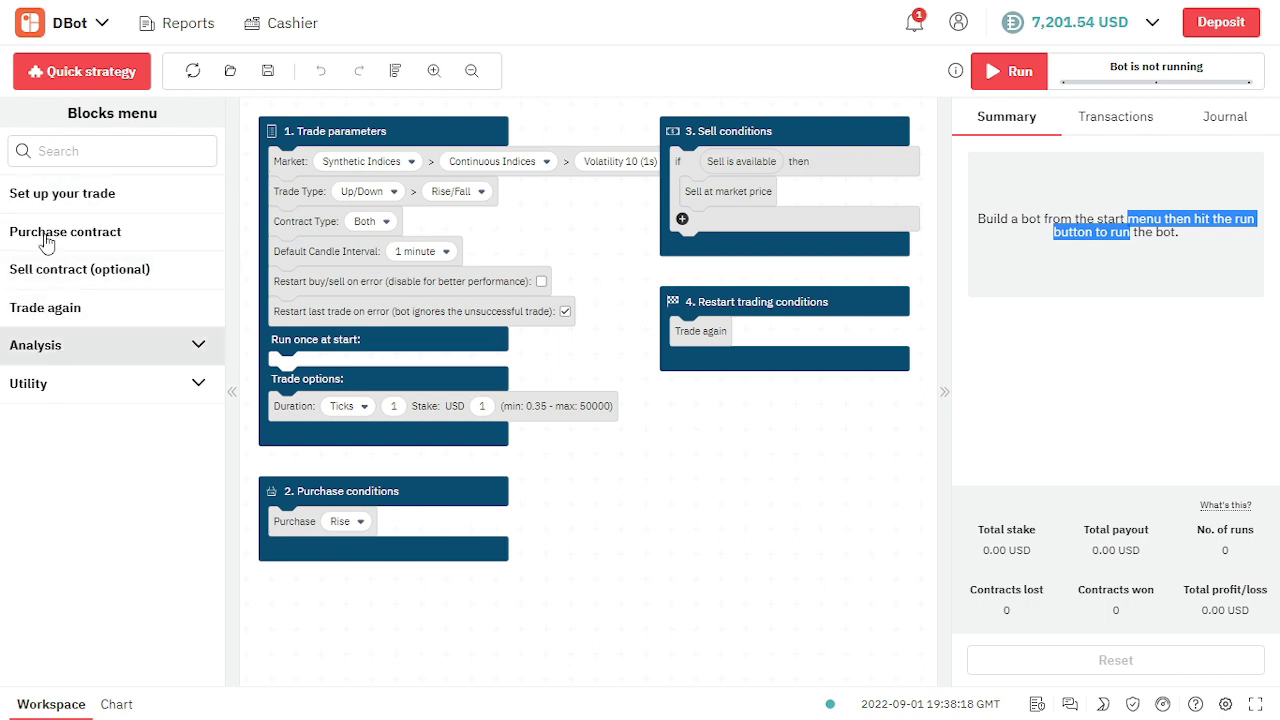
{"action": "mouse_move", "coordinate": [62, 193]}
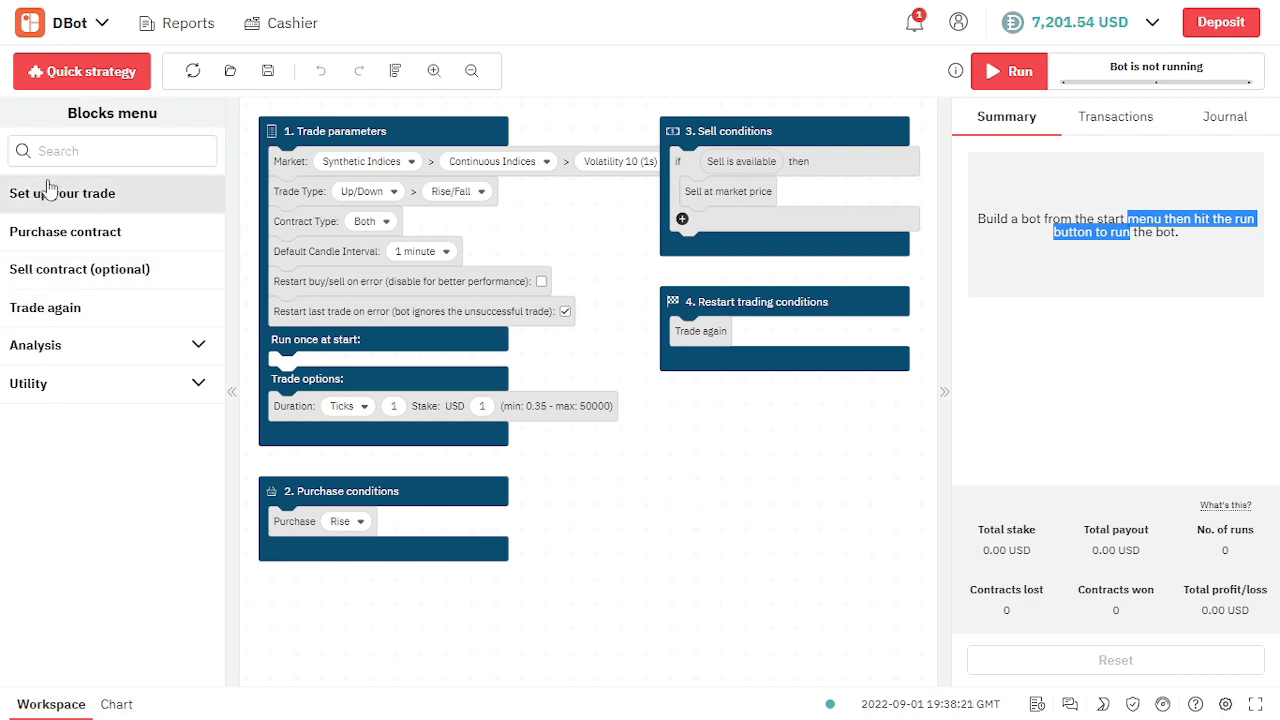
{"action": "mouse_move", "coordinate": [51, 200]}
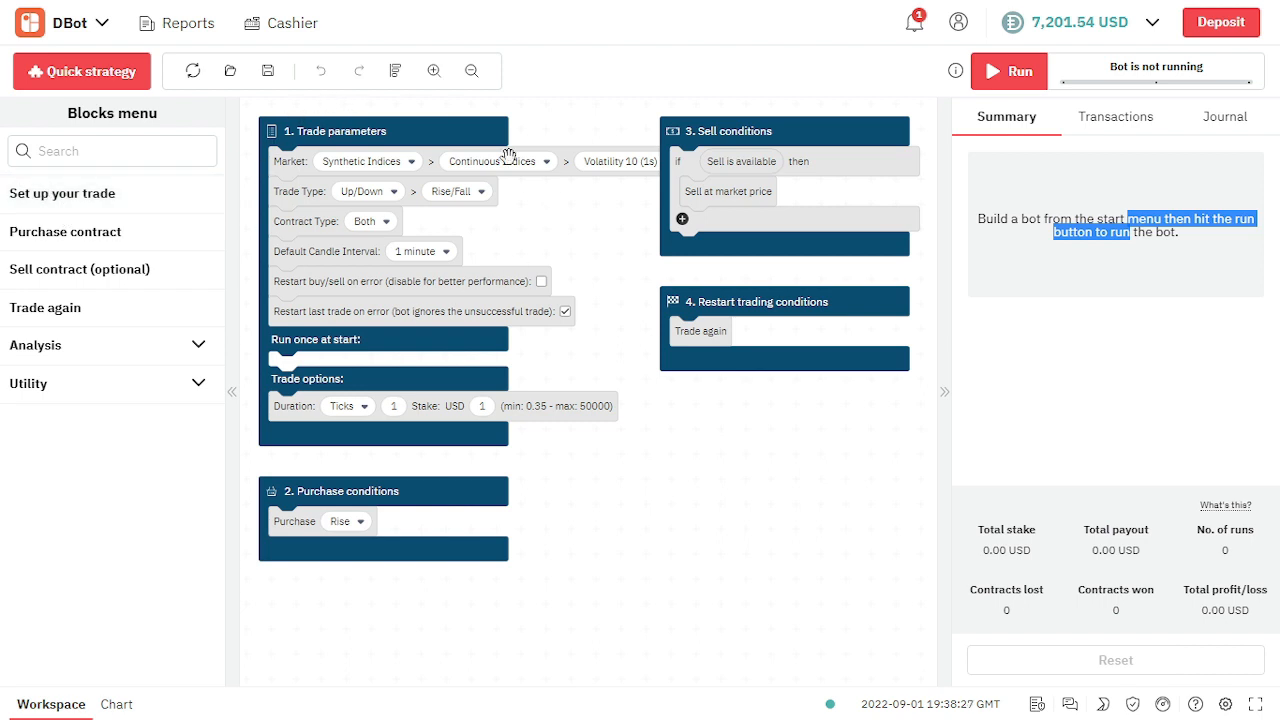
{"action": "left_click", "coordinate": [62, 193]}
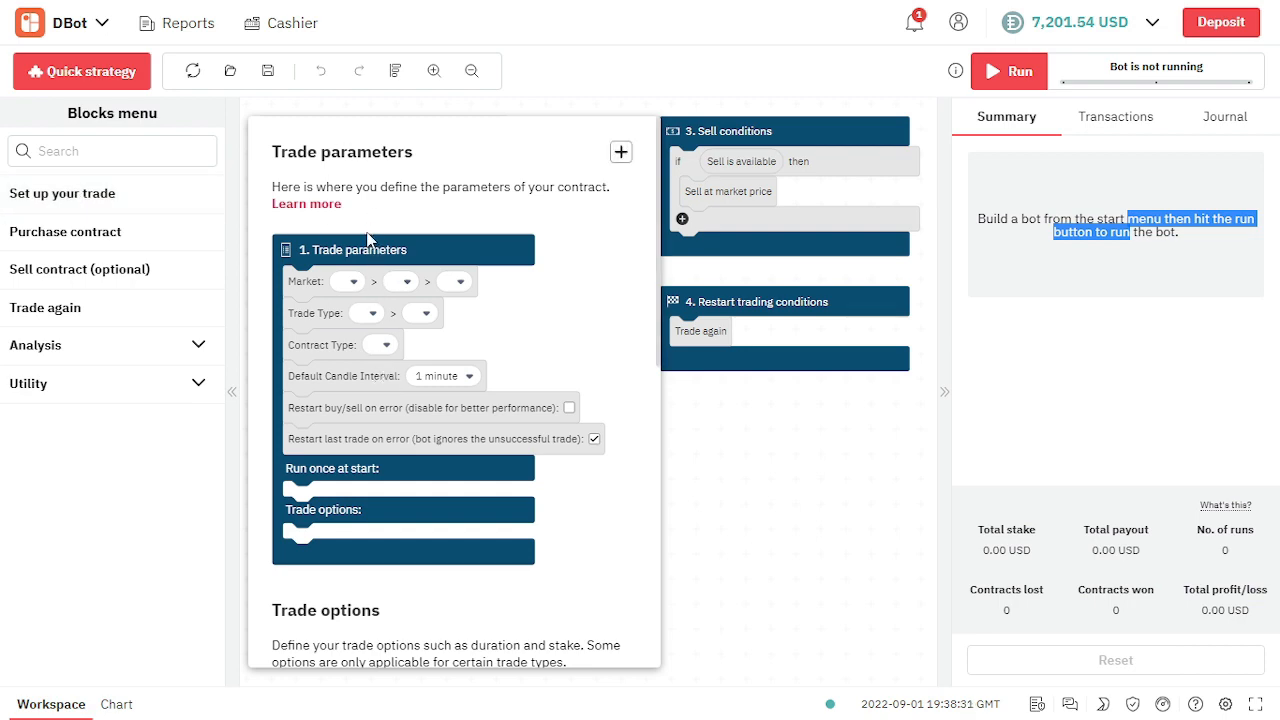
{"action": "scroll", "scroll_direction": "down", "scroll_amount": 3}
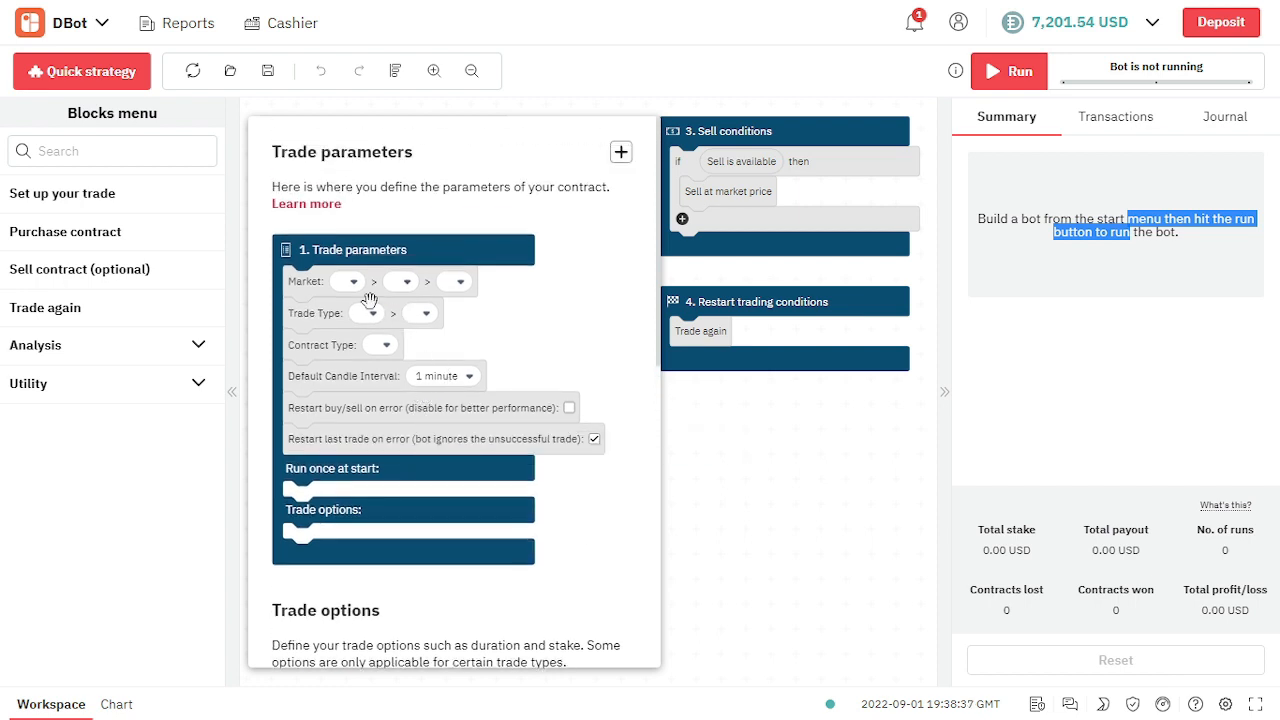
{"action": "mouse_move", "coordinate": [325, 178]}
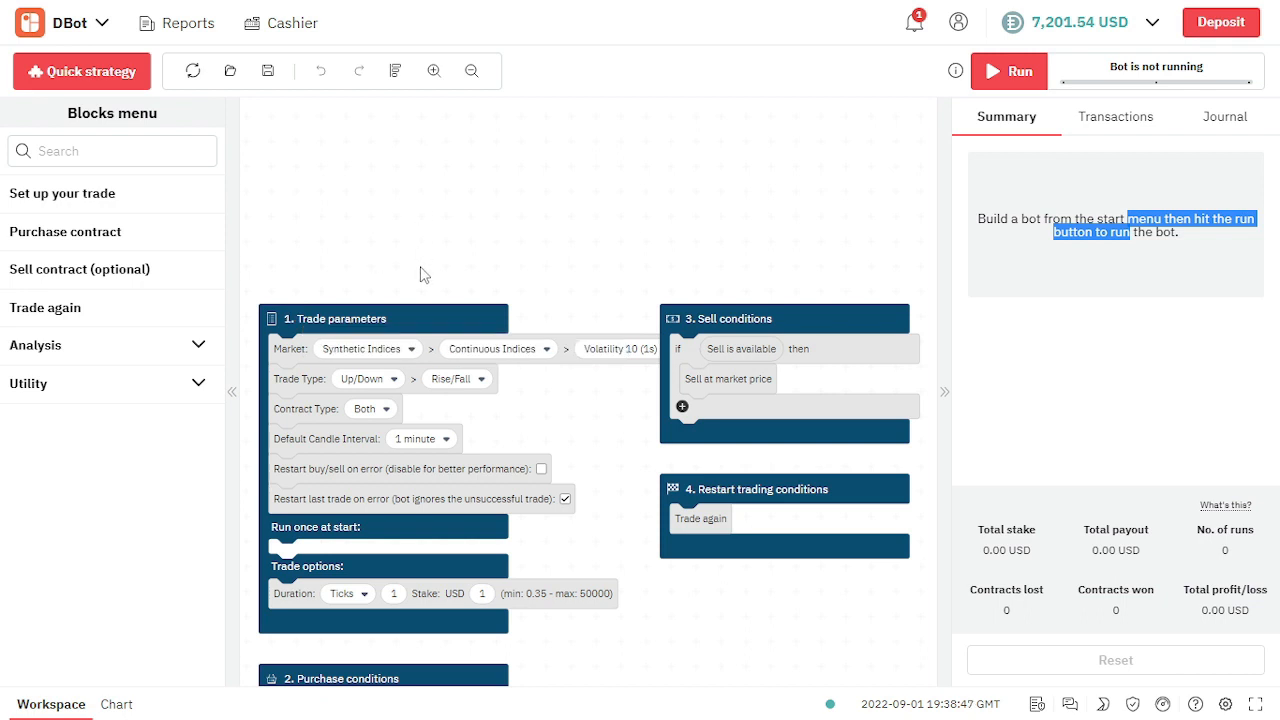
{"action": "mouse_move", "coordinate": [291, 358]}
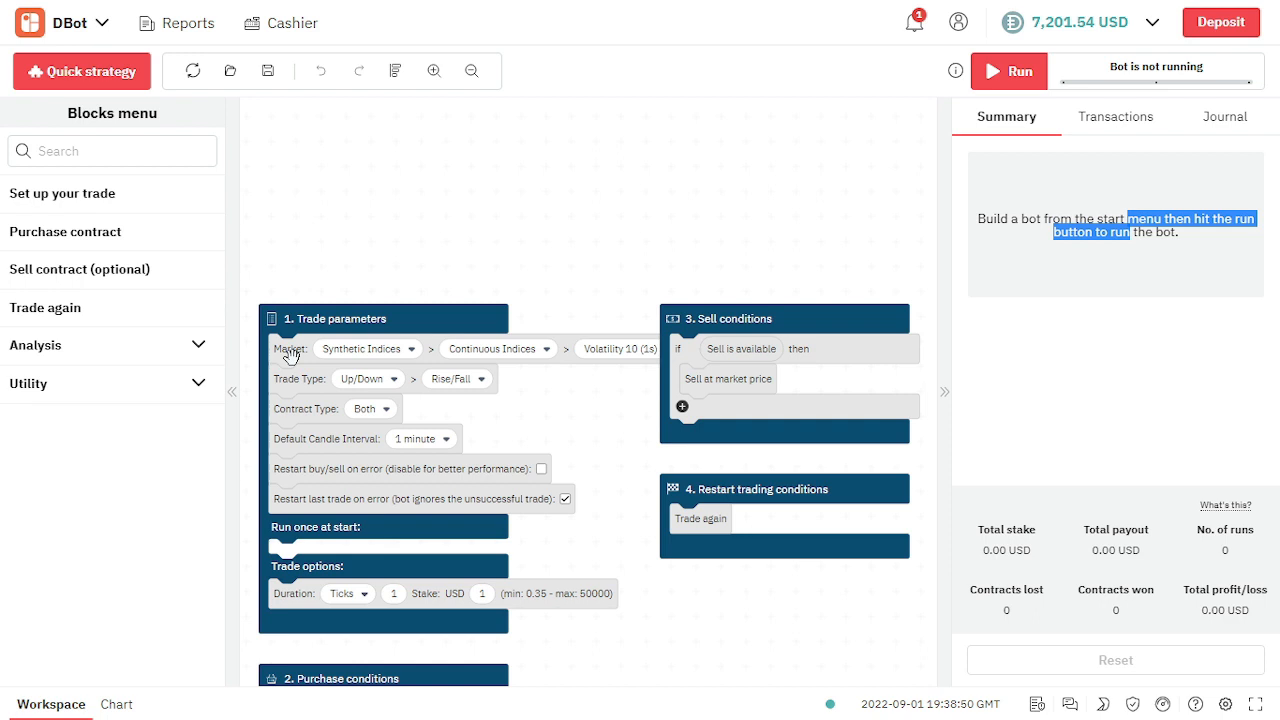
- Set the market to Forex Minor Pairs AUD/CAD
{"action": "left_click", "coordinate": [367, 348]}
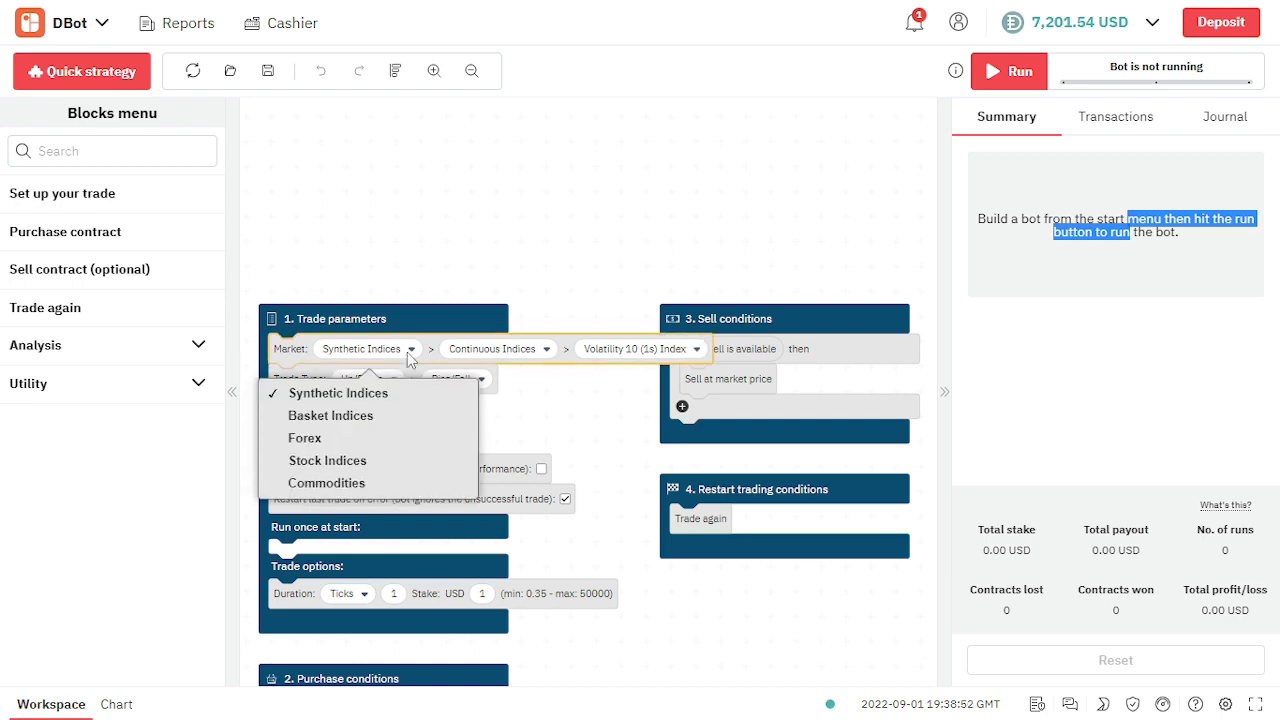
{"action": "mouse_move", "coordinate": [330, 415]}
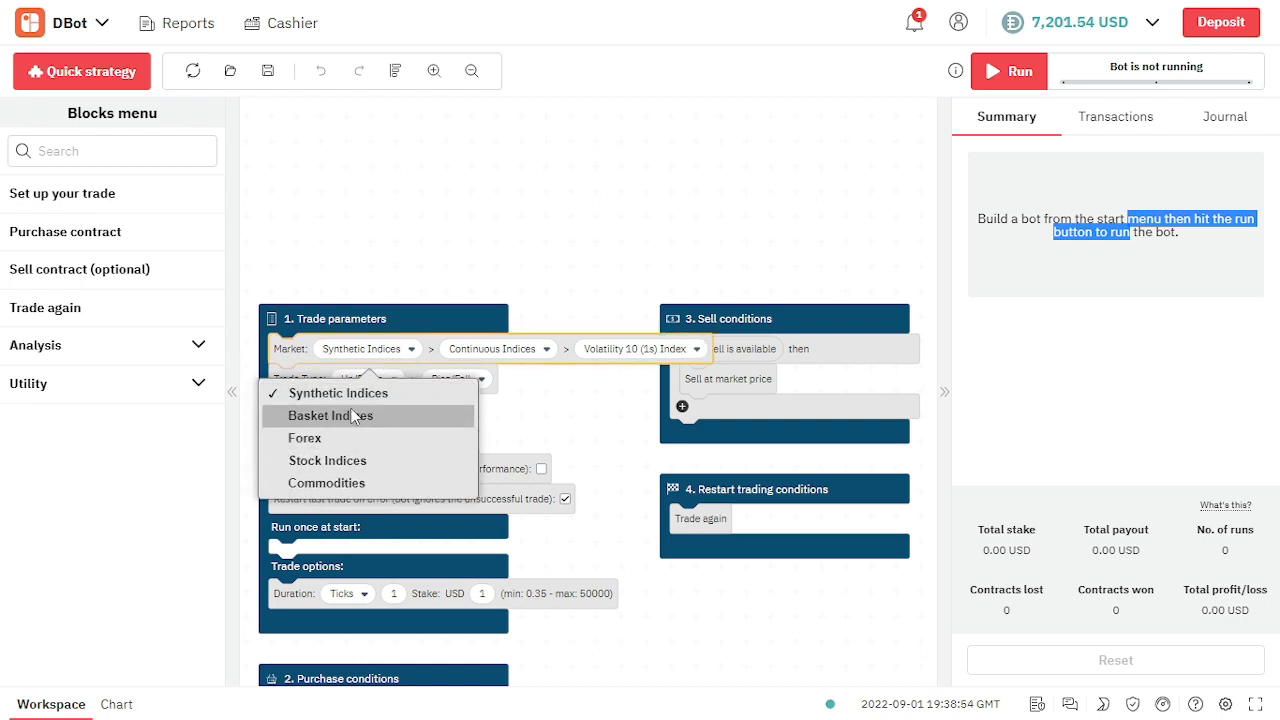
{"action": "mouse_move", "coordinate": [326, 483]}
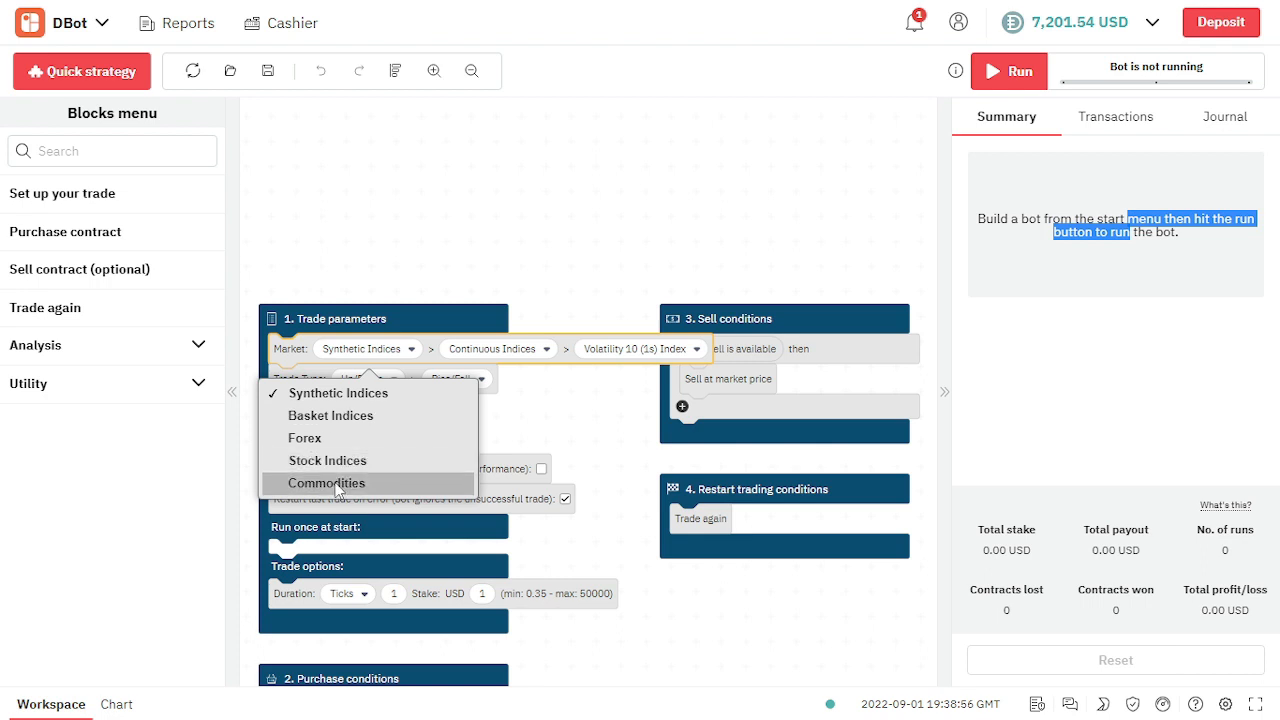
{"action": "mouse_move", "coordinate": [305, 438]}
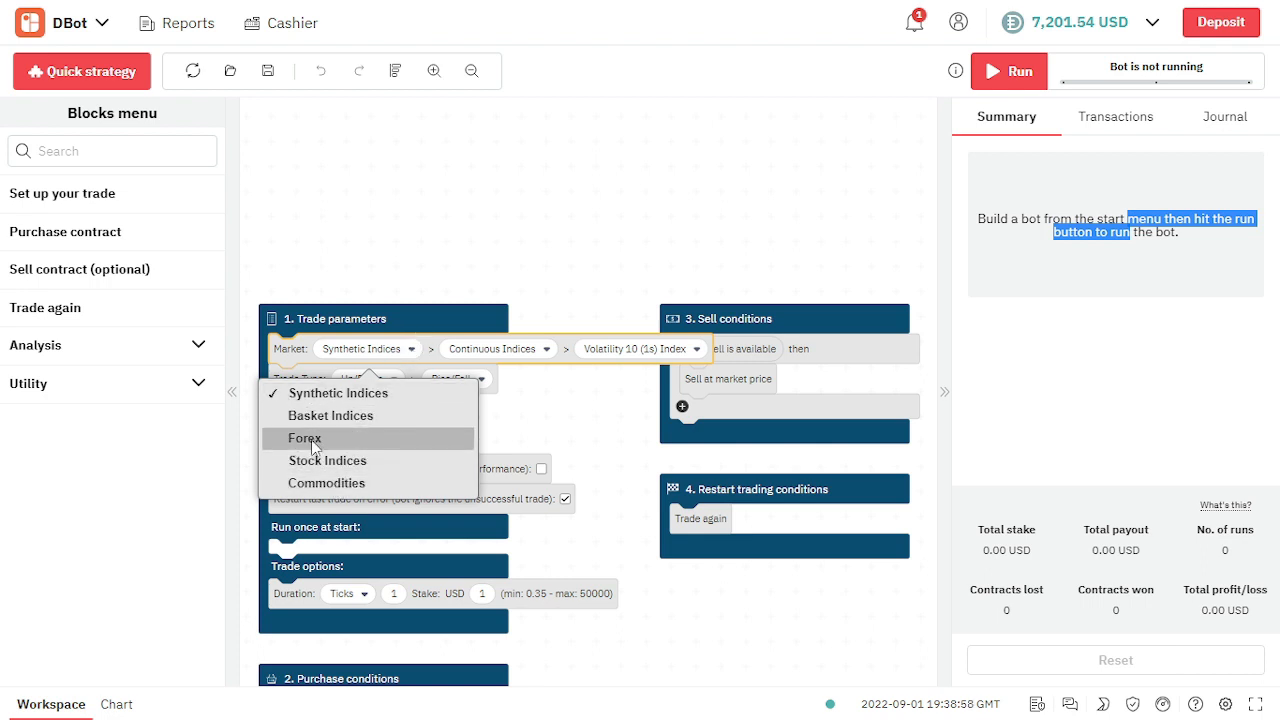
{"action": "left_click", "coordinate": [304, 438]}
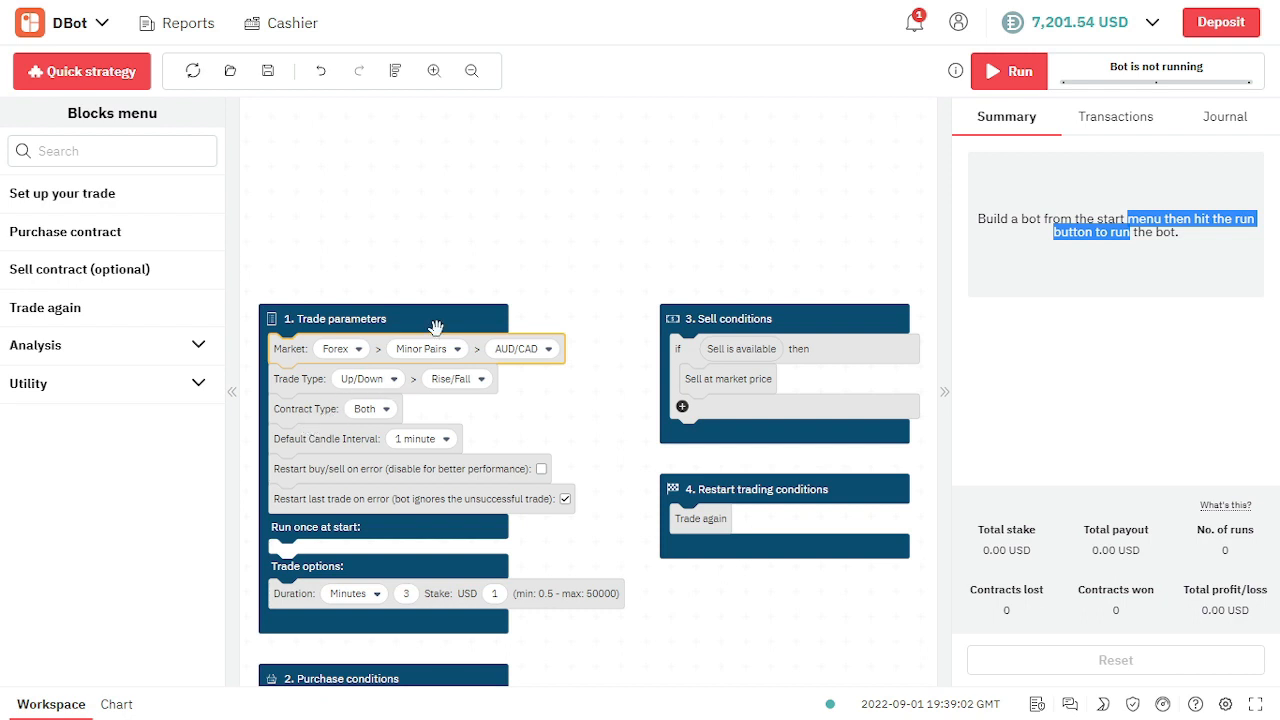
{"action": "left_click", "coordinate": [424, 348]}
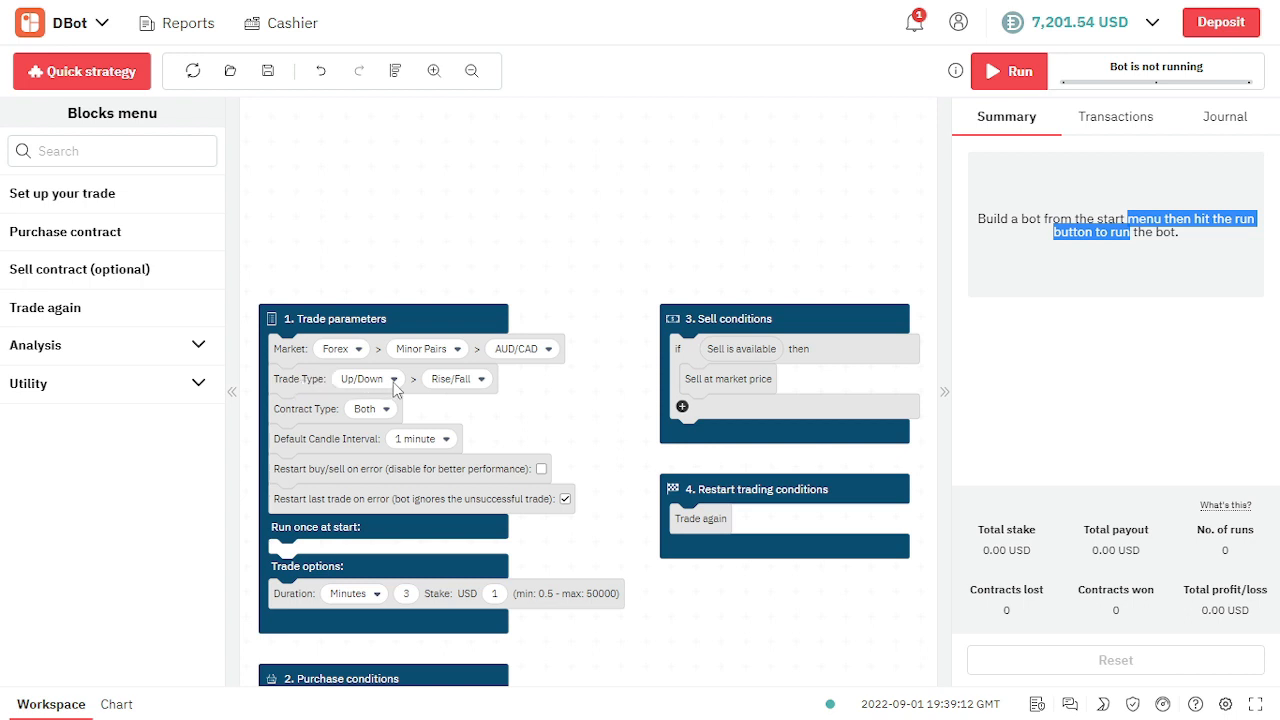
- Keep Up/Down Rise/Fall as the trade type and review the contract type choices
{"action": "left_click", "coordinate": [366, 378]}
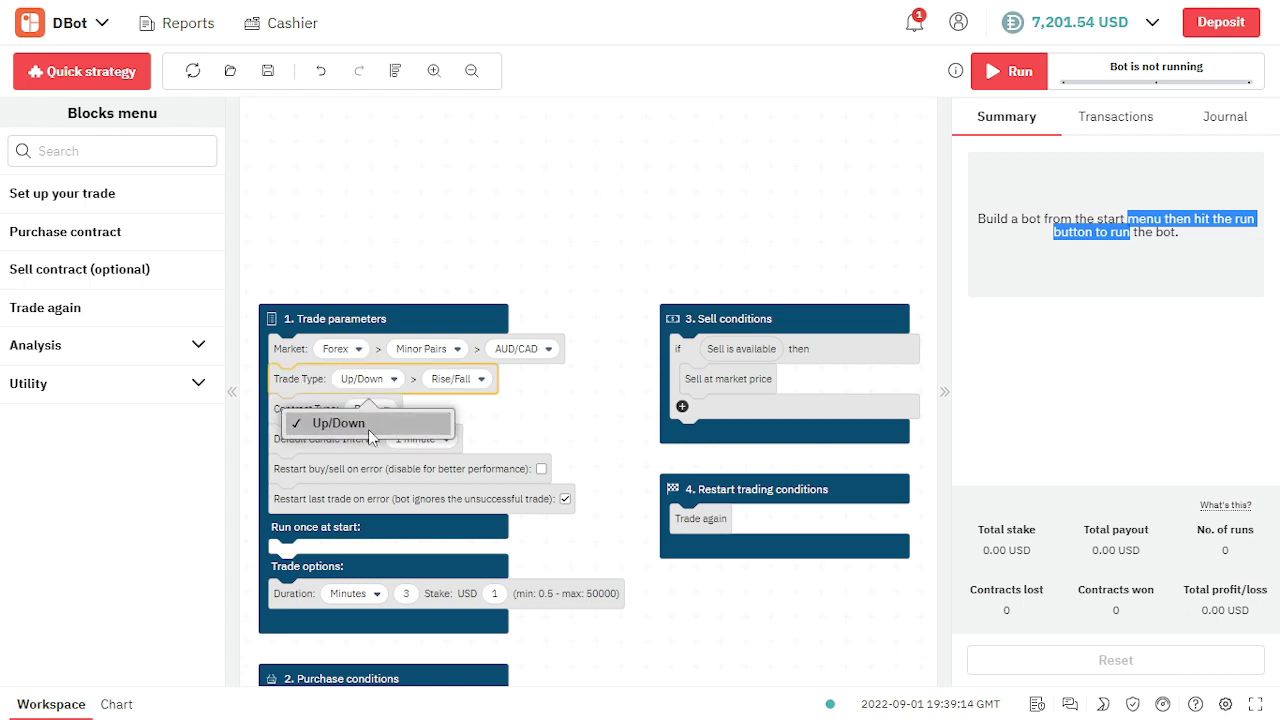
{"action": "left_click", "coordinate": [336, 423]}
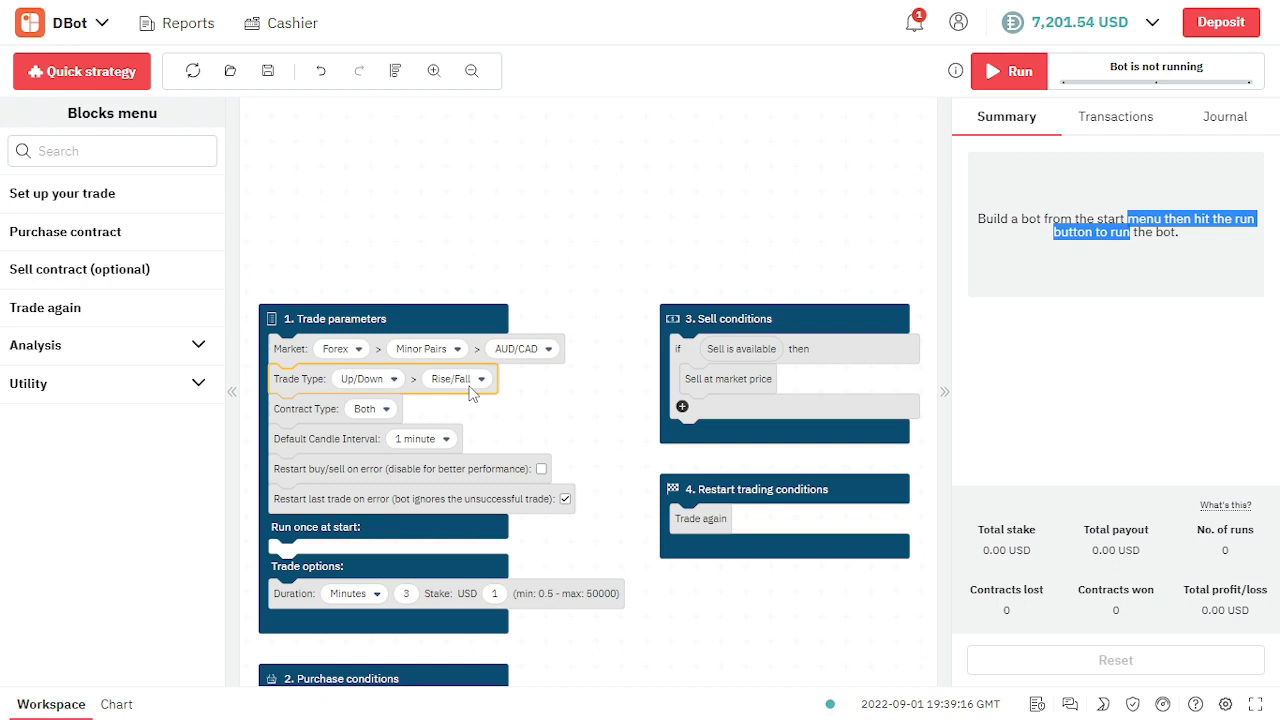
{"action": "left_click", "coordinate": [457, 378]}
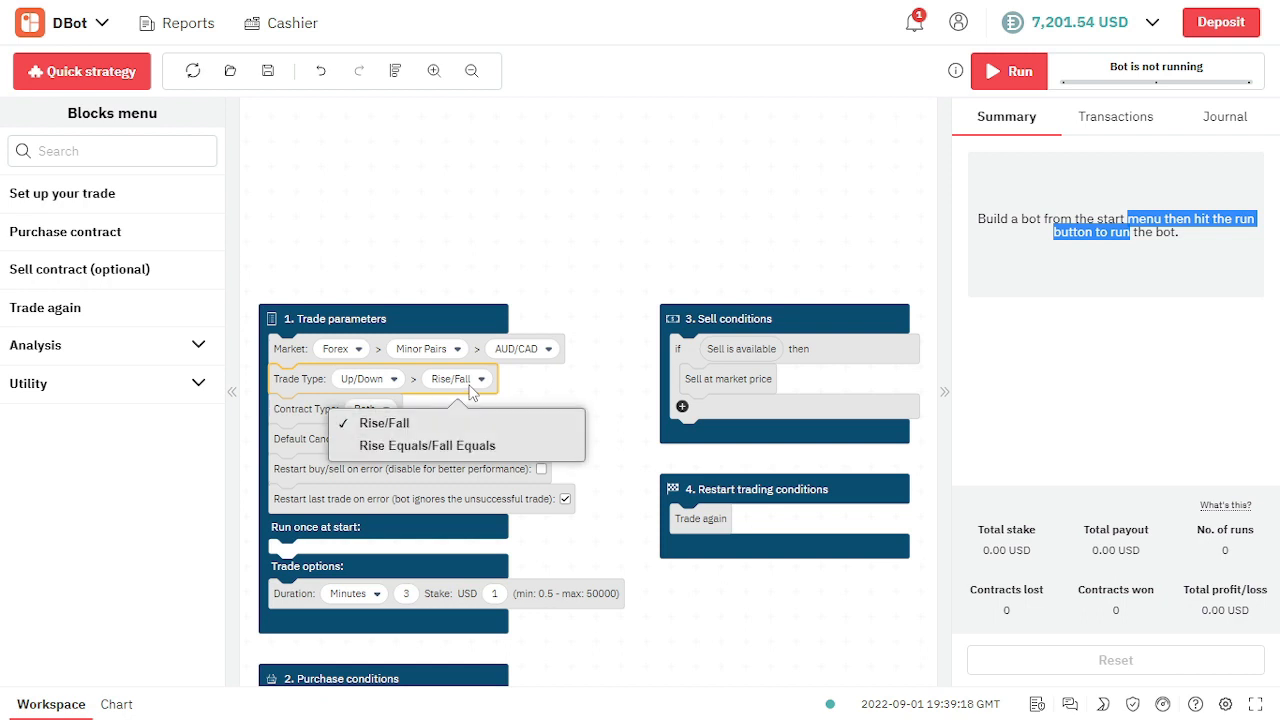
{"action": "mouse_move", "coordinate": [426, 445]}
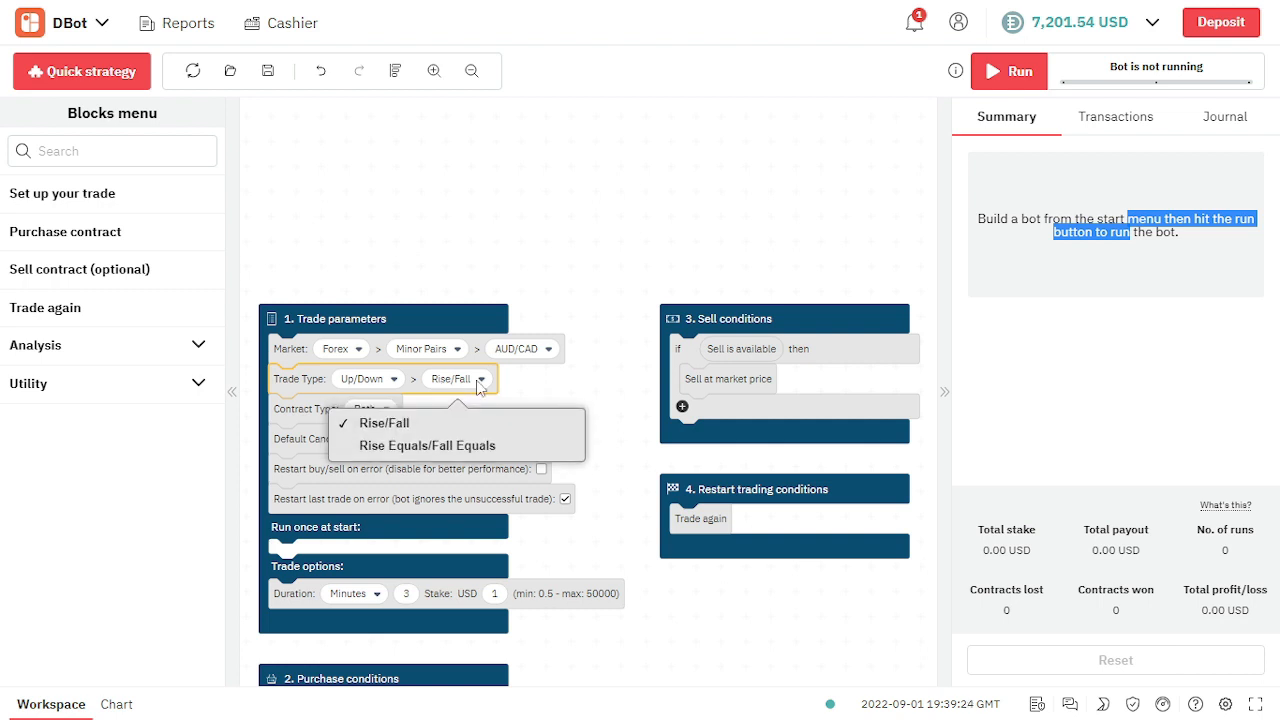
{"action": "left_click", "coordinate": [383, 422]}
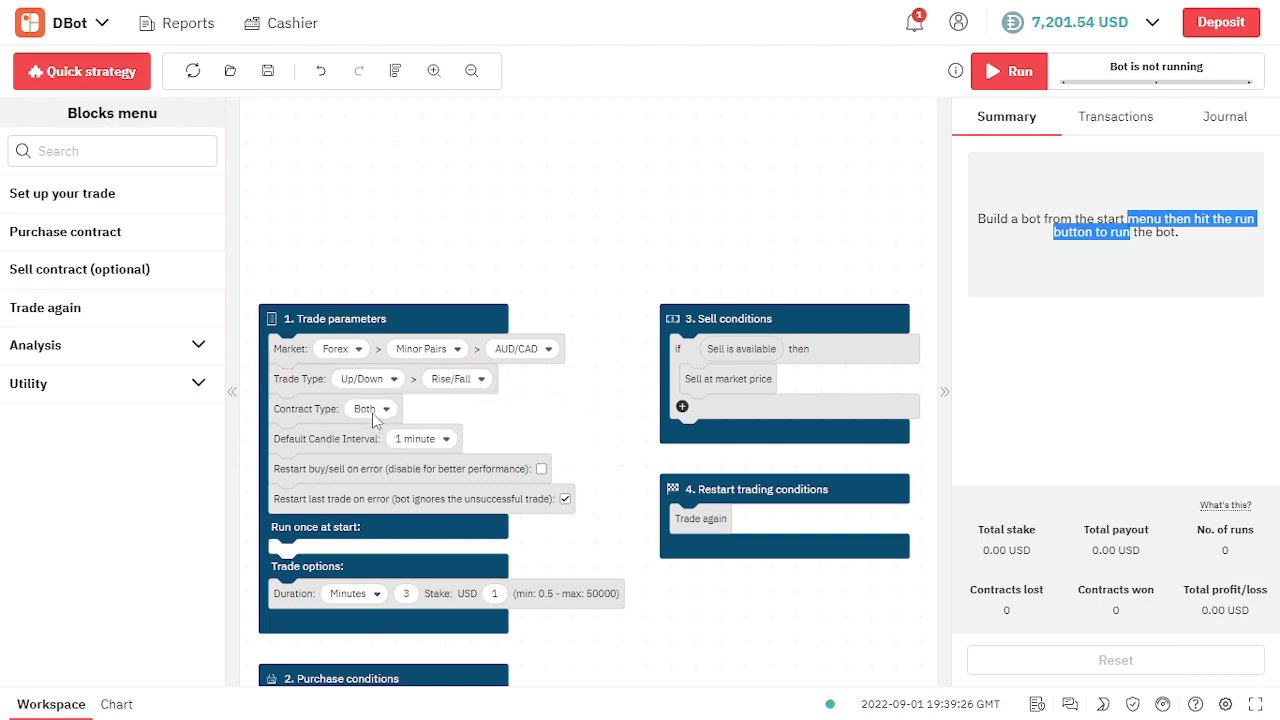
{"action": "left_click", "coordinate": [371, 409]}
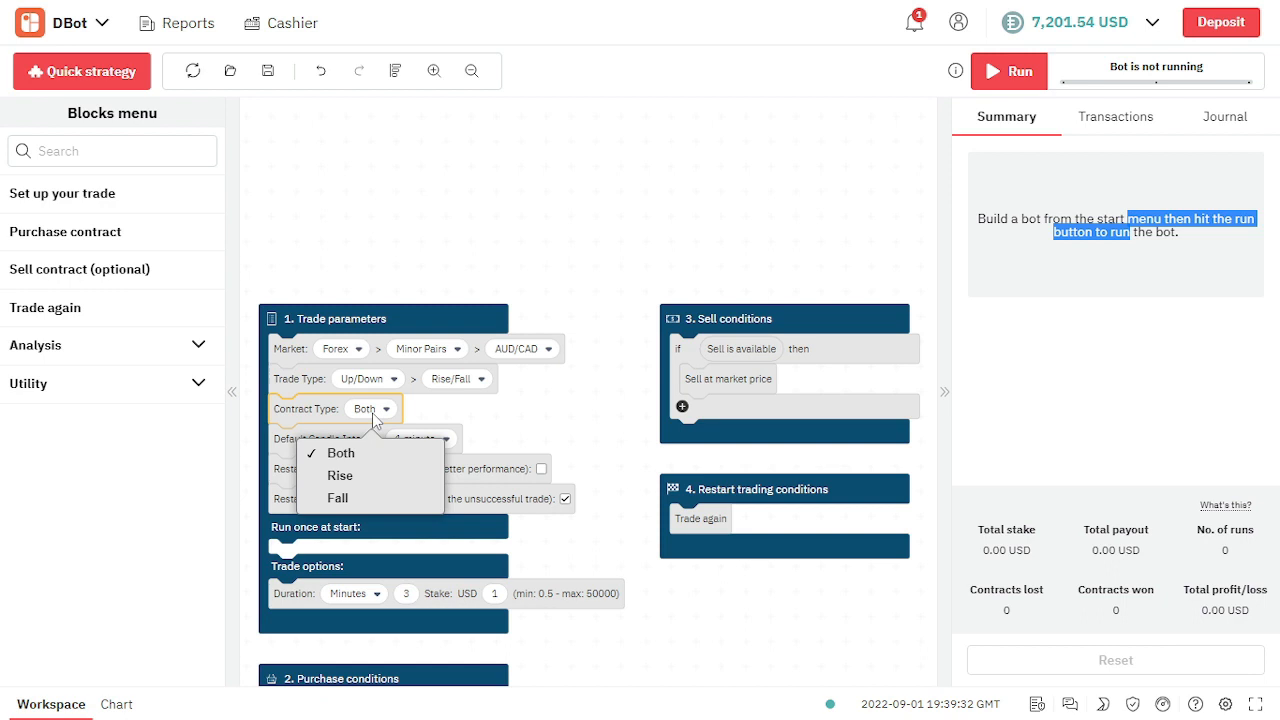
{"action": "mouse_move", "coordinate": [355, 476]}
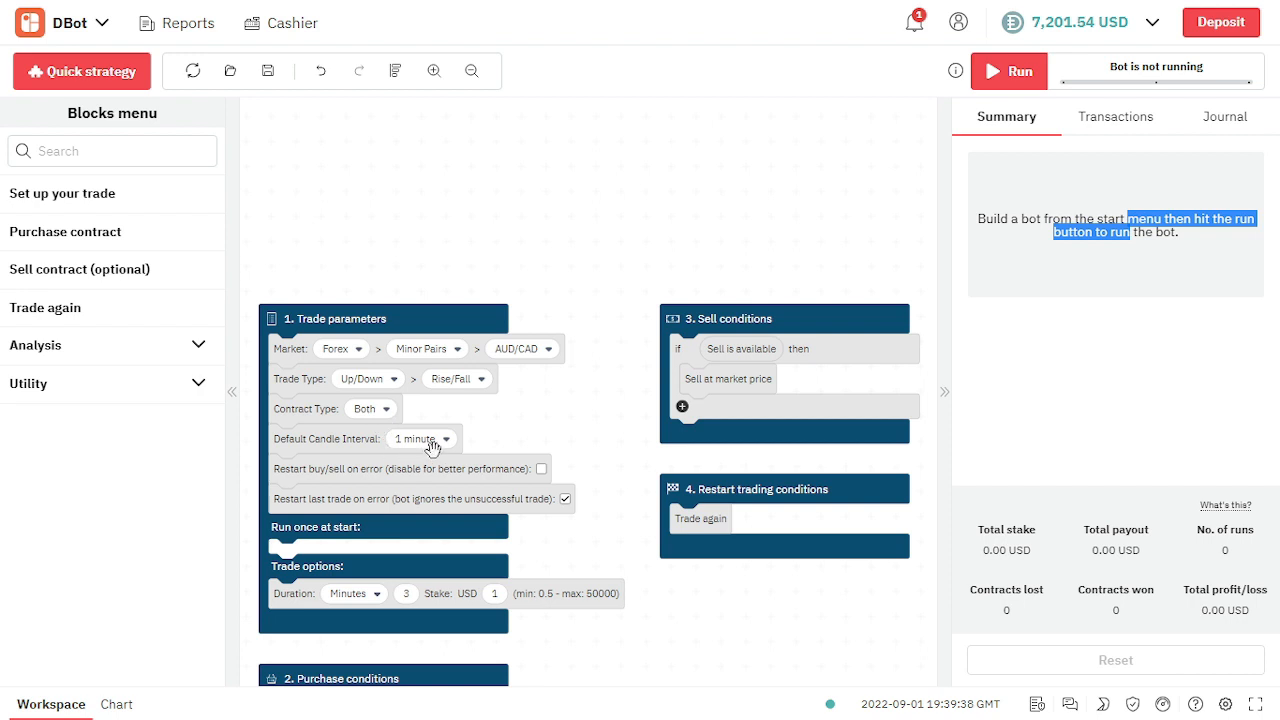
- Set the stake to 1000 USD with a 3-minute duration and keep Rise as purchase direction
{"action": "left_click", "coordinate": [420, 438]}
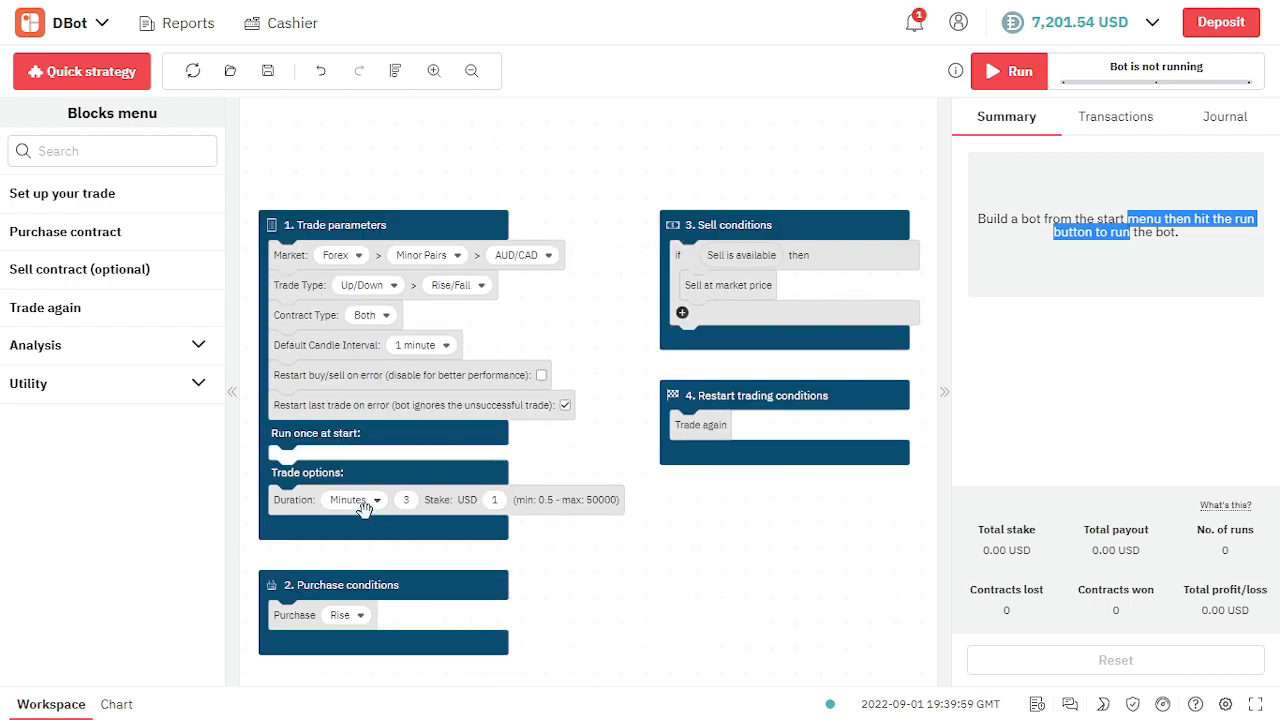
{"action": "left_click", "coordinate": [355, 500]}
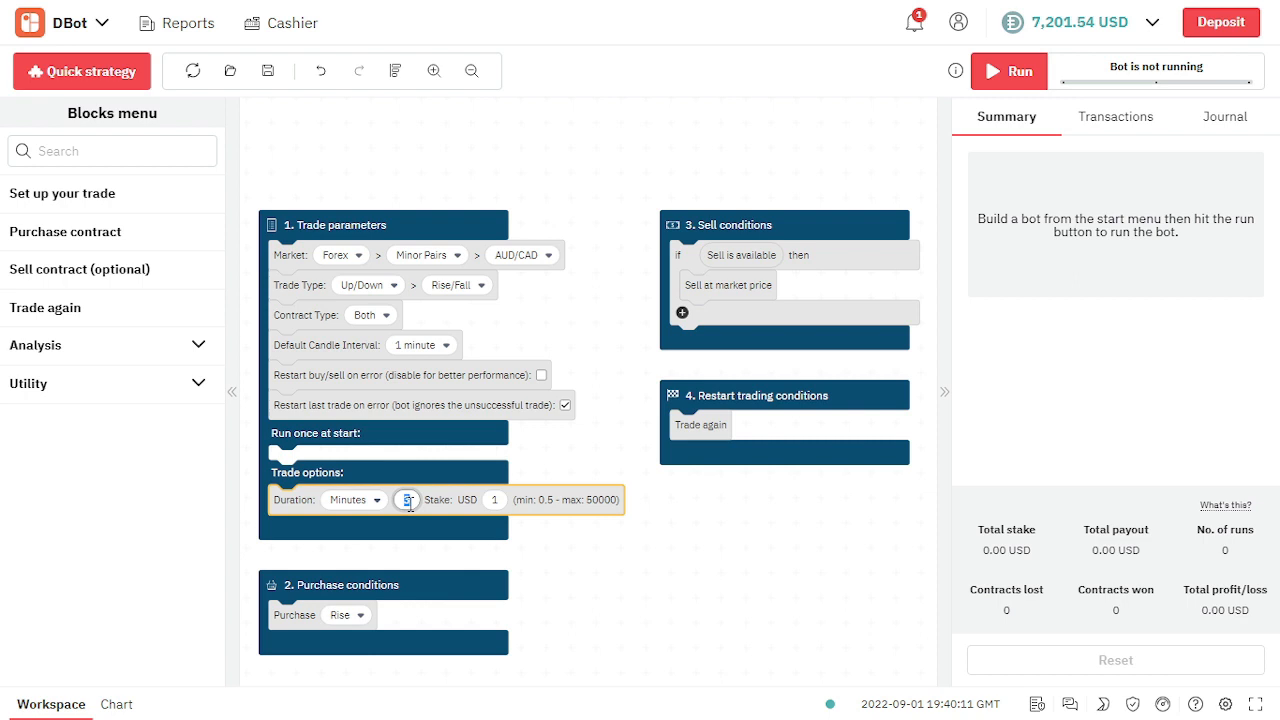
{"action": "type", "text": "1000"}
{"action": "type", "text": "3"}
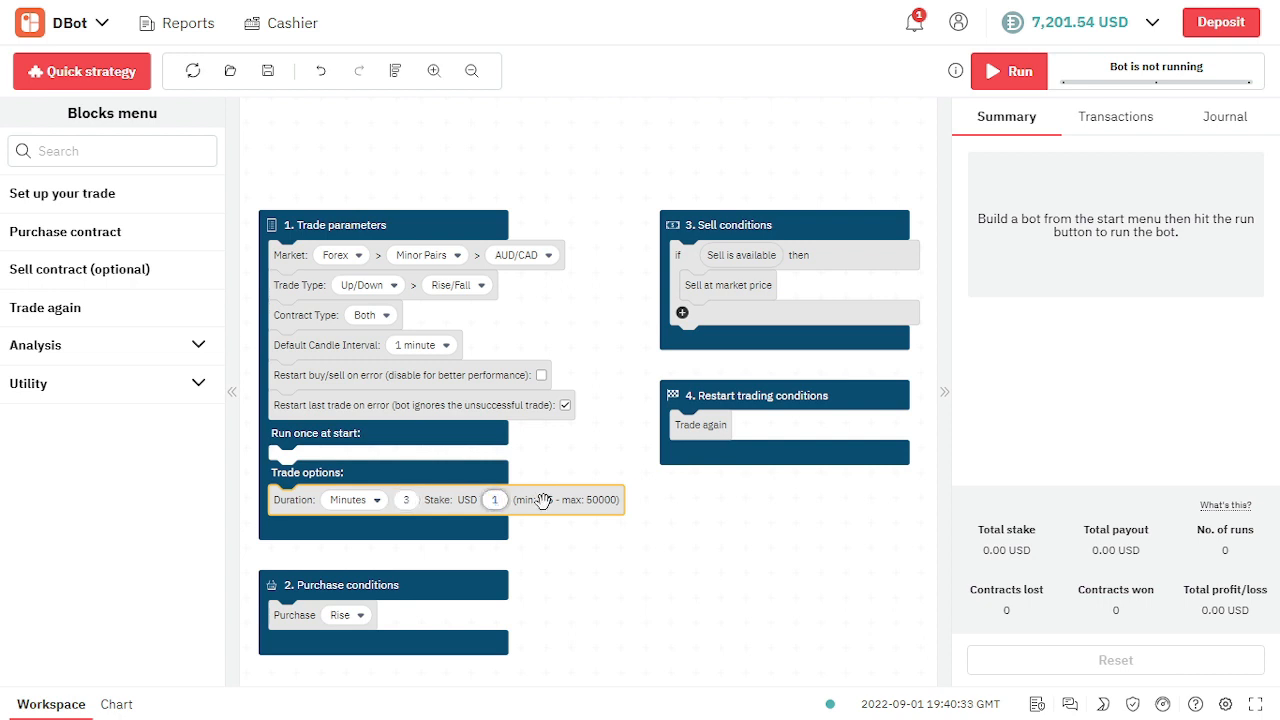
{"action": "type", "text": "1000"}
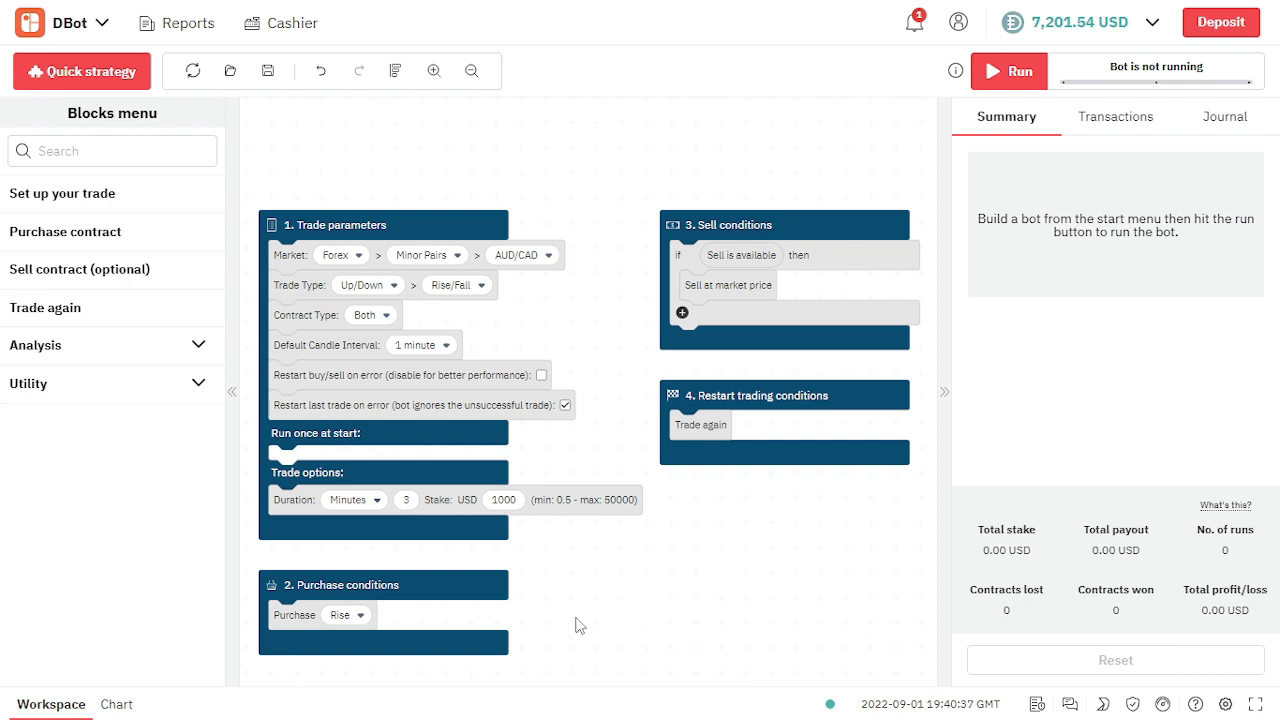
{"action": "mouse_move", "coordinate": [455, 708]}
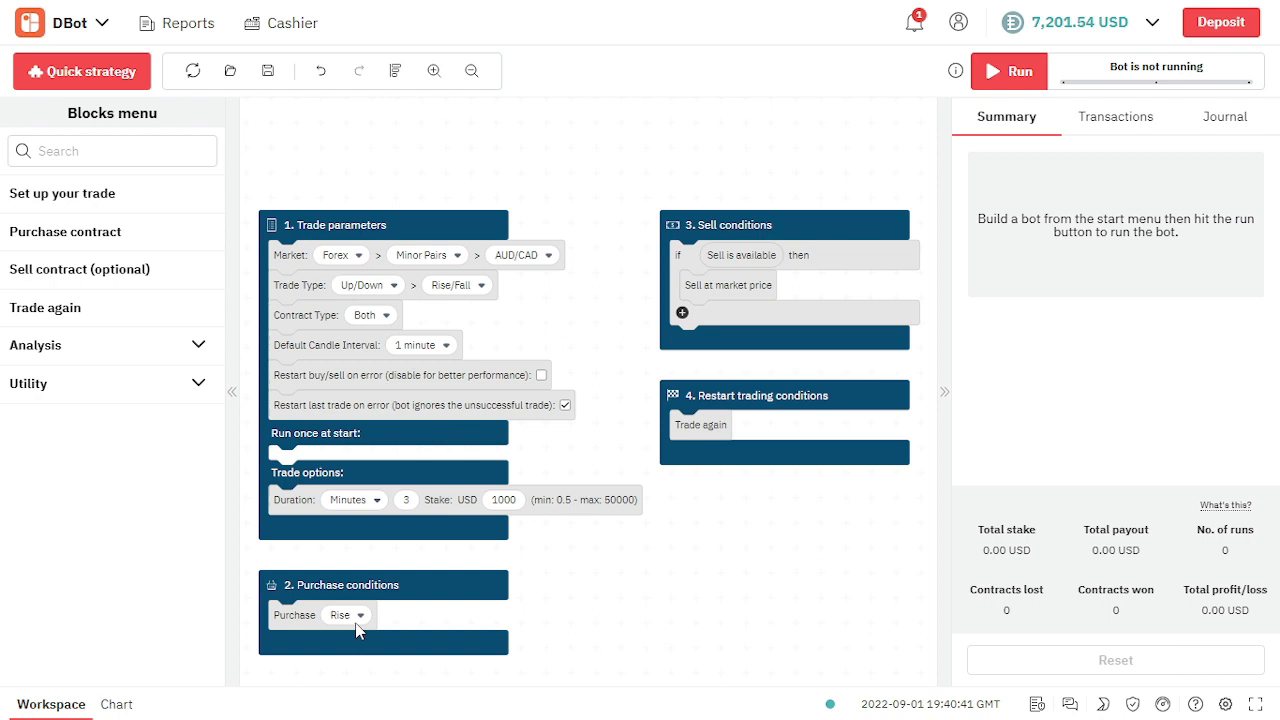
{"action": "left_click", "coordinate": [348, 614]}
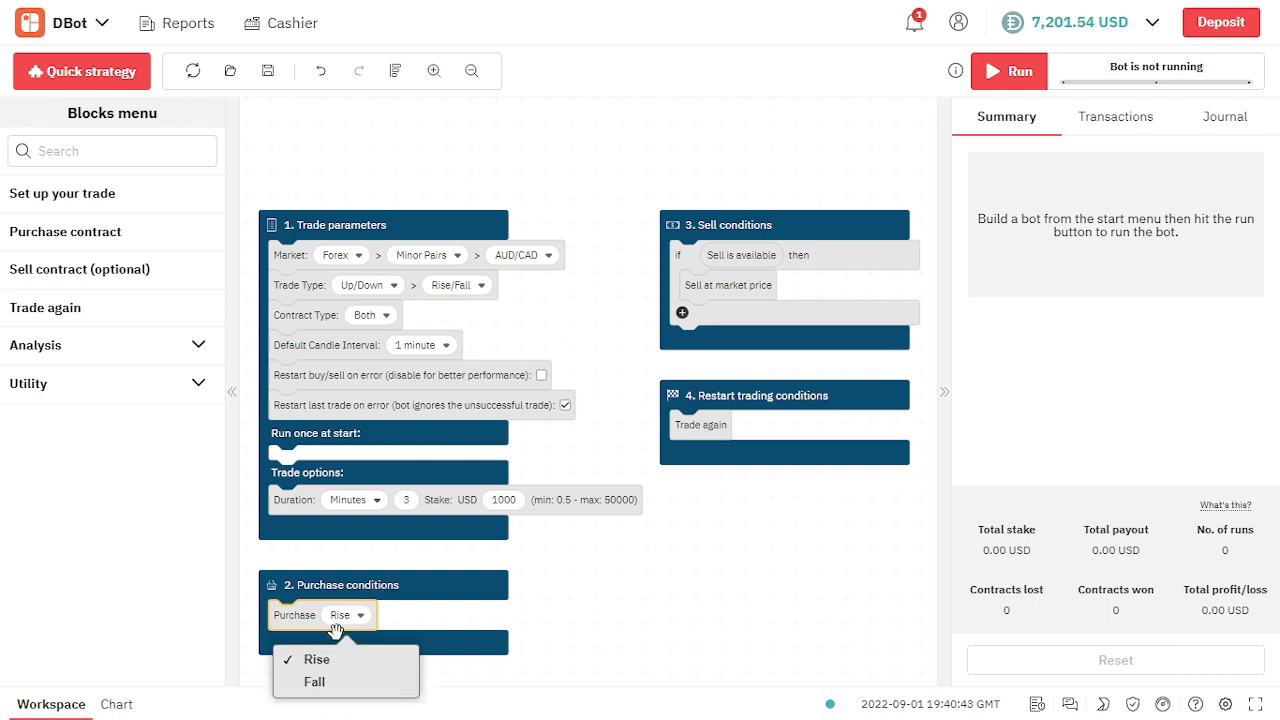
{"action": "mouse_move", "coordinate": [312, 705]}
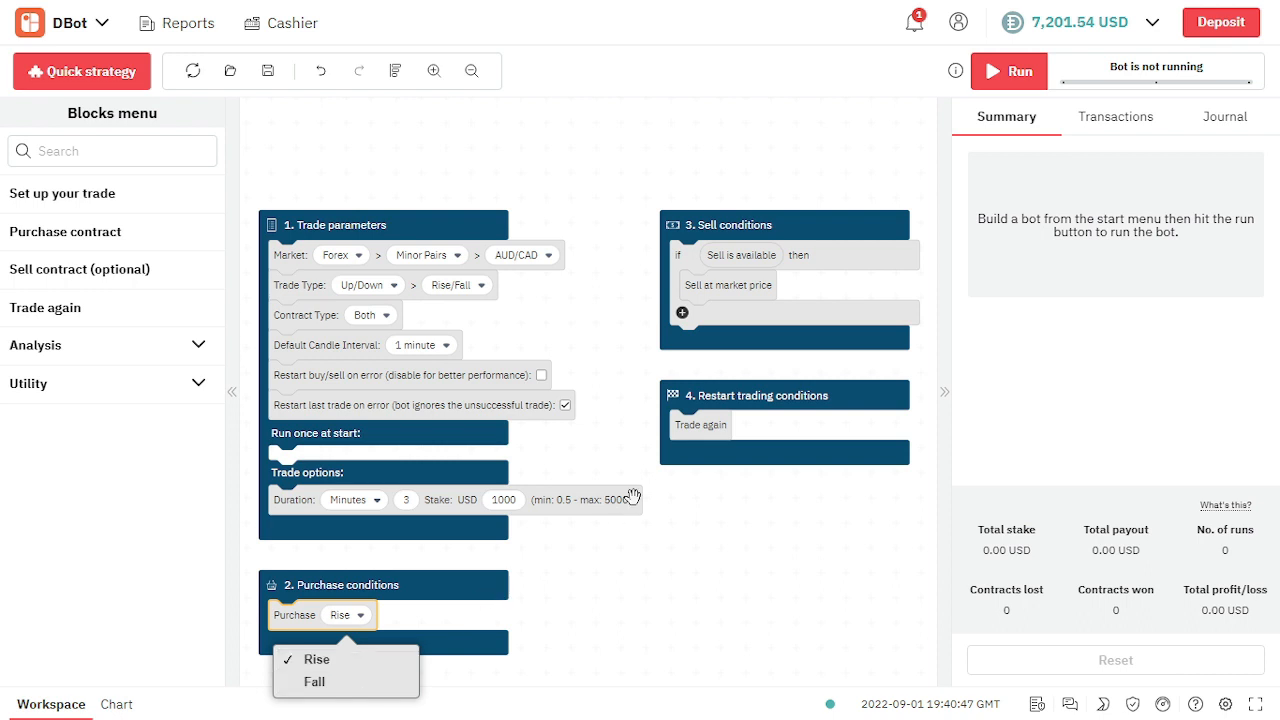
{"action": "left_click", "coordinate": [635, 582]}
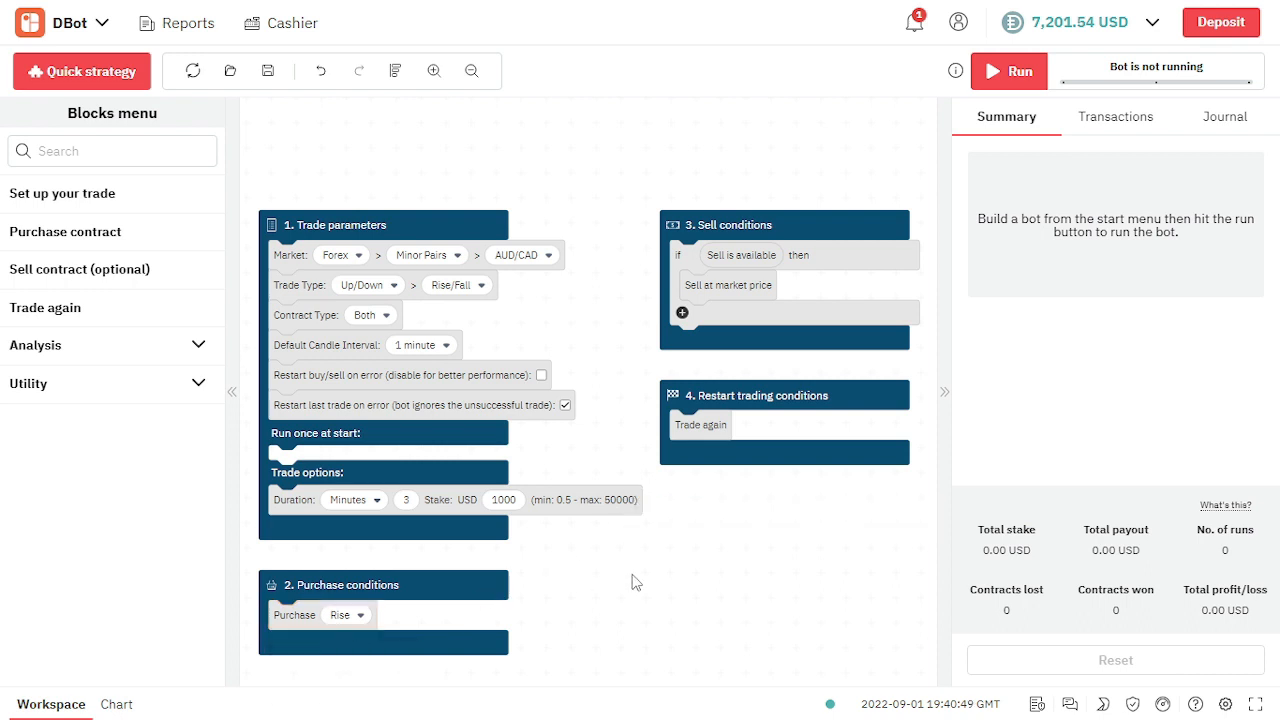
{"action": "mouse_move", "coordinate": [733, 240]}
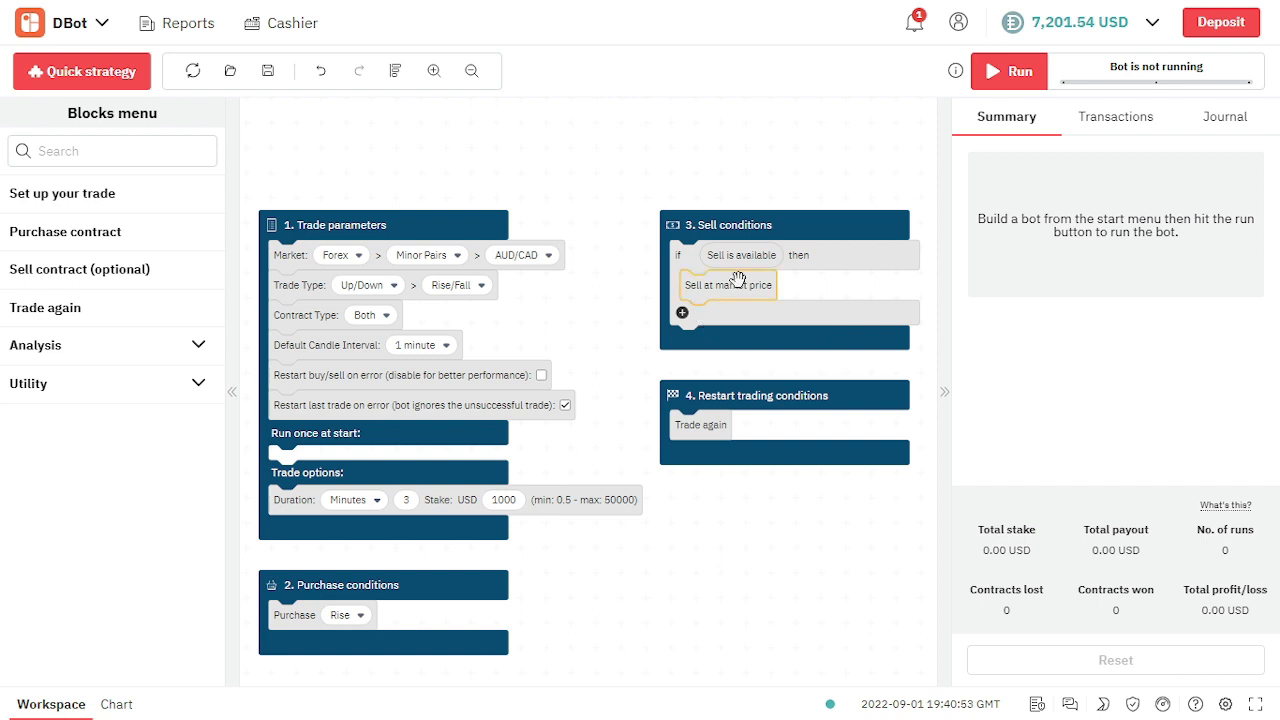
- Delete the Sell conditions block together with its sell-at-market-price step
{"action": "right_click", "coordinate": [727, 285]}
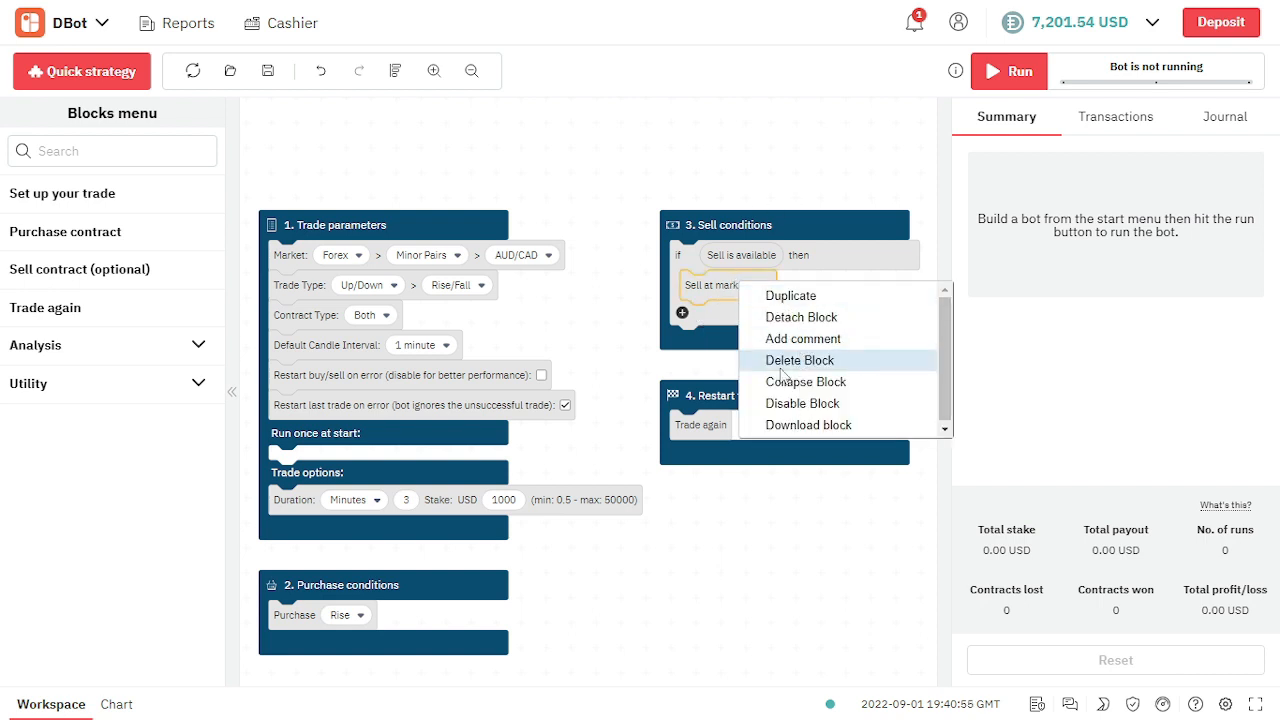
{"action": "mouse_move", "coordinate": [801, 403]}
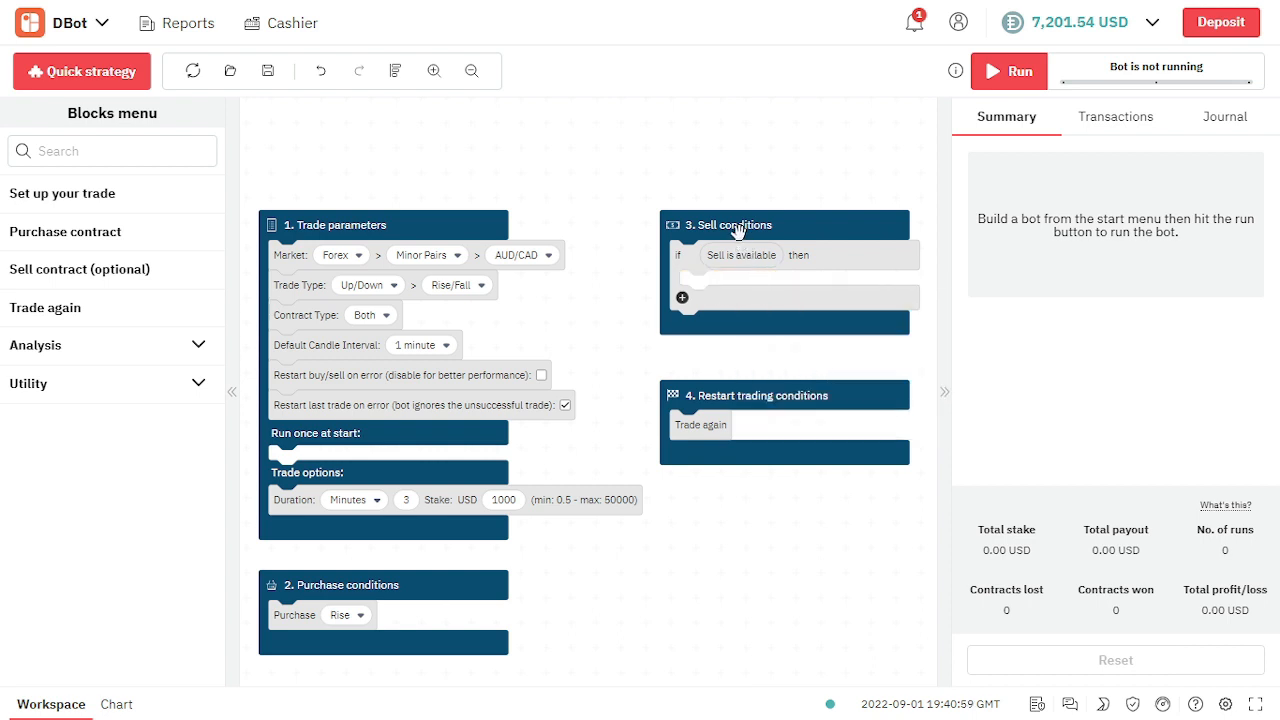
{"action": "right_click", "coordinate": [735, 230]}
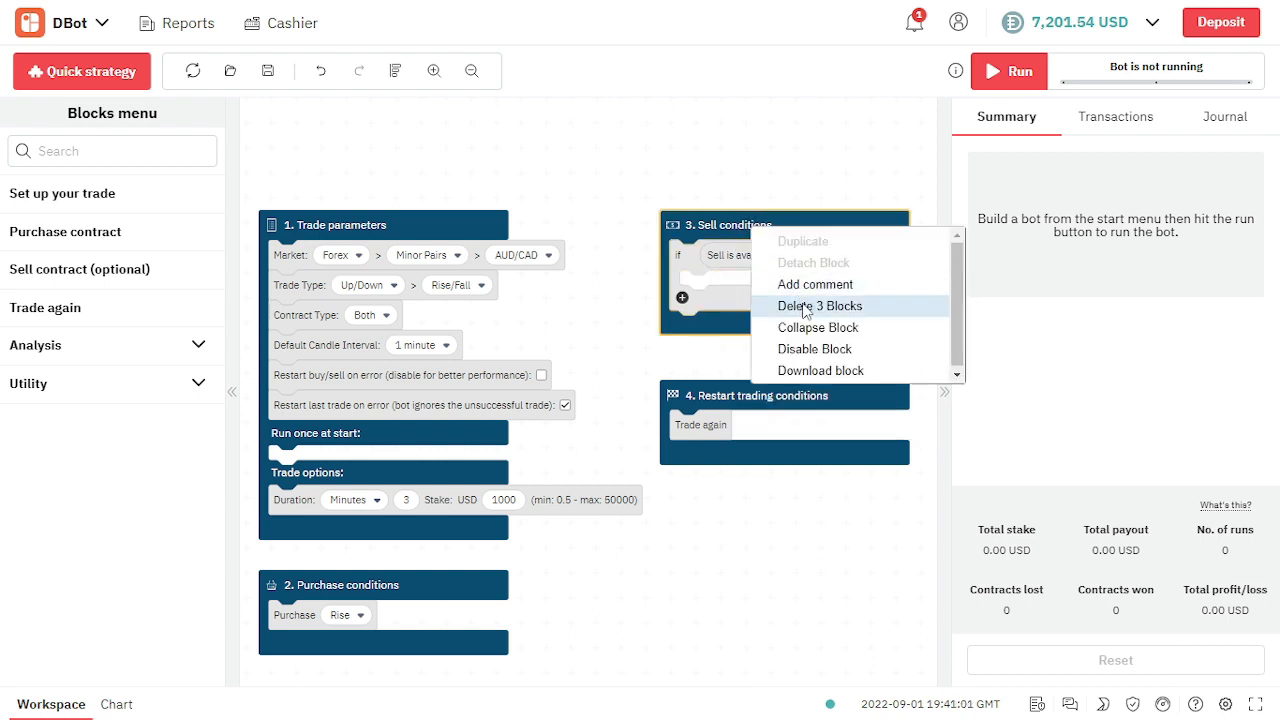
{"action": "left_click", "coordinate": [820, 306]}
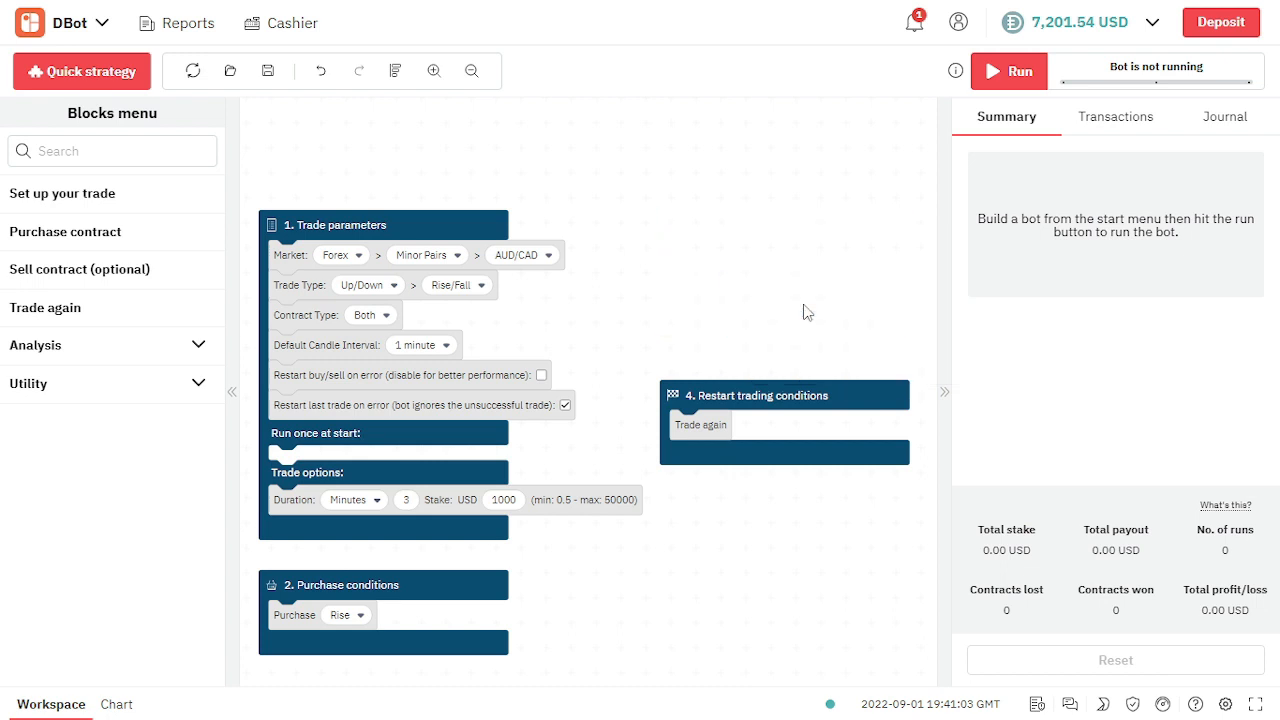
{"action": "mouse_move", "coordinate": [772, 351]}
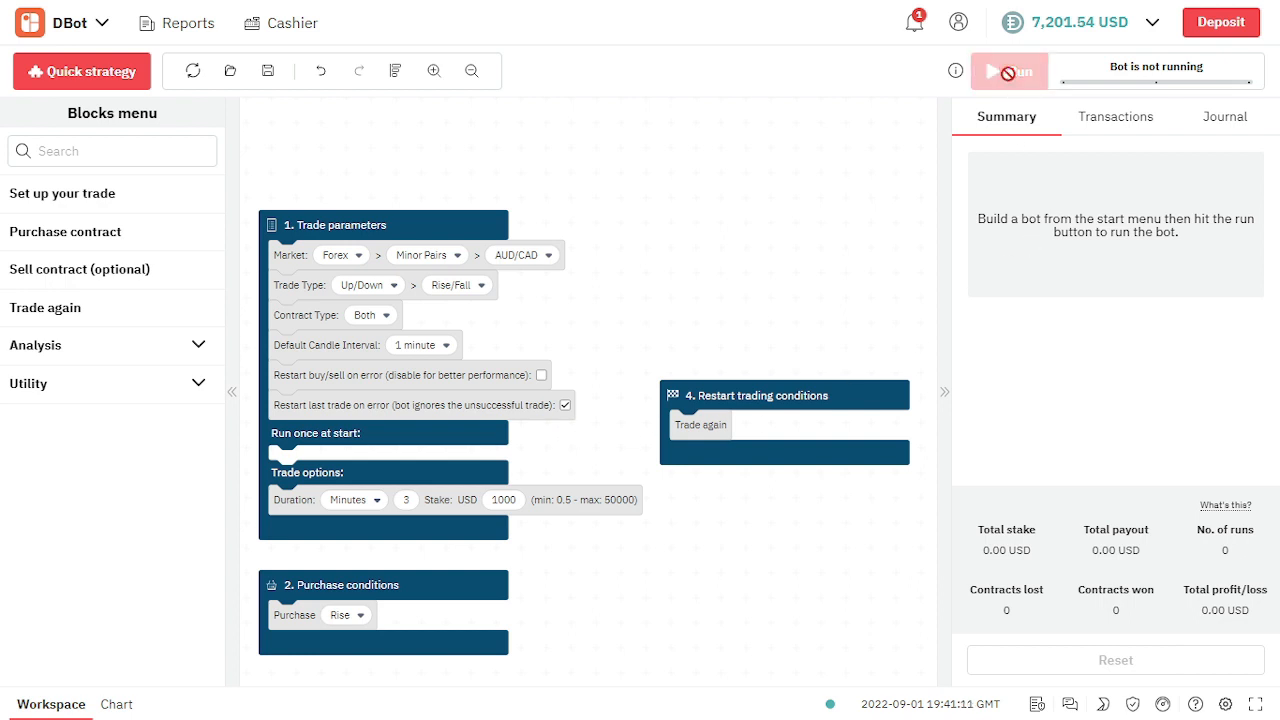
- Run the bot with the 1000 USD stake and read the payout-limit error in the Journal
{"action": "left_click", "coordinate": [1008, 71]}
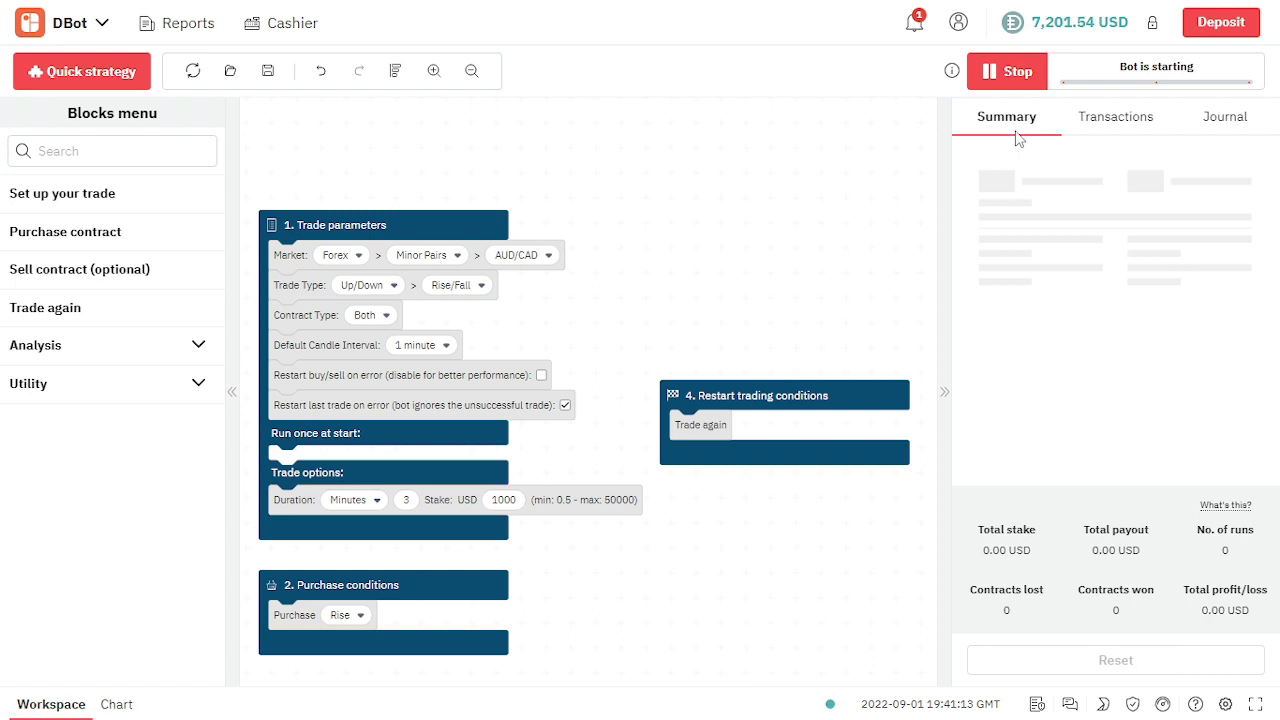
{"action": "mouse_move", "coordinate": [1067, 216]}
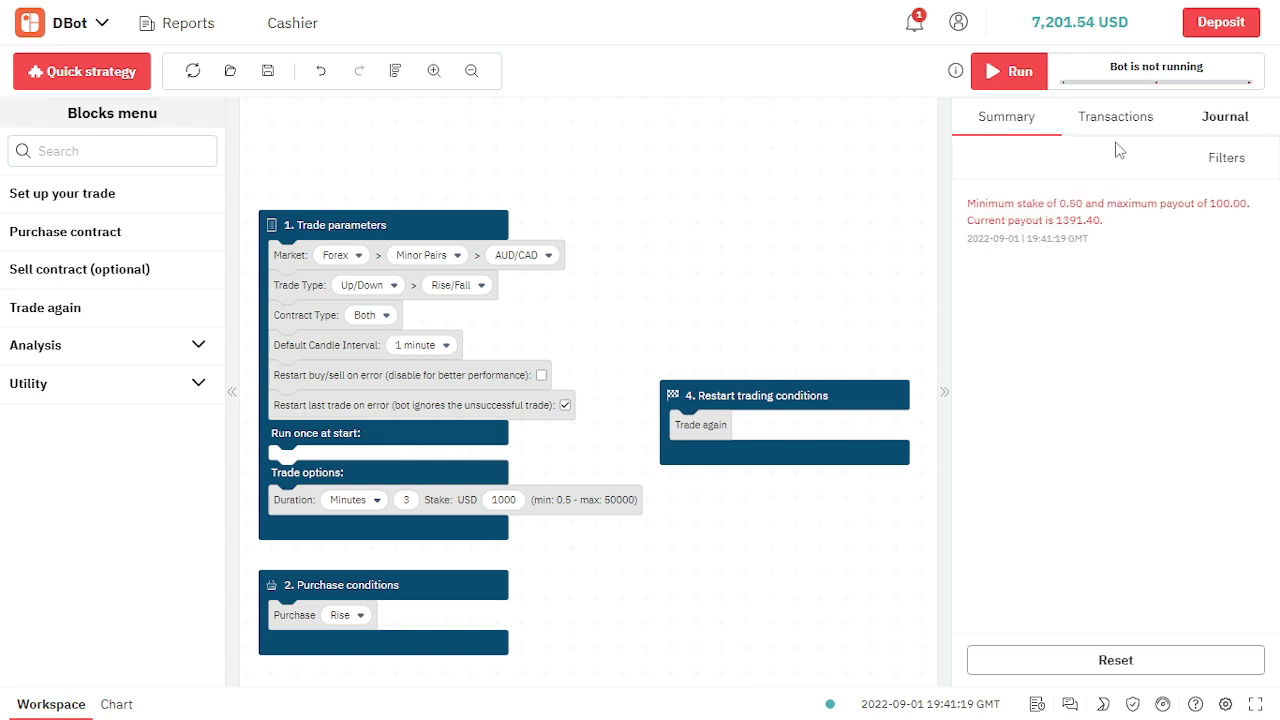
{"action": "left_click", "coordinate": [1224, 116]}
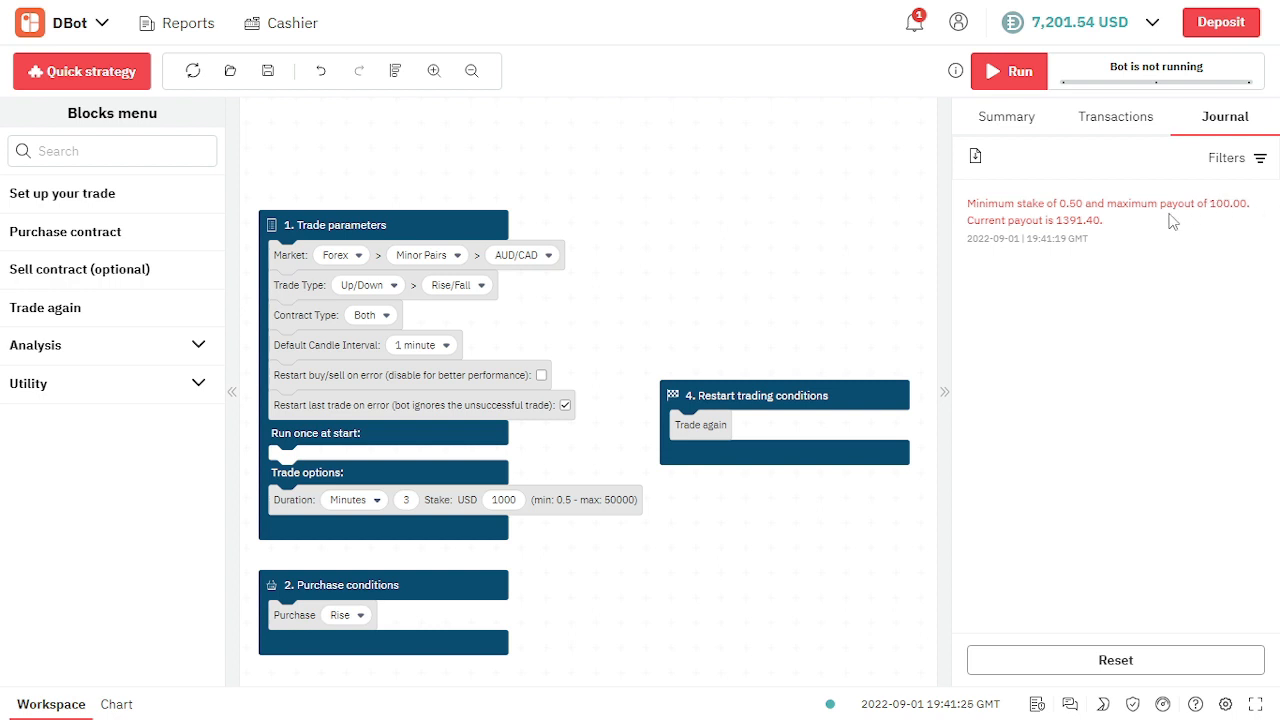
{"action": "mouse_move", "coordinate": [1133, 230]}
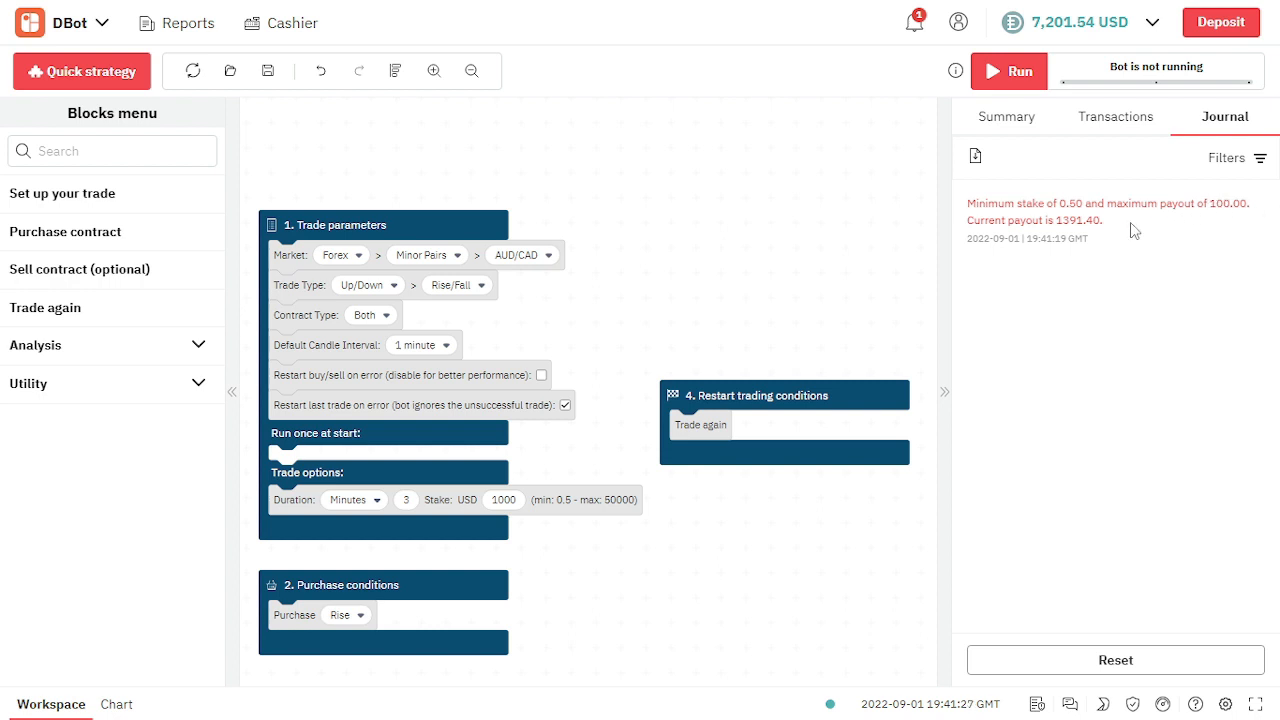
{"action": "mouse_move", "coordinate": [485, 500]}
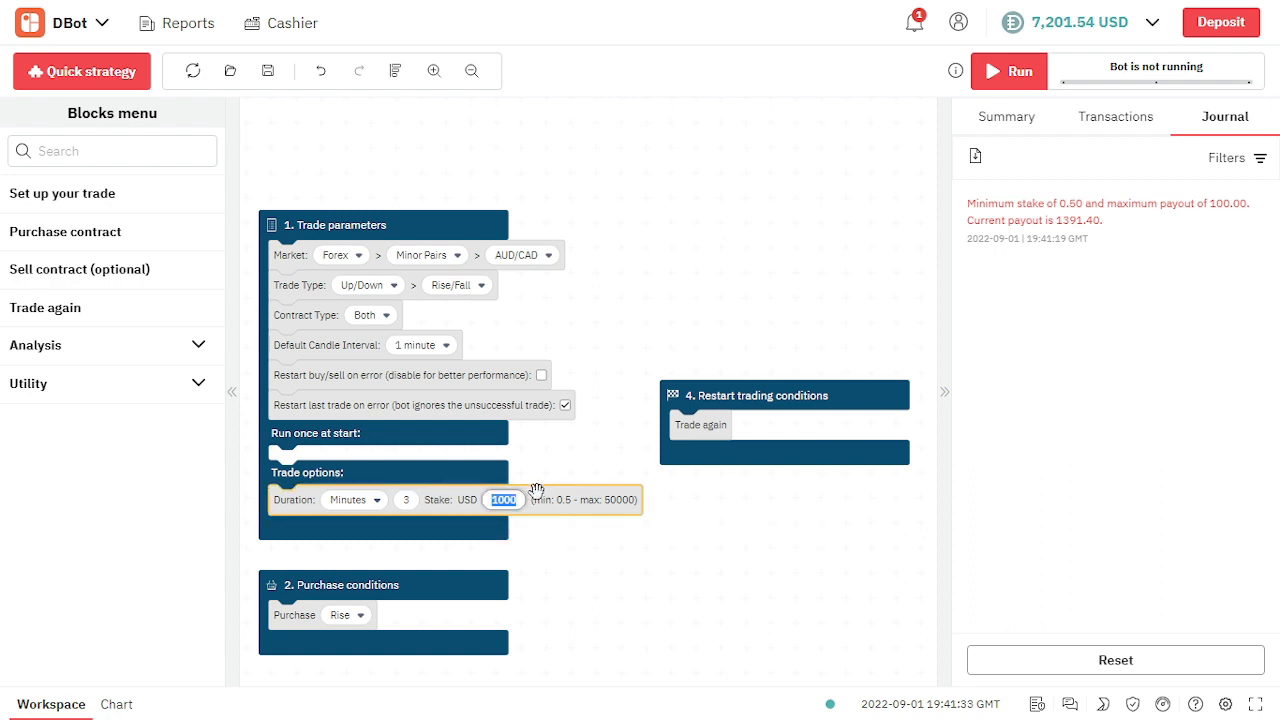
- Retry the bot with a 100 USD stake, logging another payout-limit error
{"action": "type", "text": "100"}
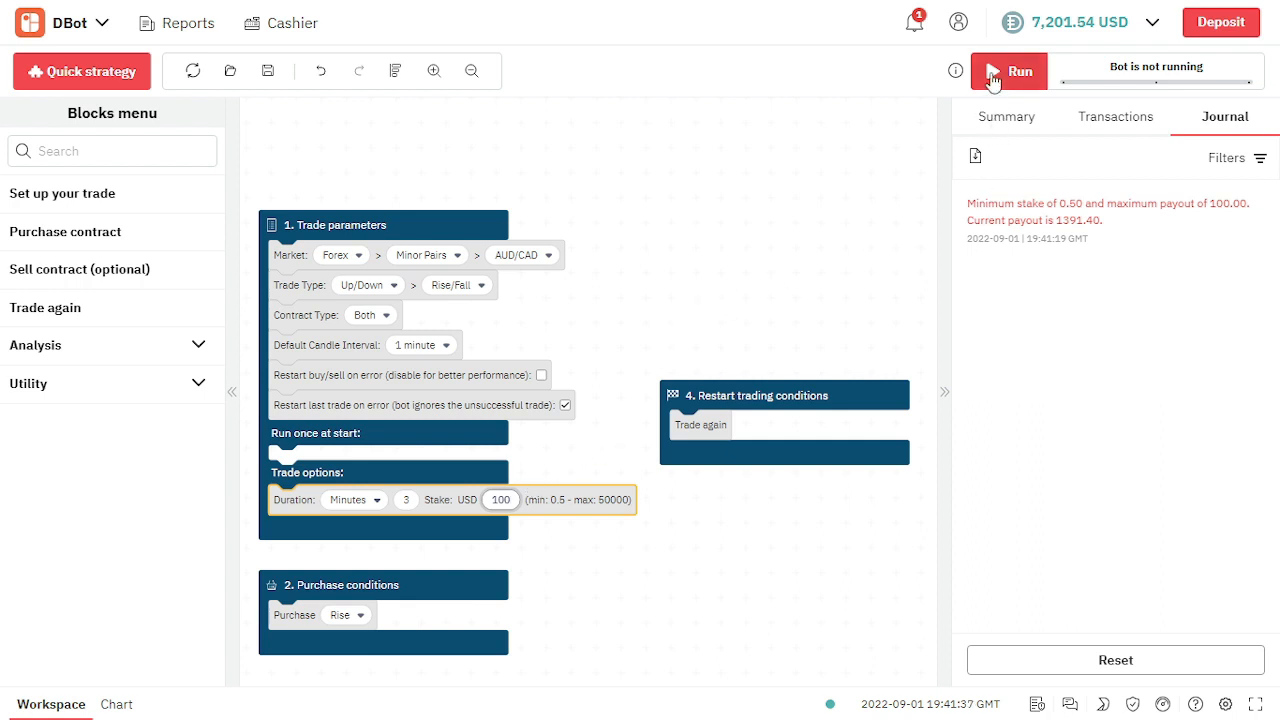
{"action": "left_click", "coordinate": [1008, 71]}
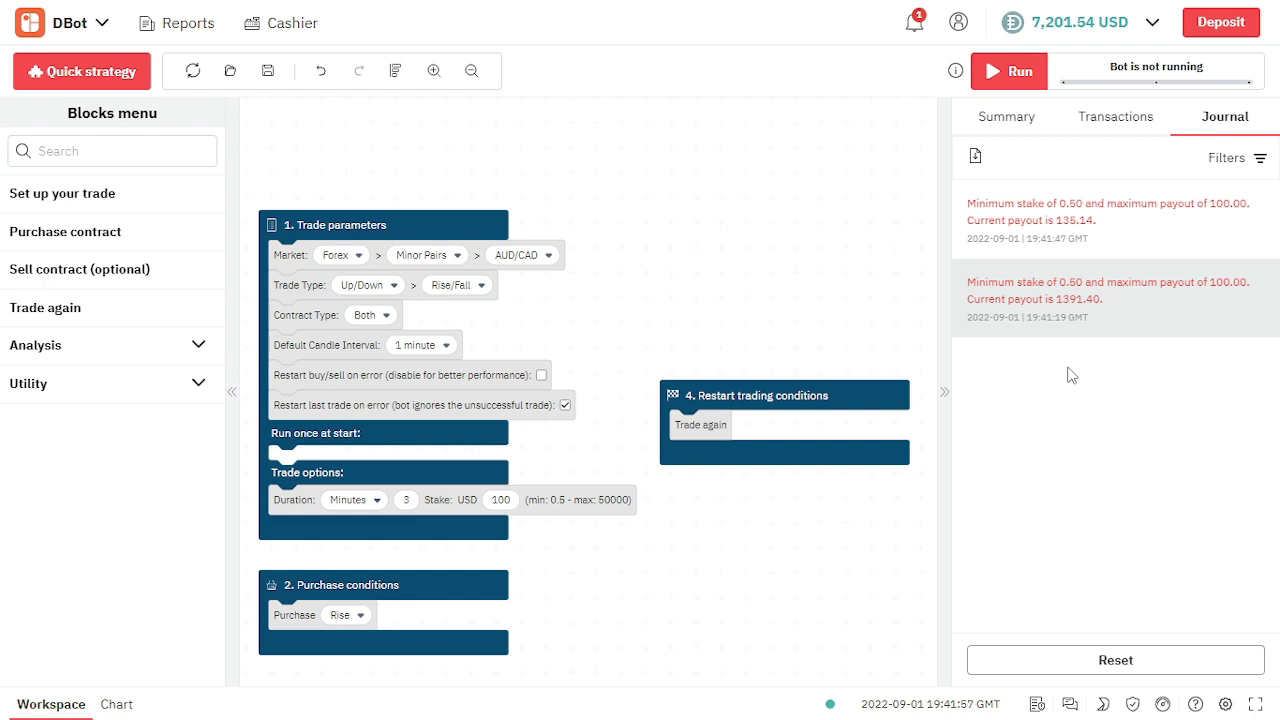
{"action": "mouse_move", "coordinate": [744, 338]}
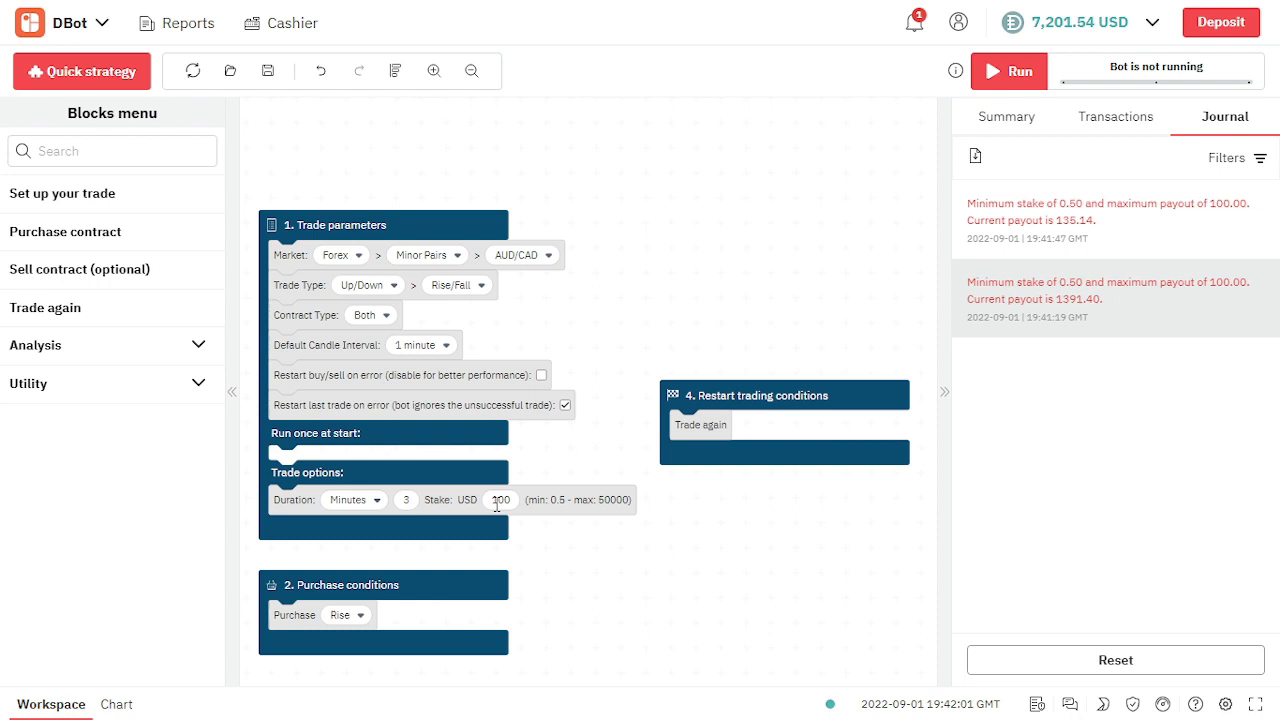
- Lower the stake to 50 USD and start the bot, buying an AUD/CAD Rise contract
{"action": "left_click", "coordinate": [500, 500]}
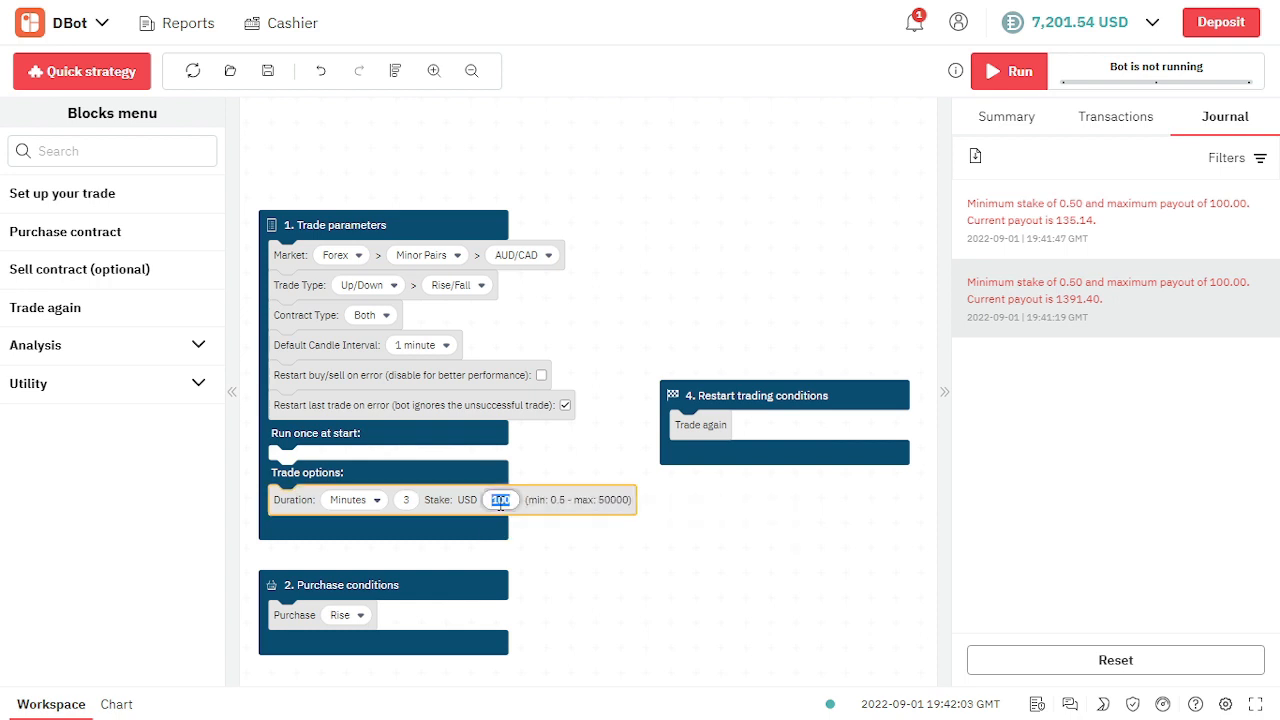
{"action": "type", "text": "5"}
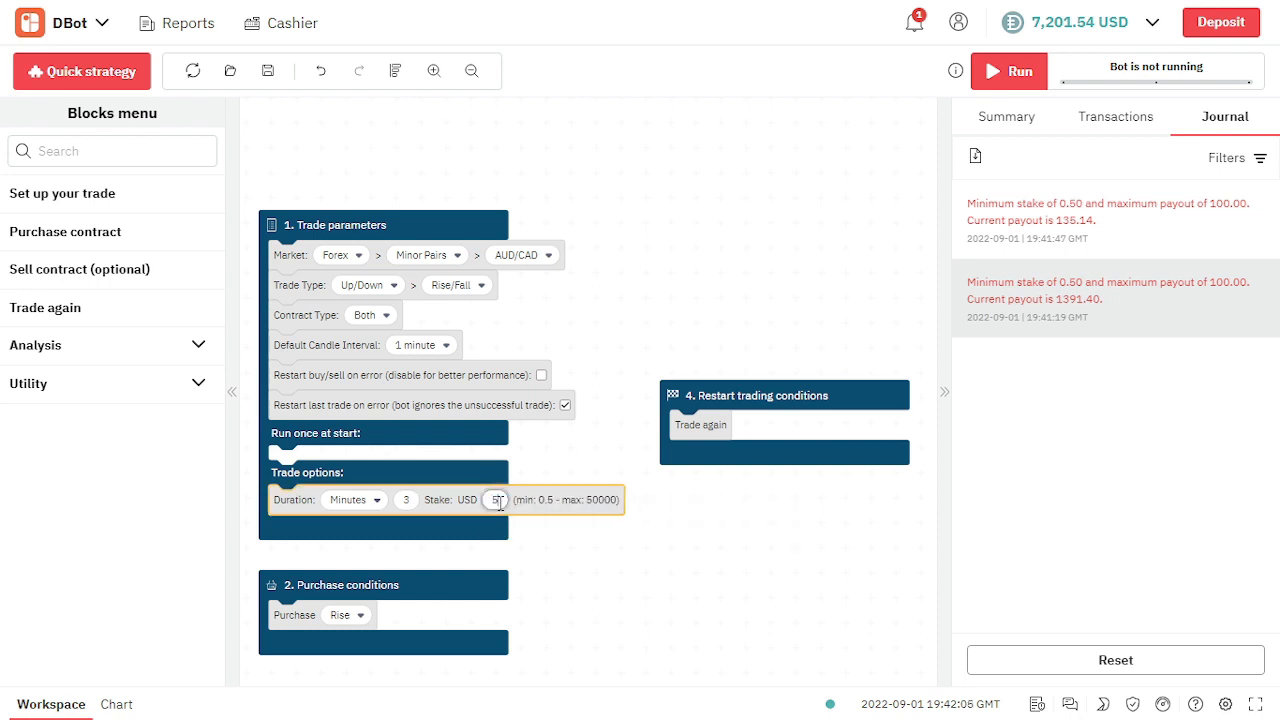
{"action": "type", "text": "0"}
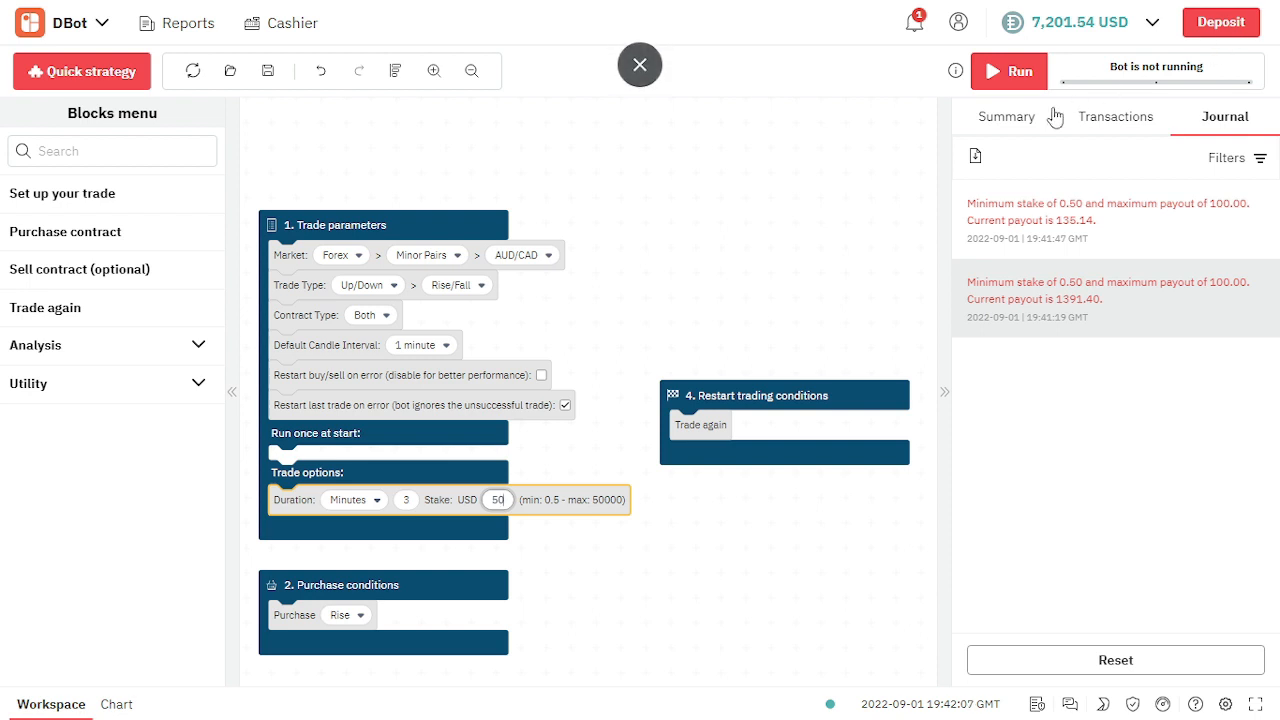
{"action": "left_click", "coordinate": [1008, 71]}
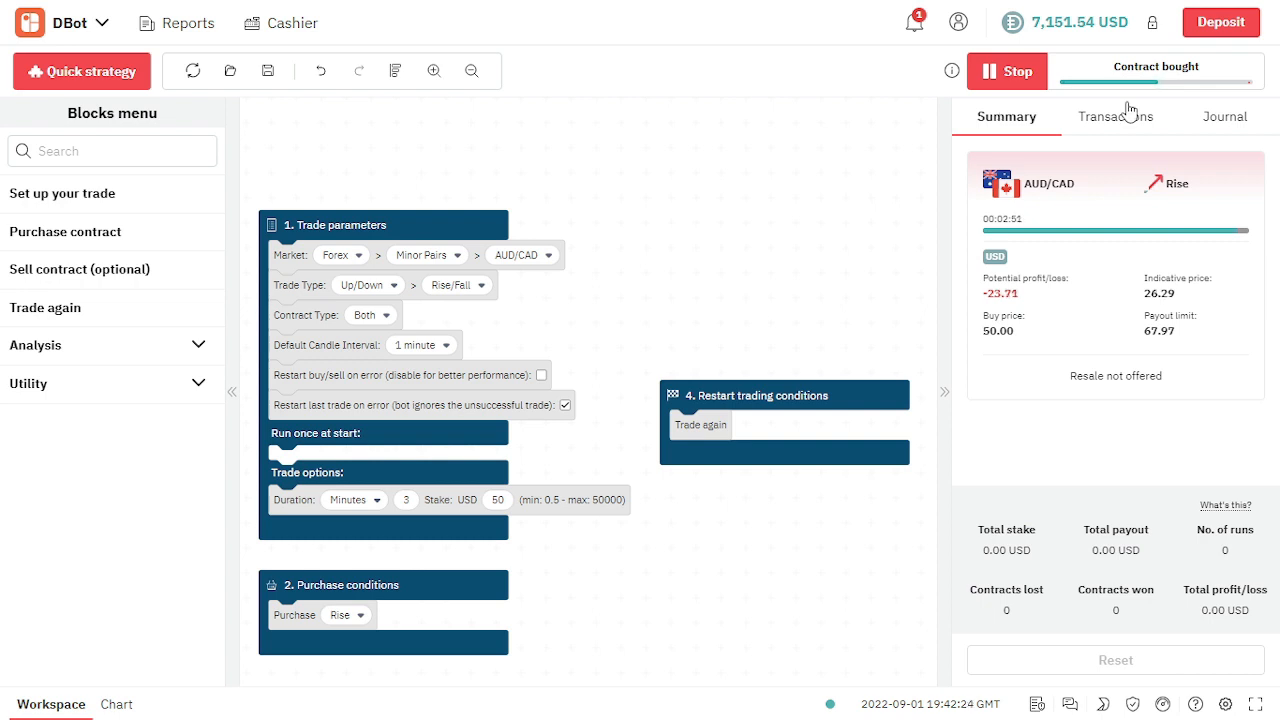
{"action": "mouse_move", "coordinate": [1147, 87]}
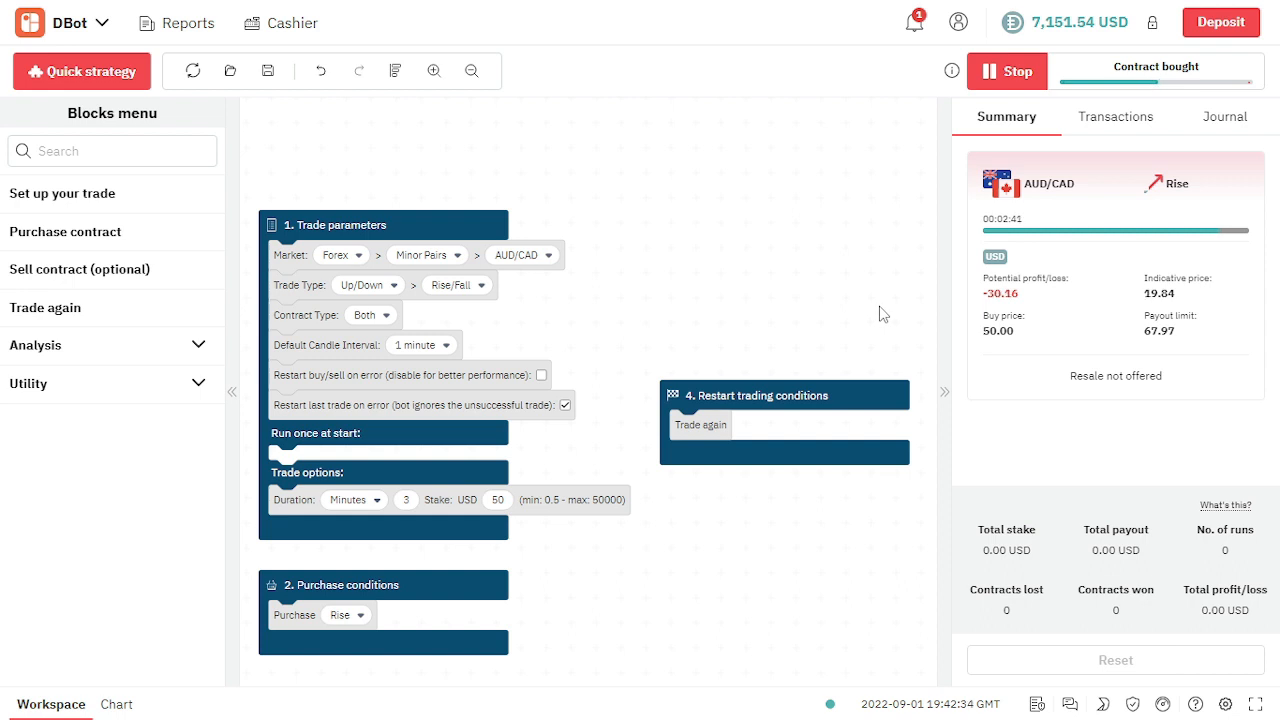
{"action": "mouse_move", "coordinate": [874, 288]}
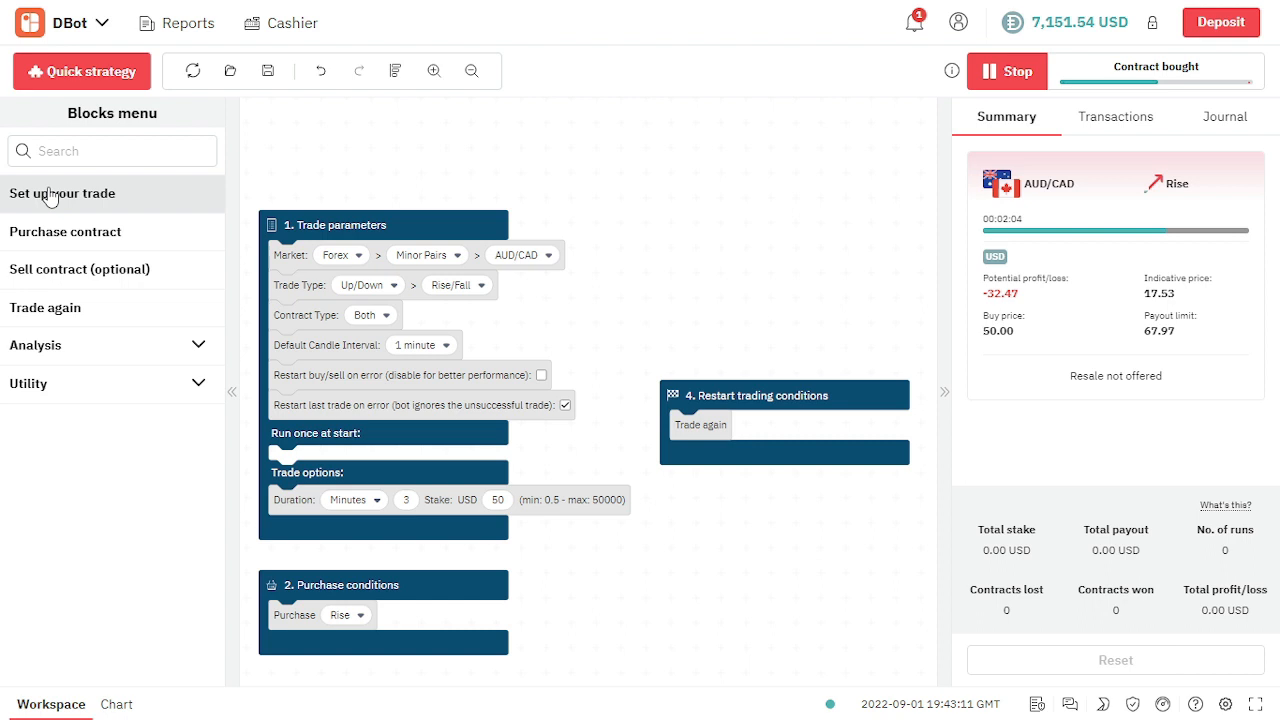
- Browse the trade setup, purchase contract and sell contract block categories
{"action": "left_click", "coordinate": [61, 193]}
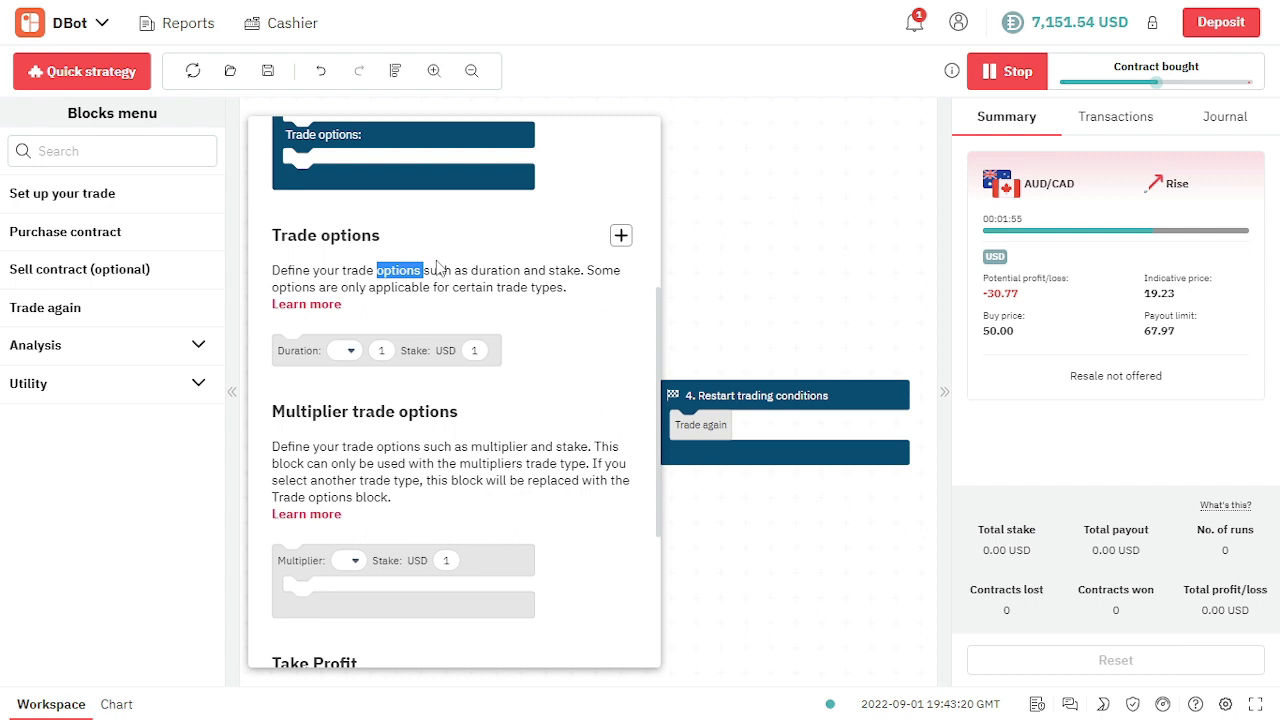
{"action": "left_click_drag", "start_coordinate": [380, 270], "coordinate": [507, 270]}
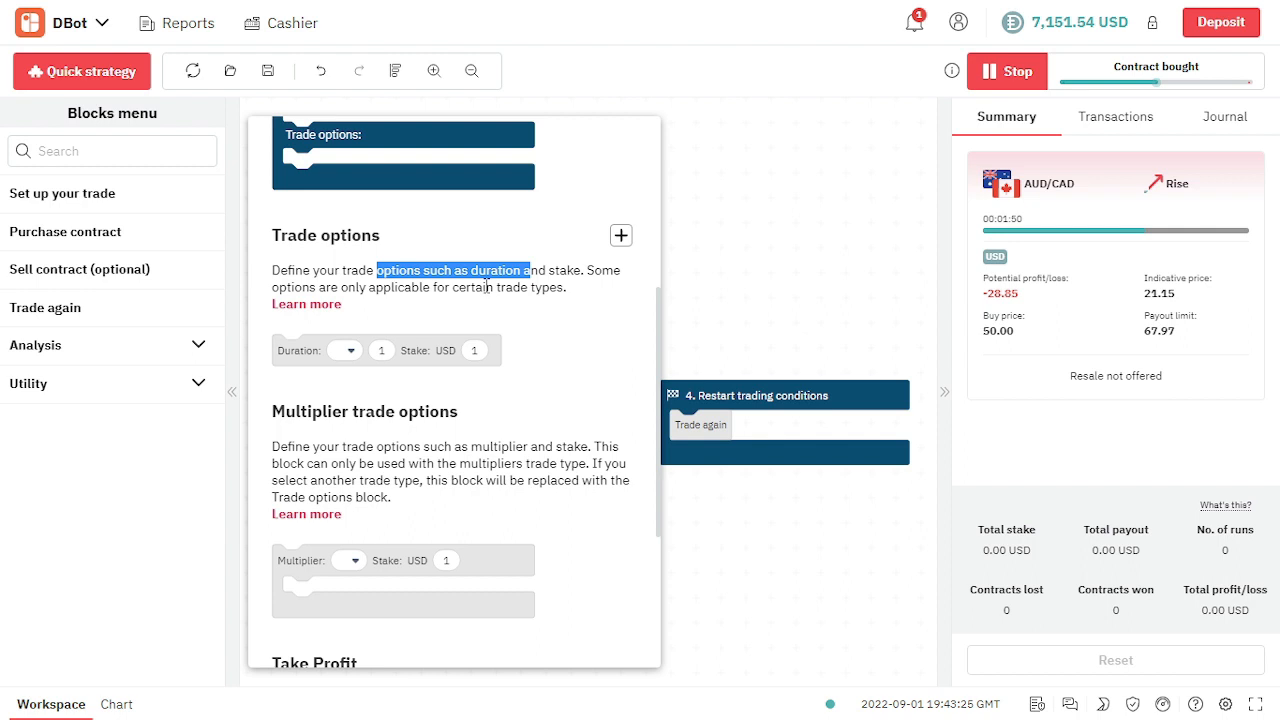
{"action": "mouse_move", "coordinate": [470, 350]}
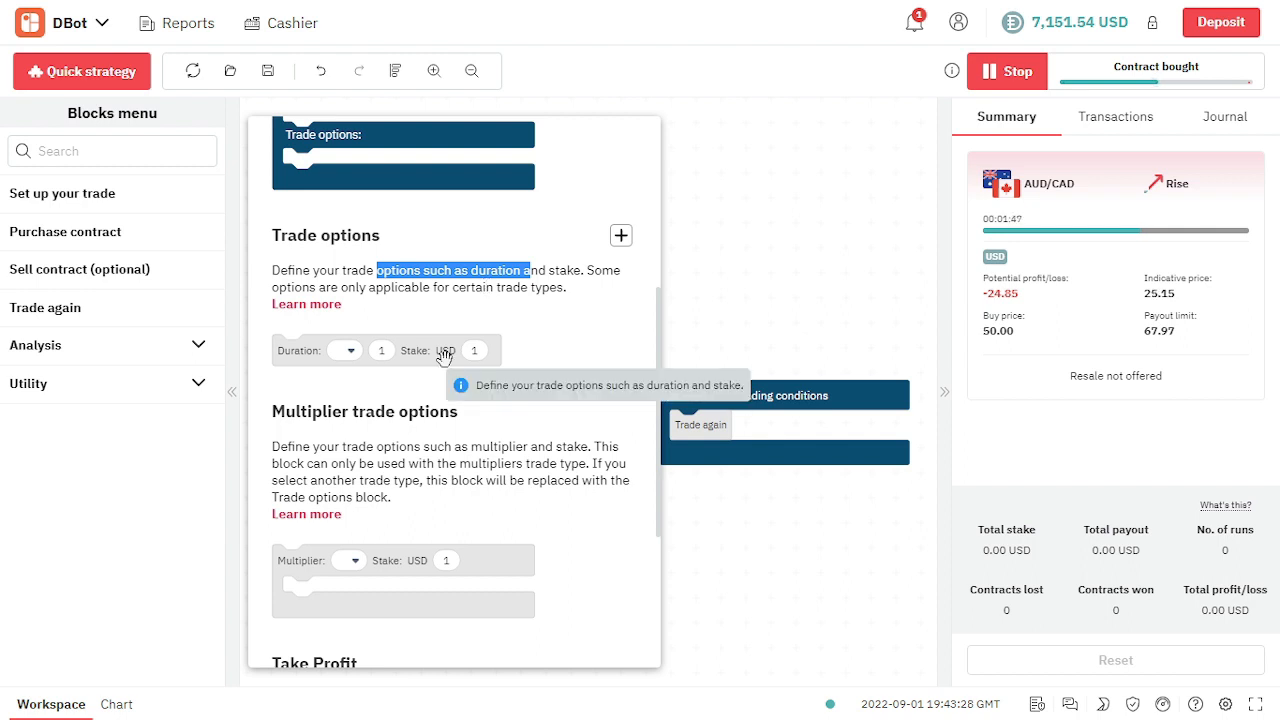
{"action": "scroll", "scroll_direction": "down", "scroll_amount": 3}
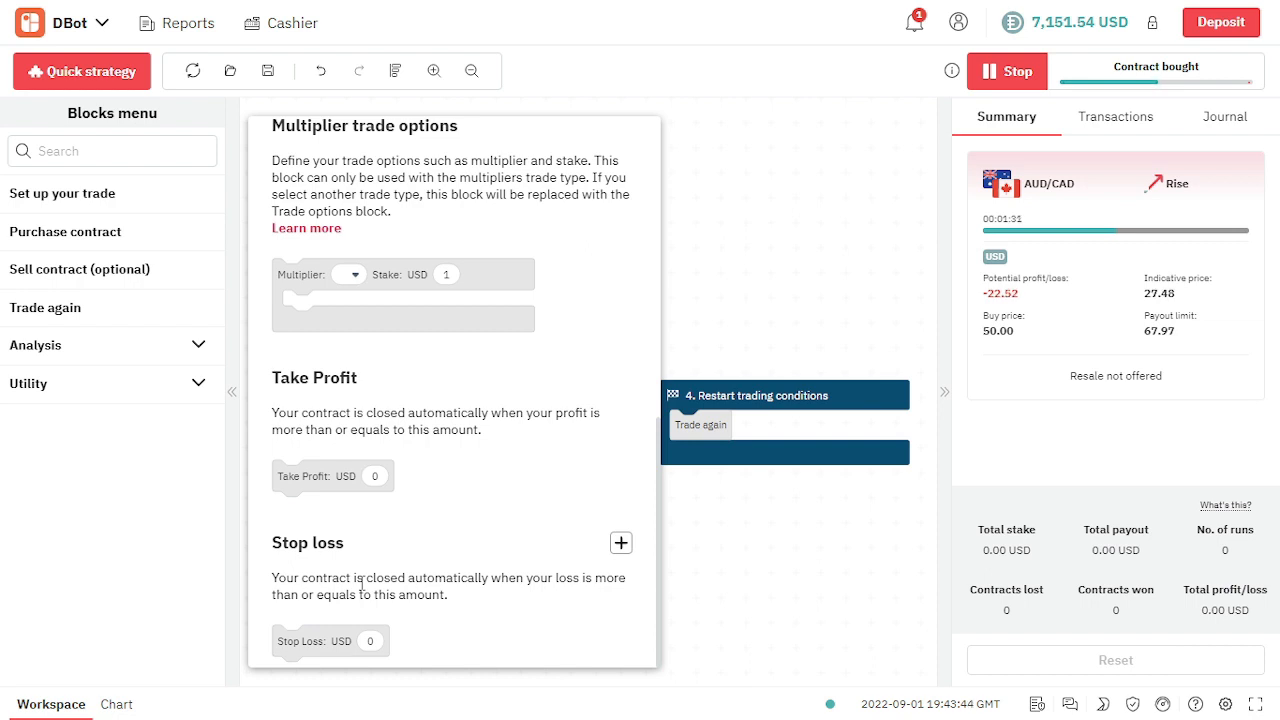
{"action": "left_click", "coordinate": [65, 231]}
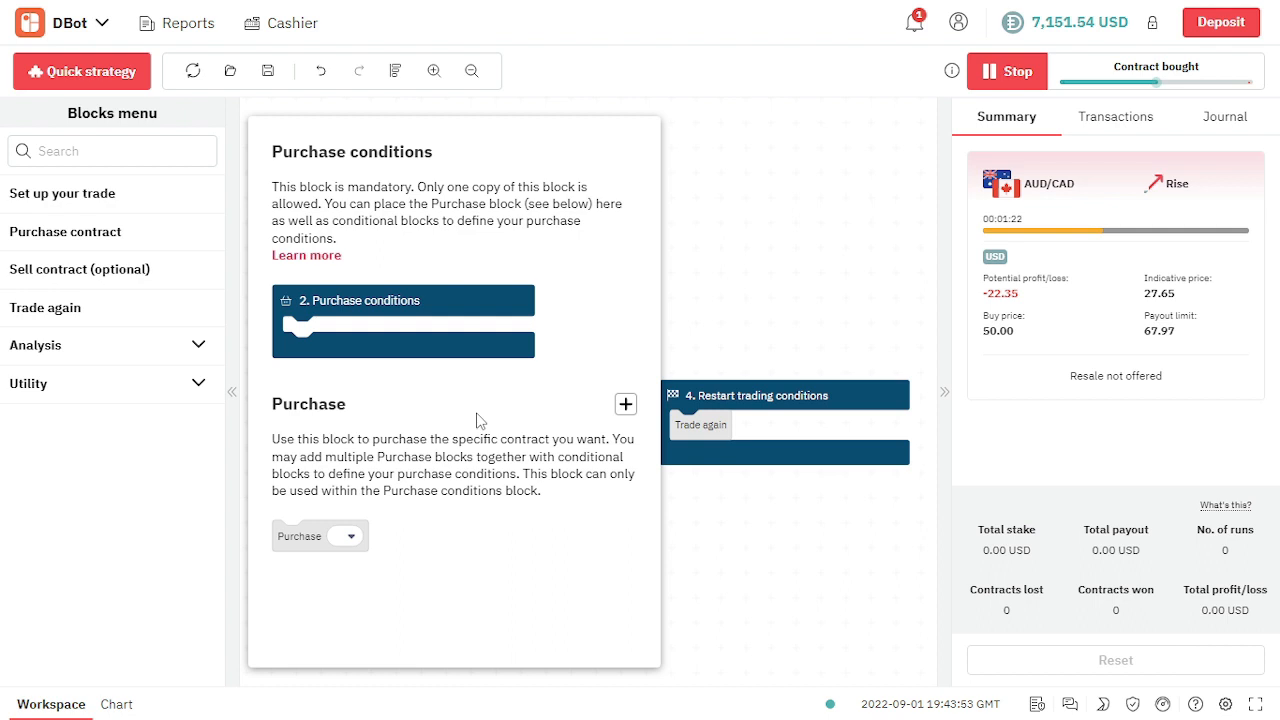
{"action": "left_click", "coordinate": [80, 269]}
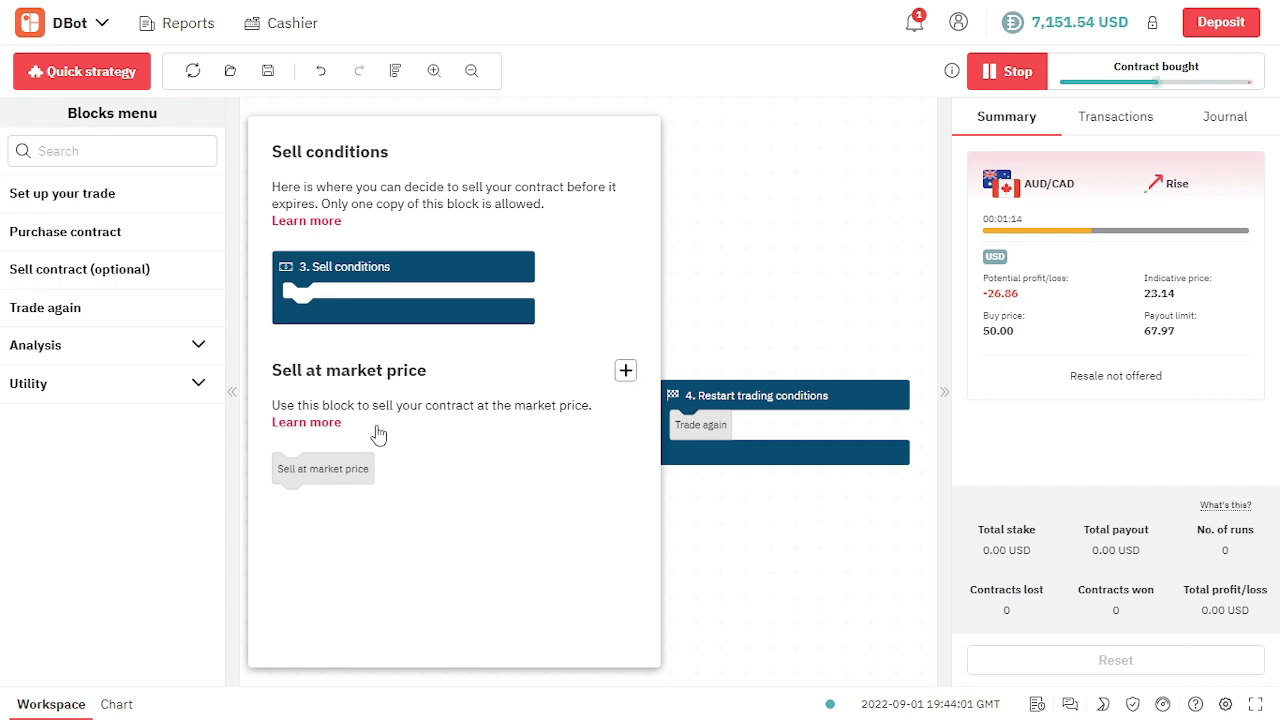
{"action": "mouse_move", "coordinate": [323, 468]}
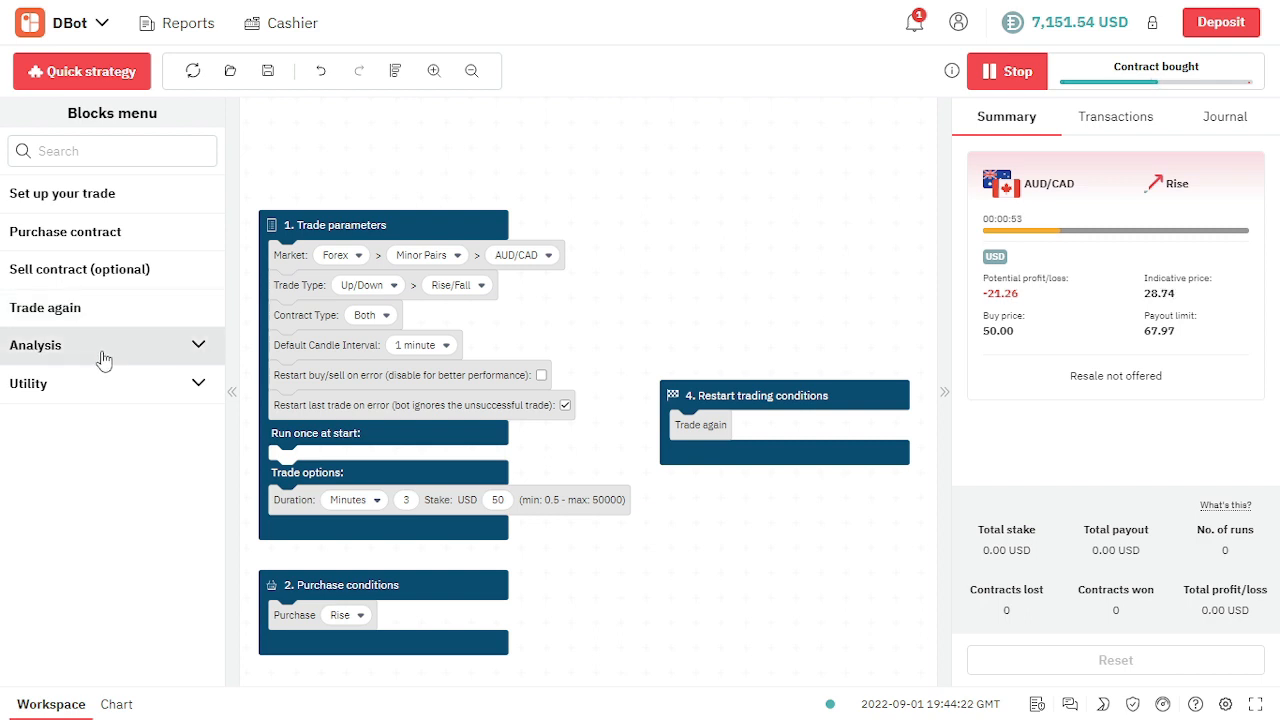
- Expand the Analysis category and browse its Indicators blocks
{"action": "left_click", "coordinate": [35, 345]}
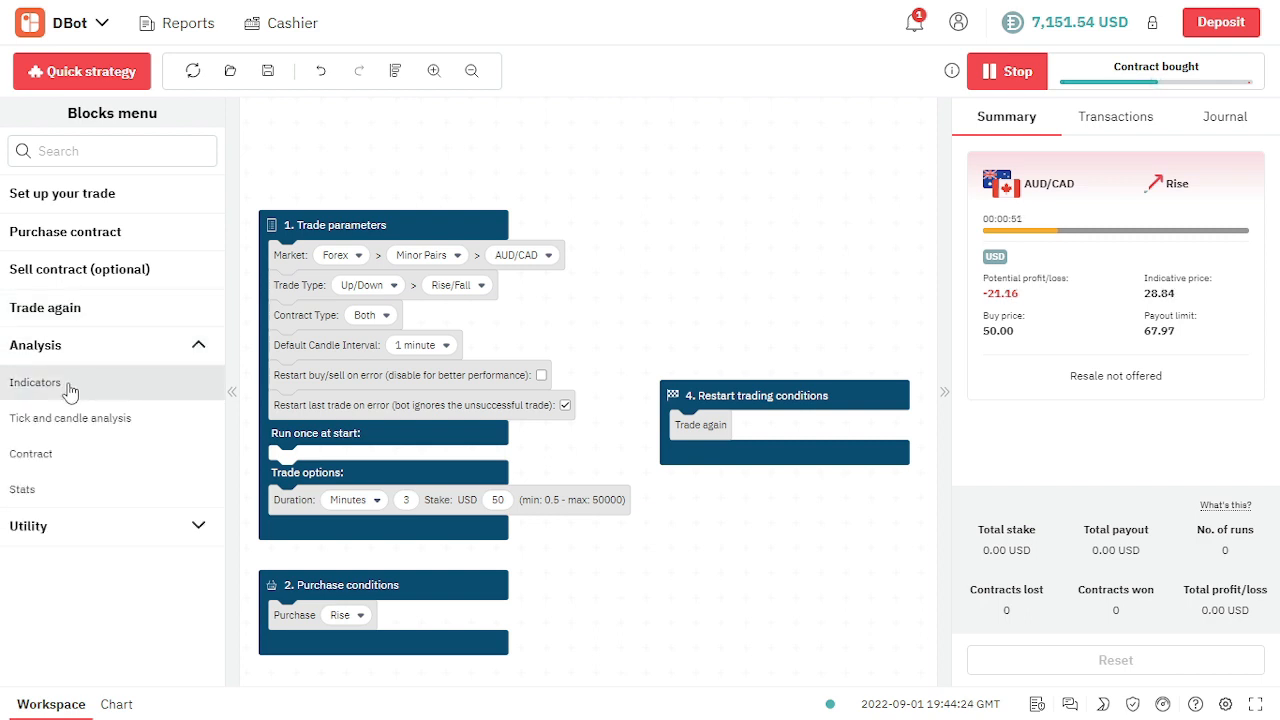
{"action": "left_click", "coordinate": [35, 382]}
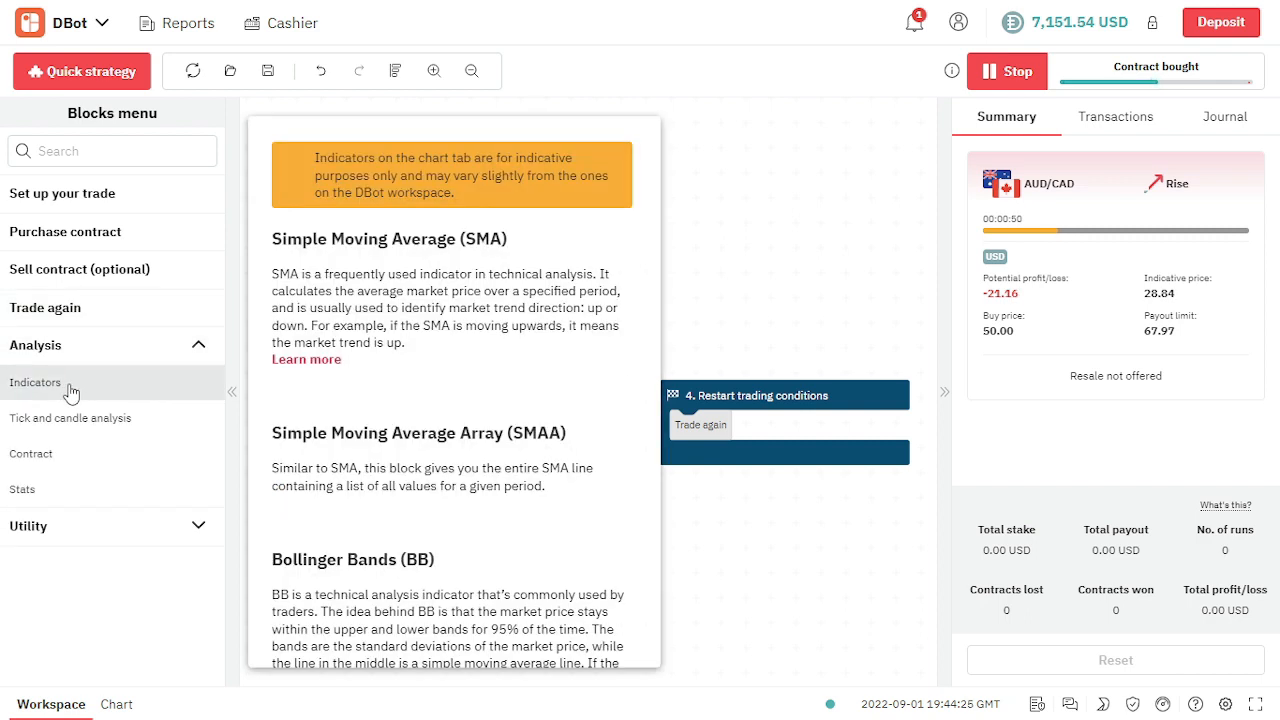
{"action": "scroll", "scroll_direction": "down", "scroll_amount": 3}
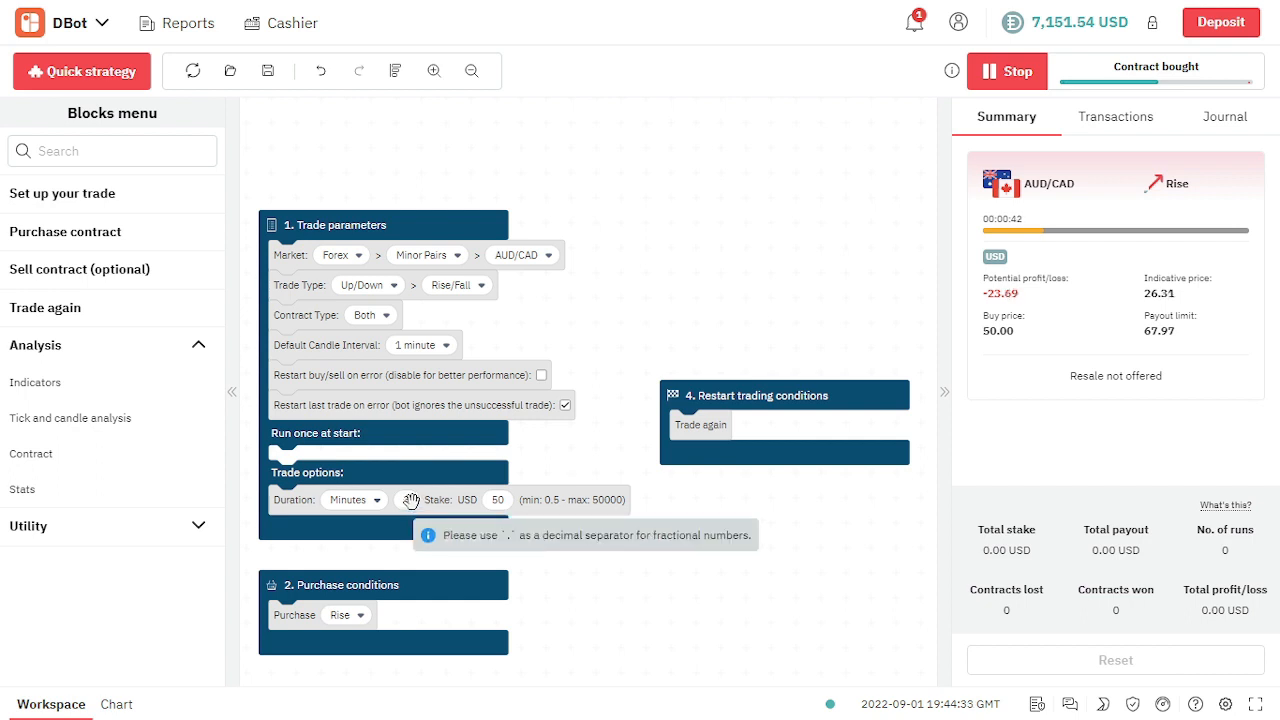
- Change the trade duration to 1 minute and stop the running bot
{"action": "left_click", "coordinate": [355, 499]}
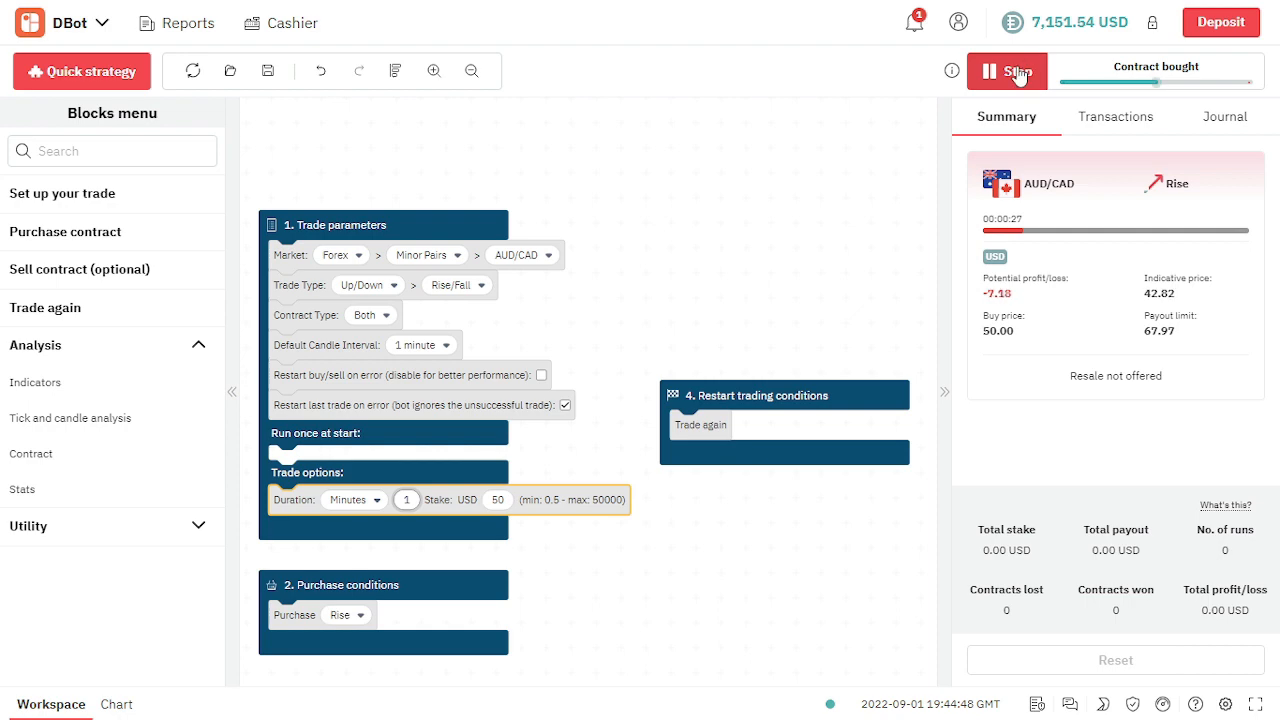
{"action": "left_click", "coordinate": [1007, 71]}
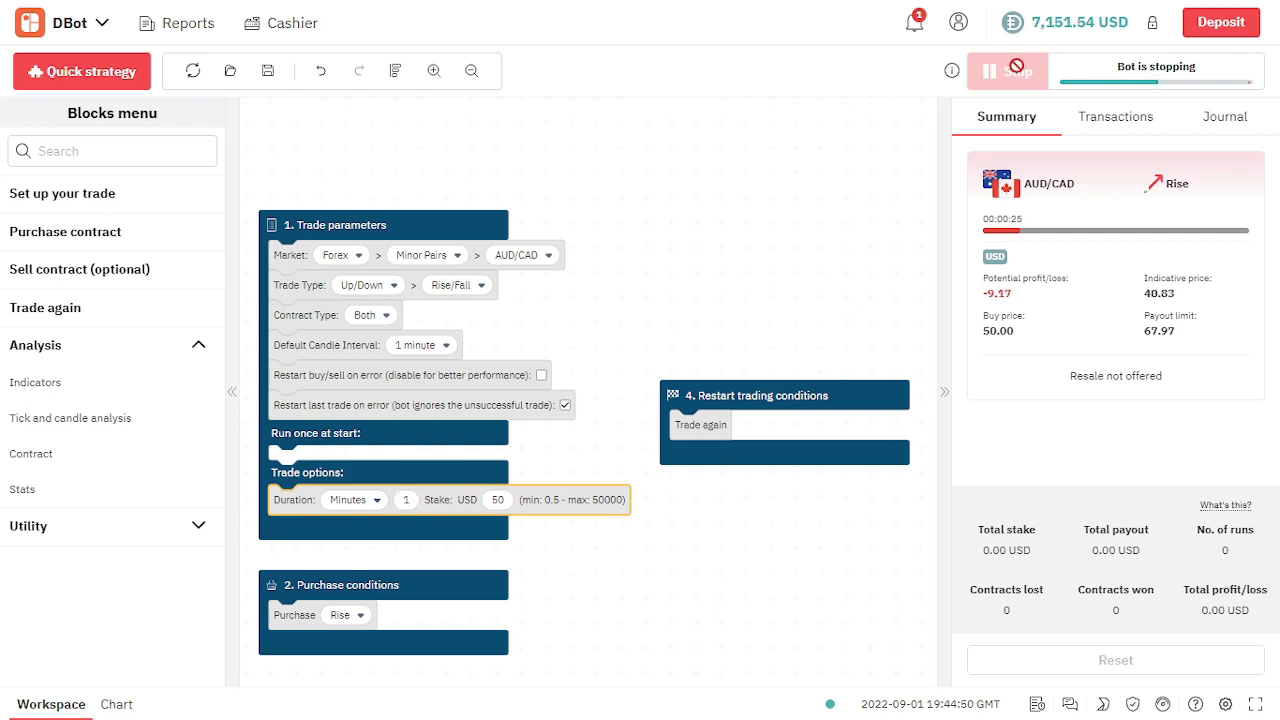
- Save the strategy locally under the name 'simple'
{"action": "left_click", "coordinate": [267, 70]}
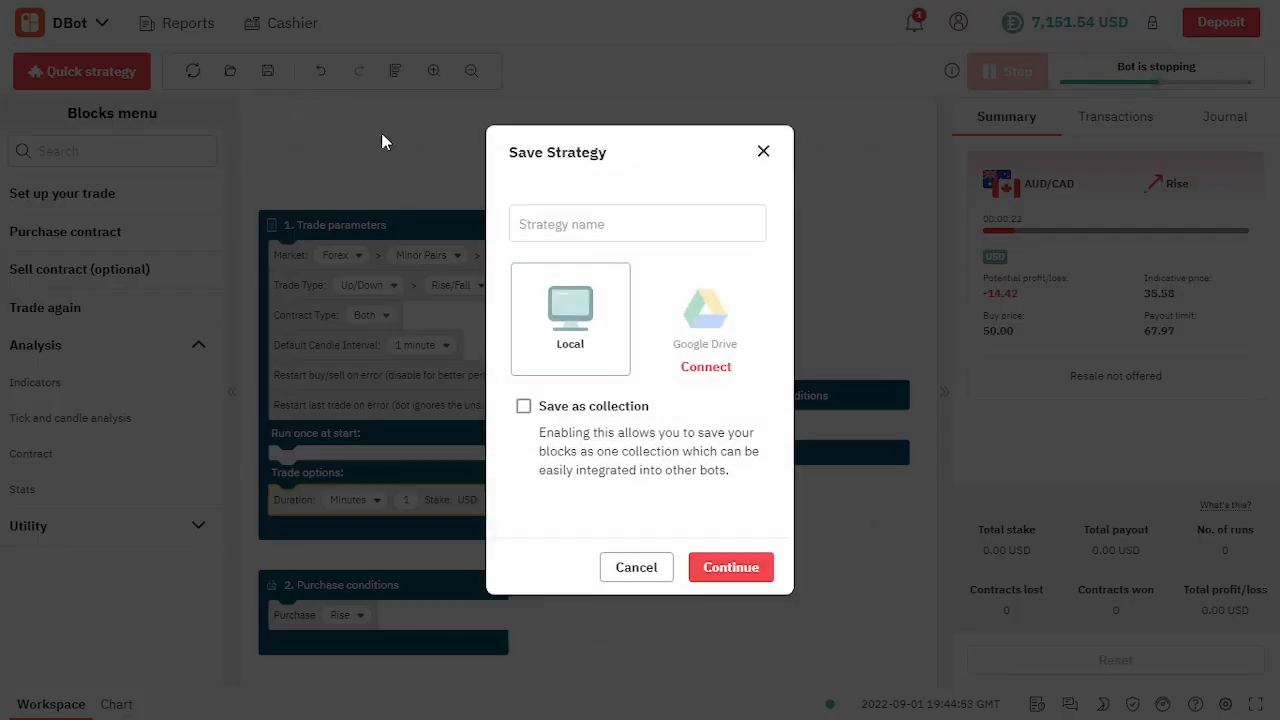
{"action": "left_click", "coordinate": [637, 223]}
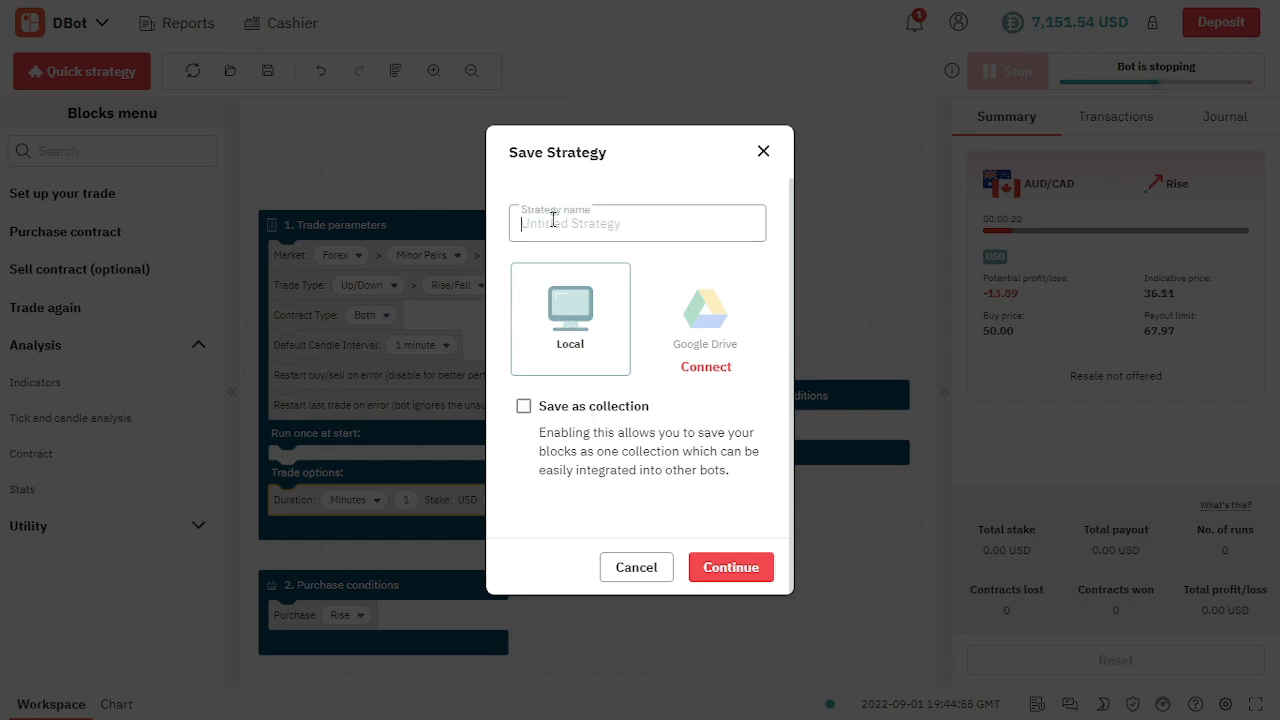
{"action": "type", "text": "s"}
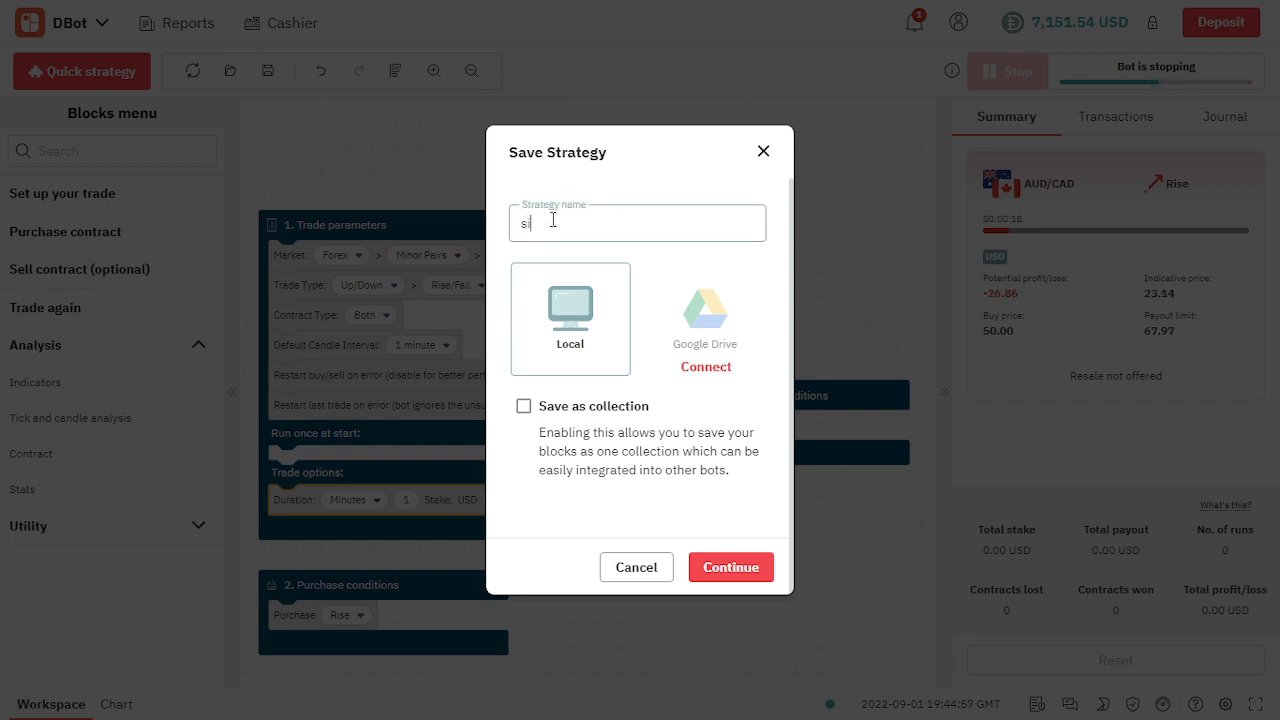
{"action": "type", "text": "imple"}
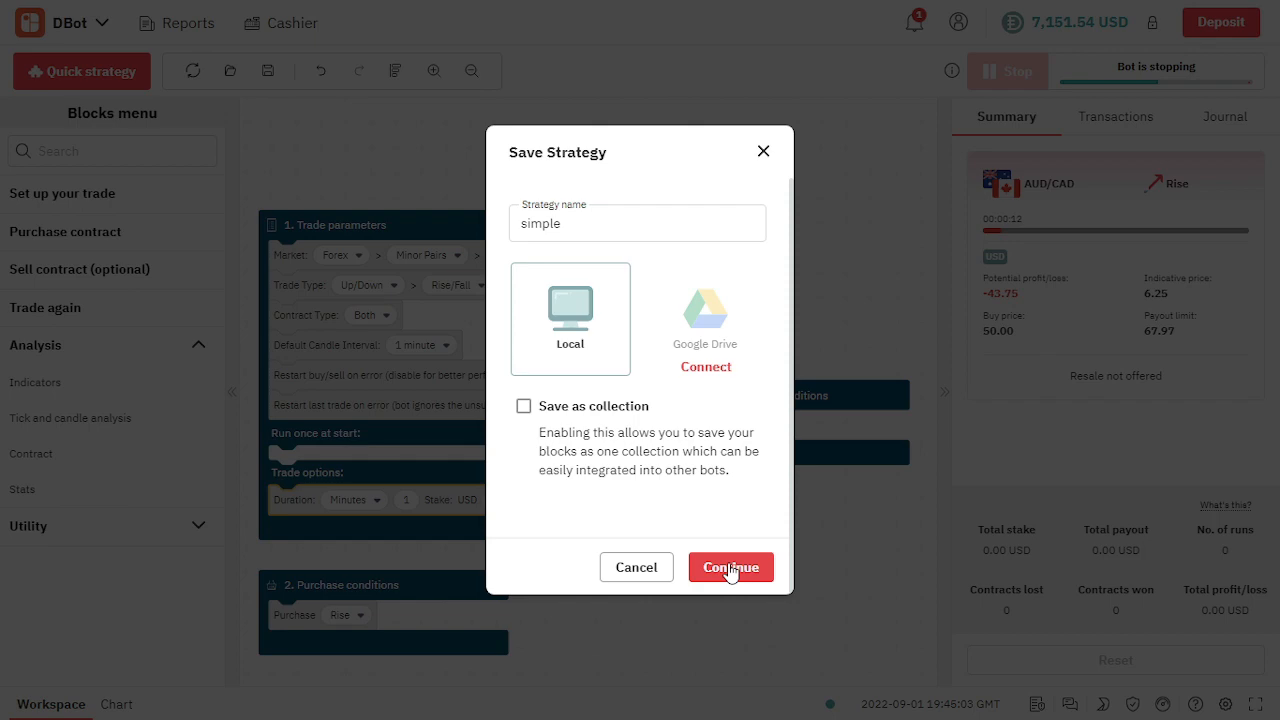
{"action": "left_click", "coordinate": [731, 567]}
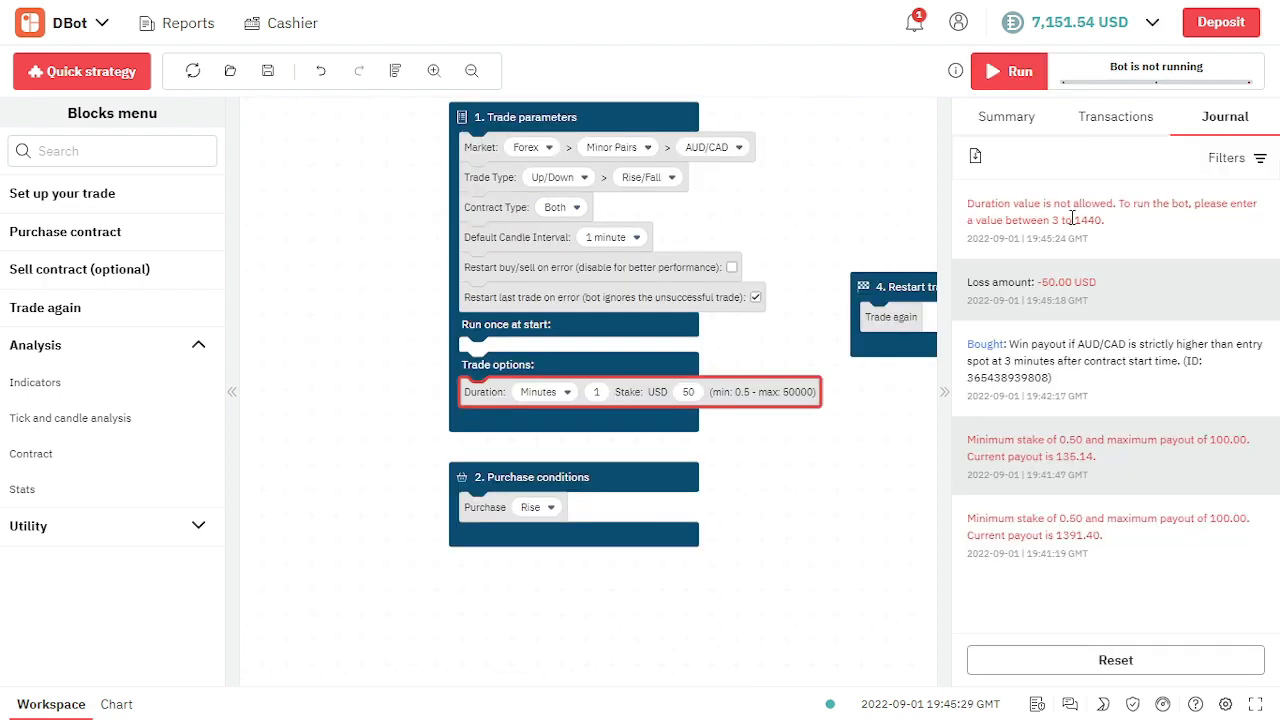
- View the Summary showing the contract lost with -50.00 USD total profit
{"action": "left_click", "coordinate": [1005, 116]}
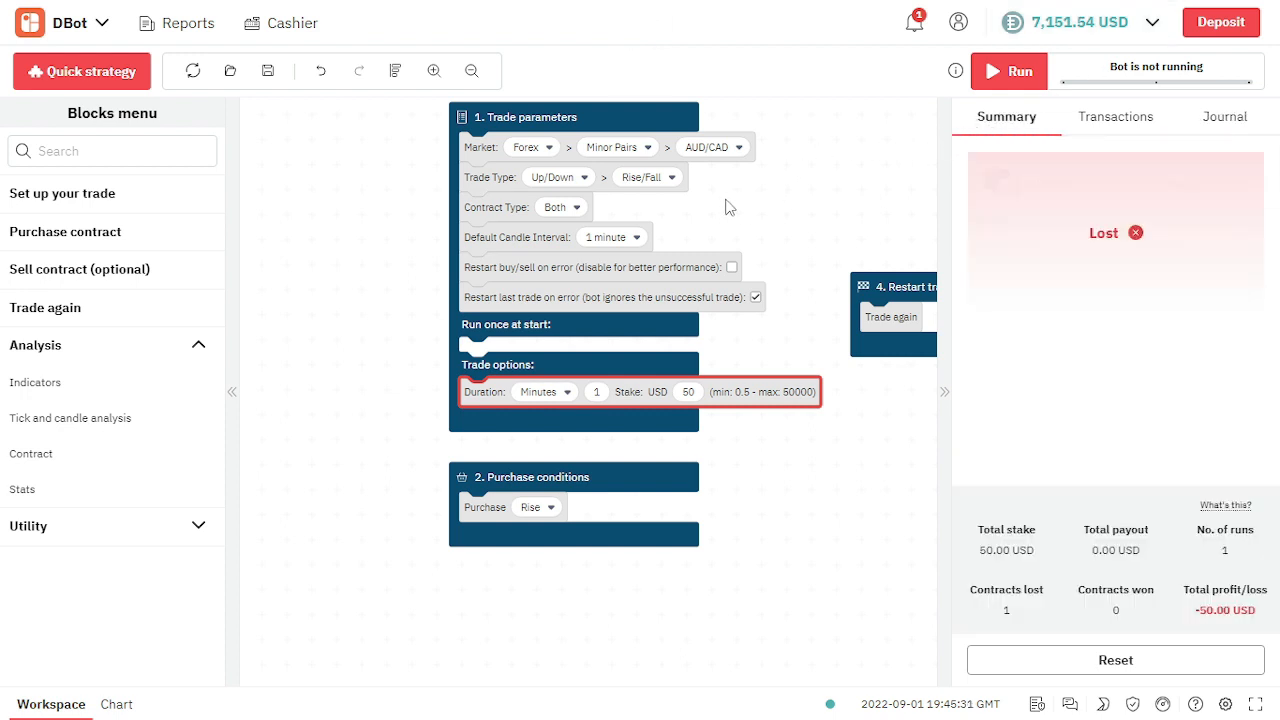
{"action": "mouse_move", "coordinate": [463, 148]}
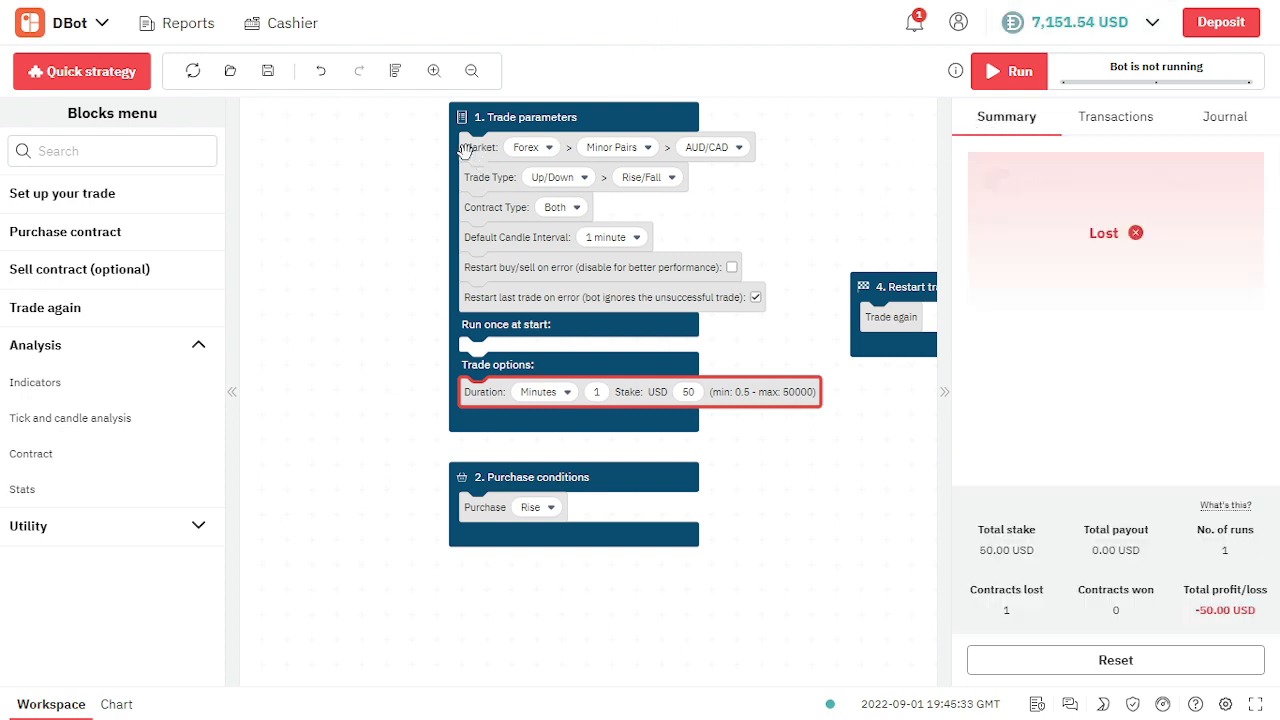